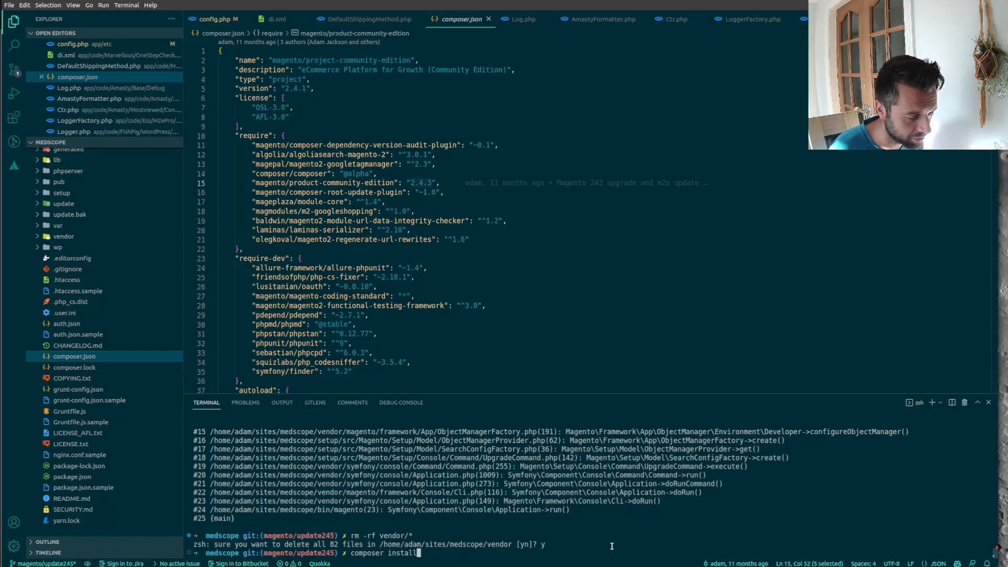
Step: Run composer install in the medscope terminal after clearing vendor/*
{"action": "key", "text": "Return"}
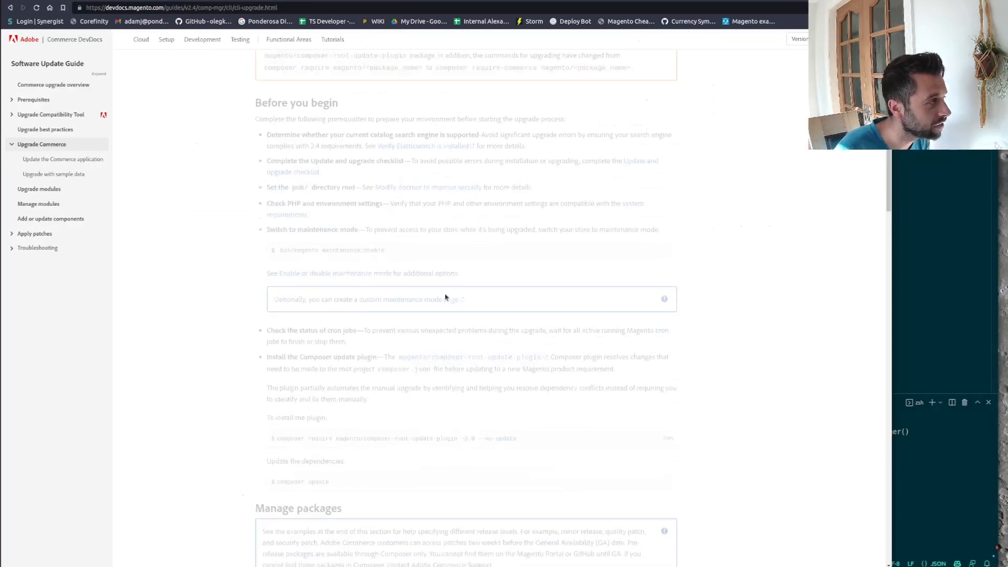
Step: Scroll the Upgrade Commerce guide through Before you begin and Manage packages
{"action": "scroll", "scroll_direction": "up", "scroll_amount": 3}
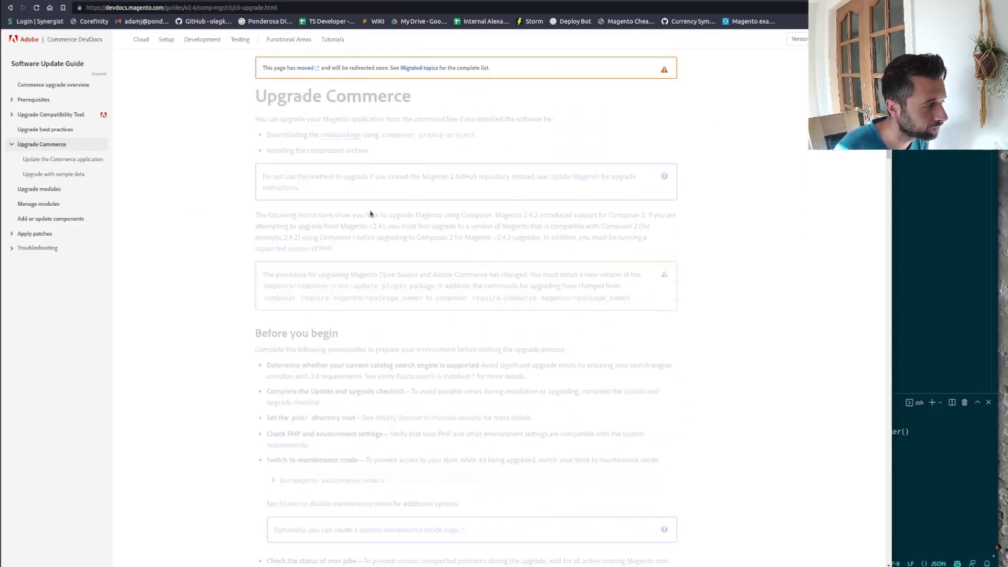
{"action": "scroll", "scroll_direction": "down", "scroll_amount": 3}
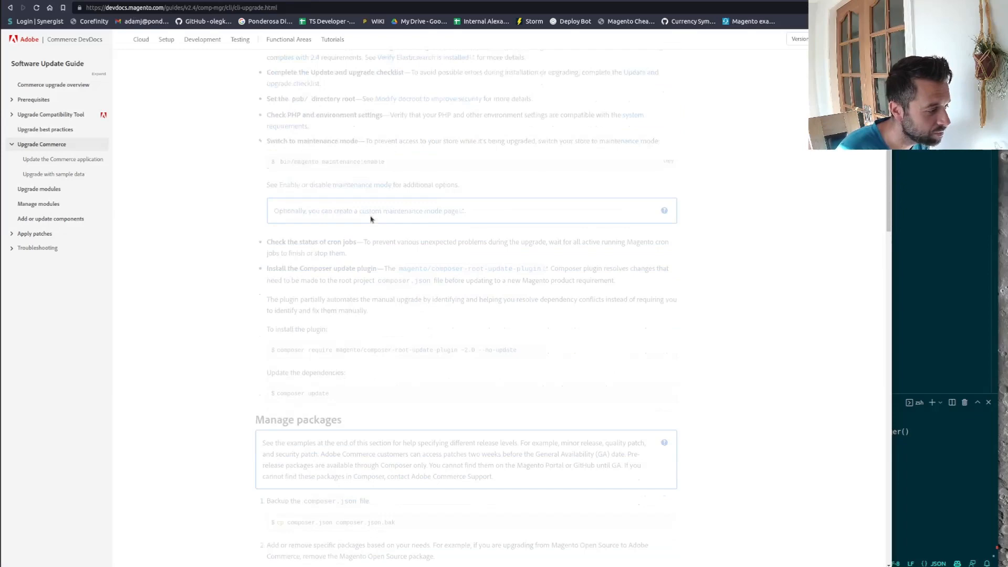
{"action": "scroll", "scroll_direction": "down", "scroll_amount": 3}
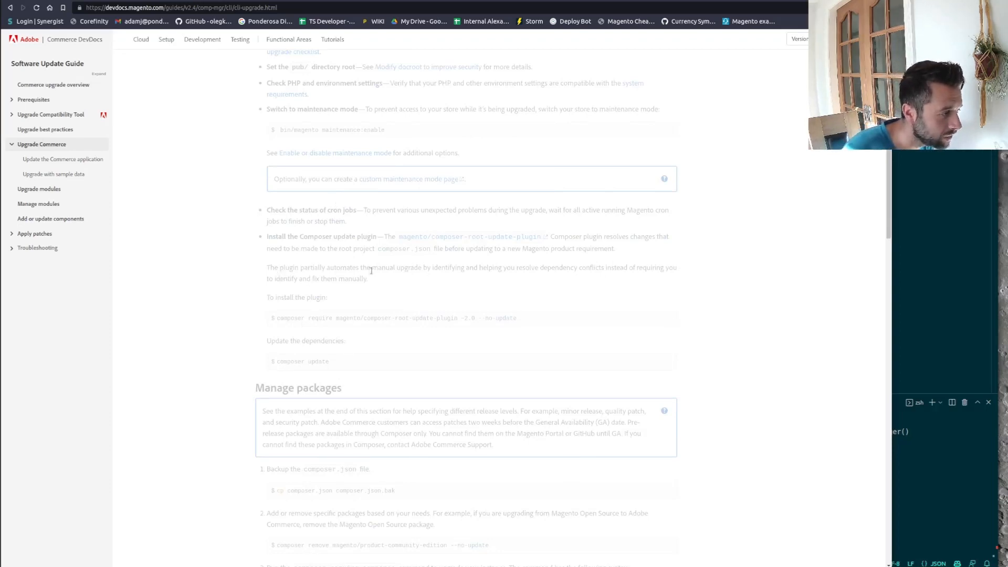
{"action": "mouse_move", "coordinate": [379, 279]}
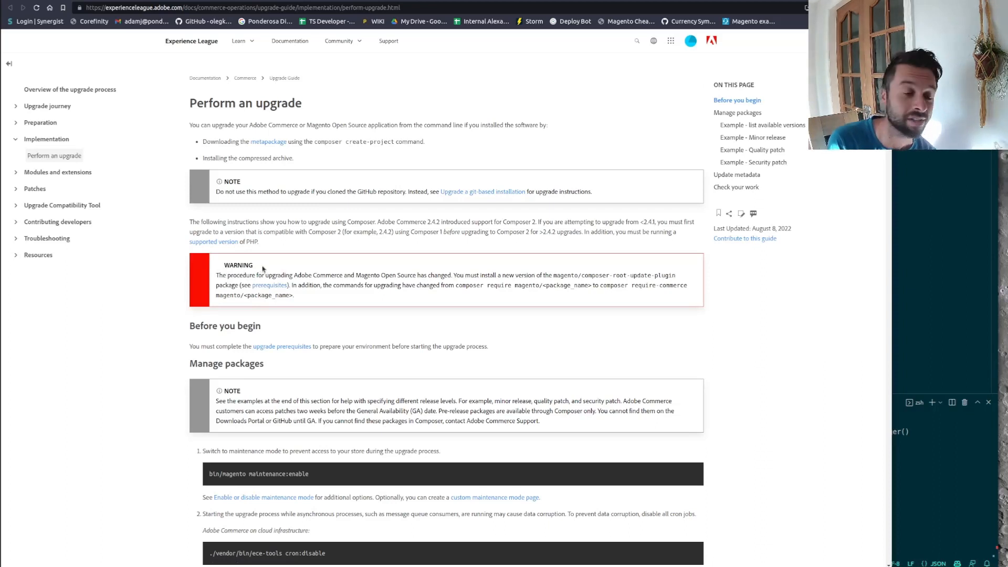
{"action": "mouse_move", "coordinate": [362, 375]}
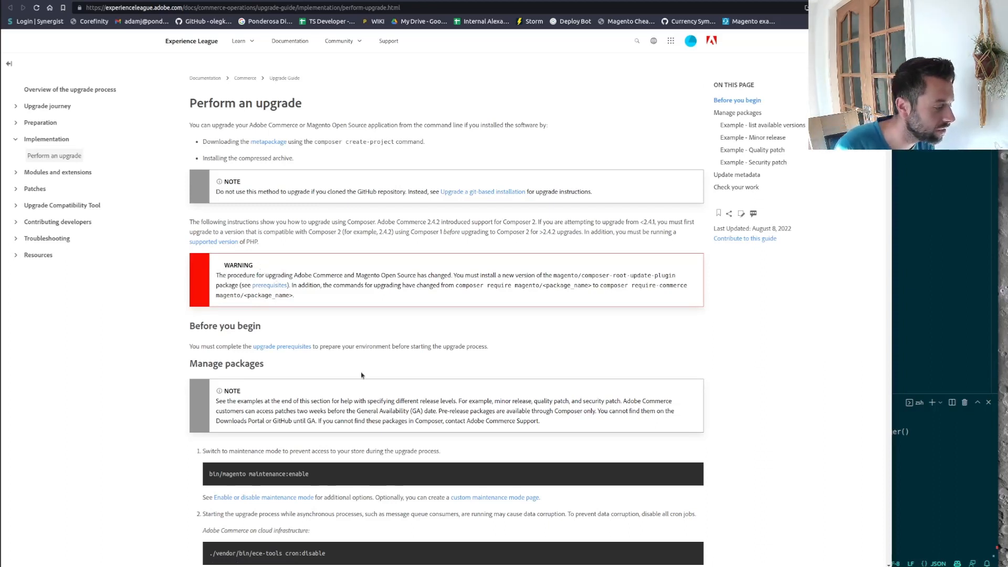
{"action": "mouse_move", "coordinate": [369, 385]}
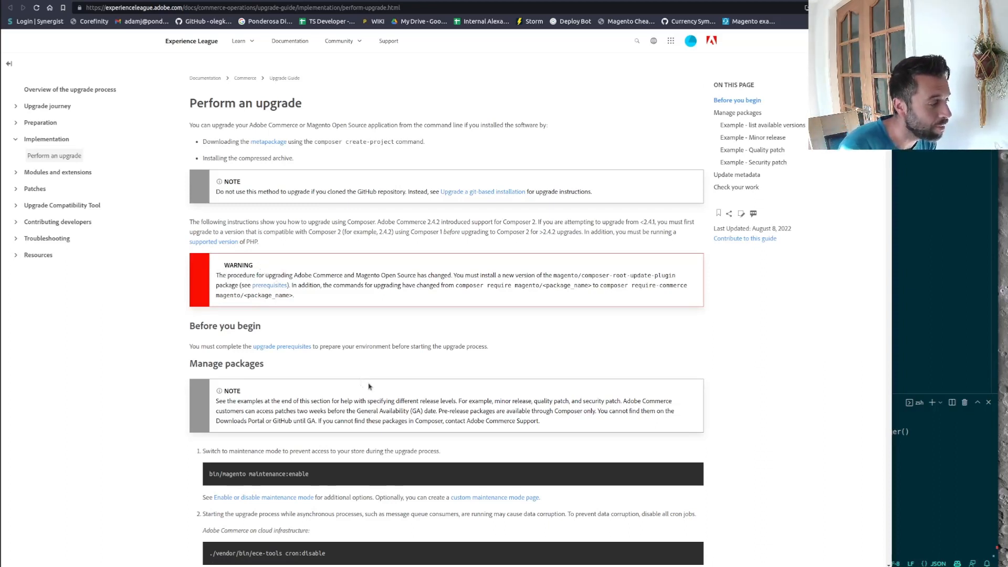
{"action": "mouse_move", "coordinate": [371, 297]}
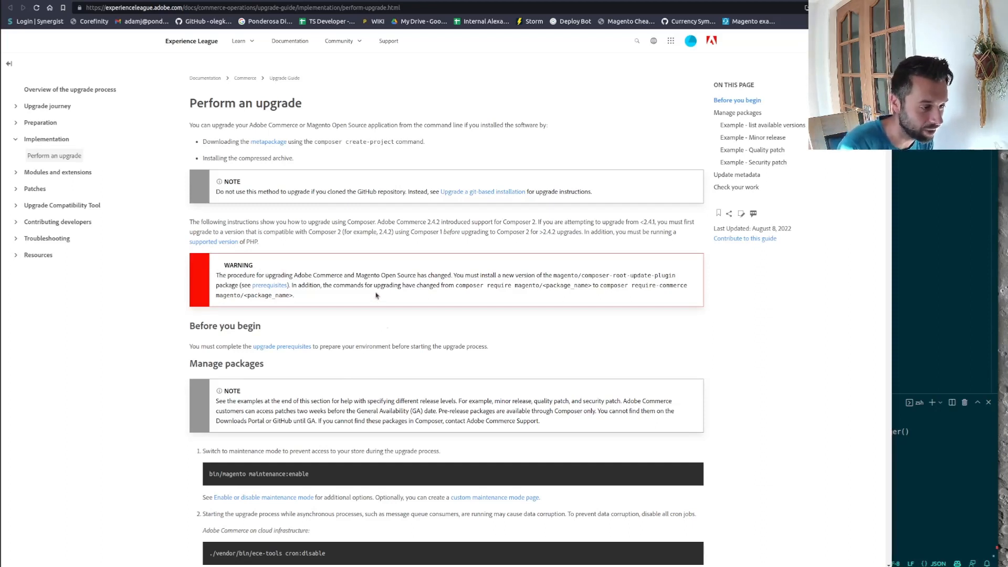
Step: Select the composer-root-update-plugin package name on the Perform an upgrade page
{"action": "scroll", "scroll_direction": "up", "scroll_amount": 3}
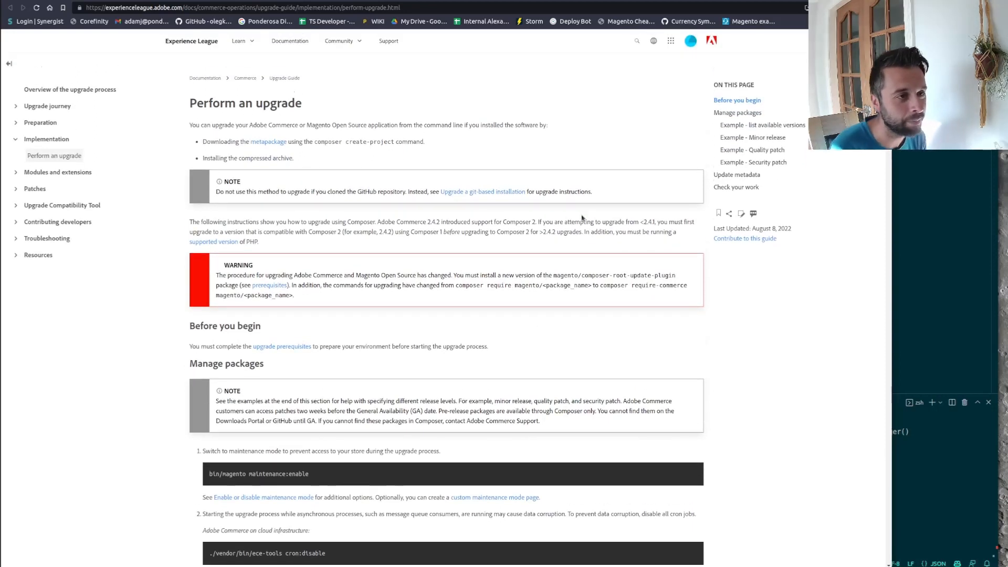
{"action": "double_click", "coordinate": [614, 275]}
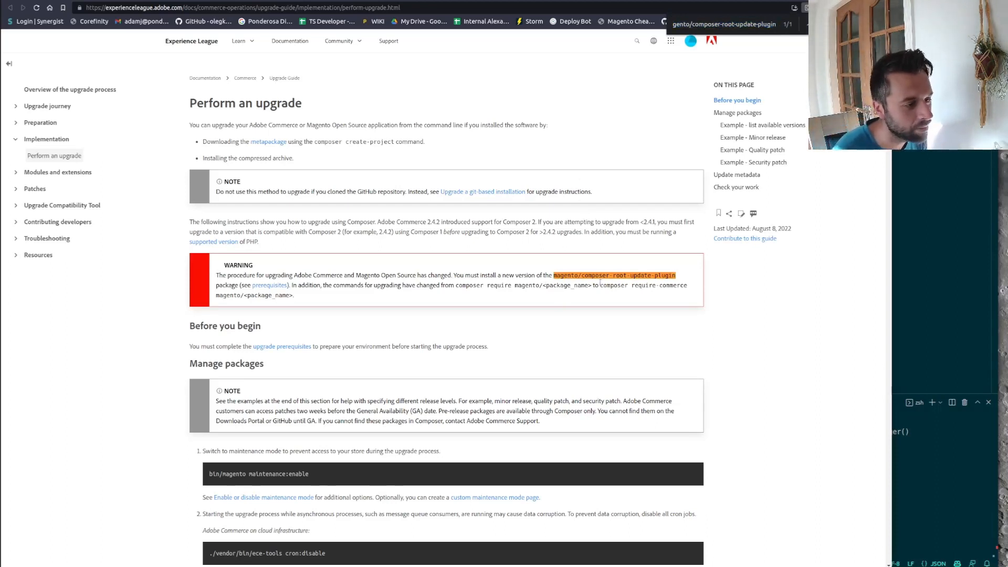
{"action": "scroll", "scroll_direction": "down", "scroll_amount": 3}
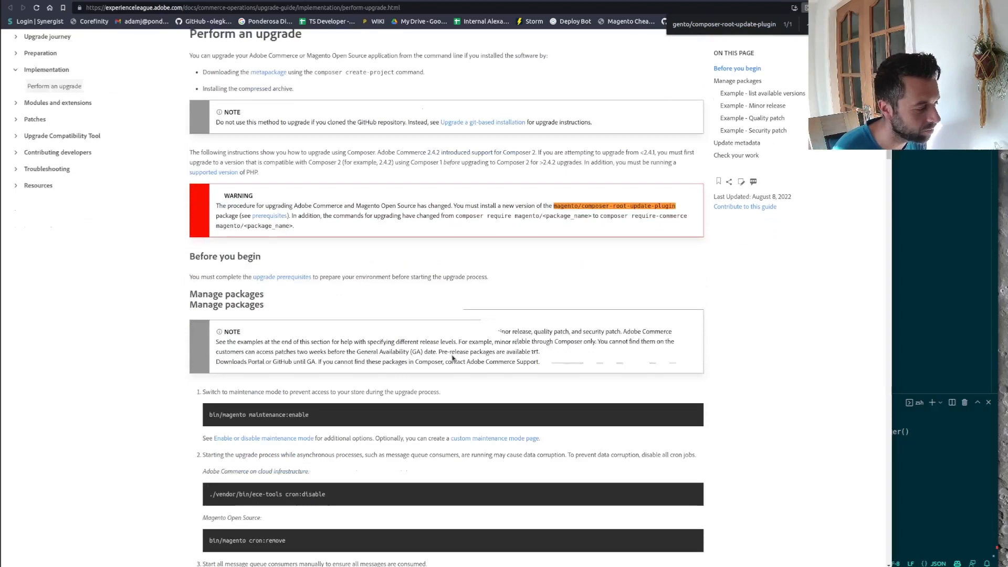
{"action": "scroll", "scroll_direction": "down", "scroll_amount": 3}
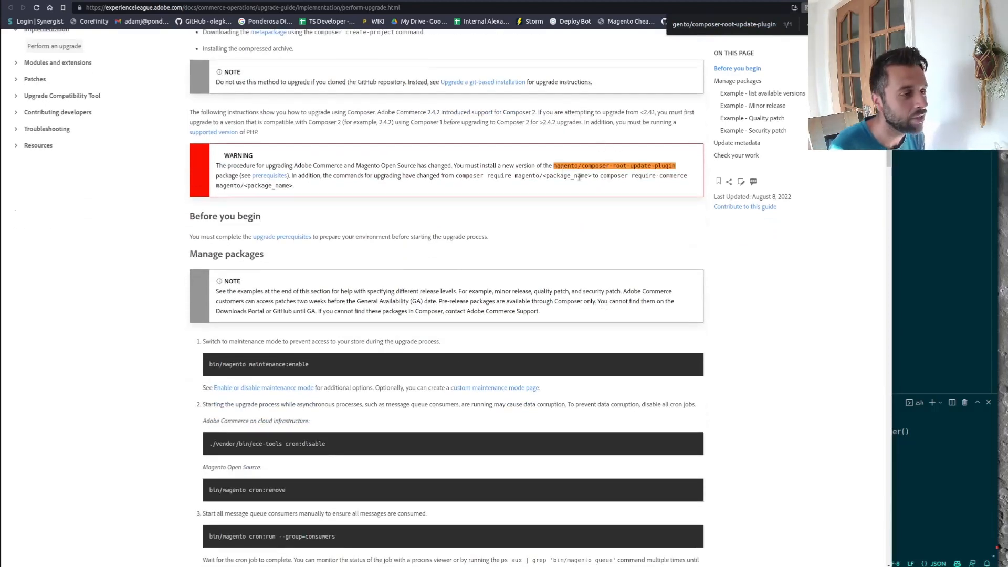
{"action": "scroll", "scroll_direction": "down", "scroll_amount": 3}
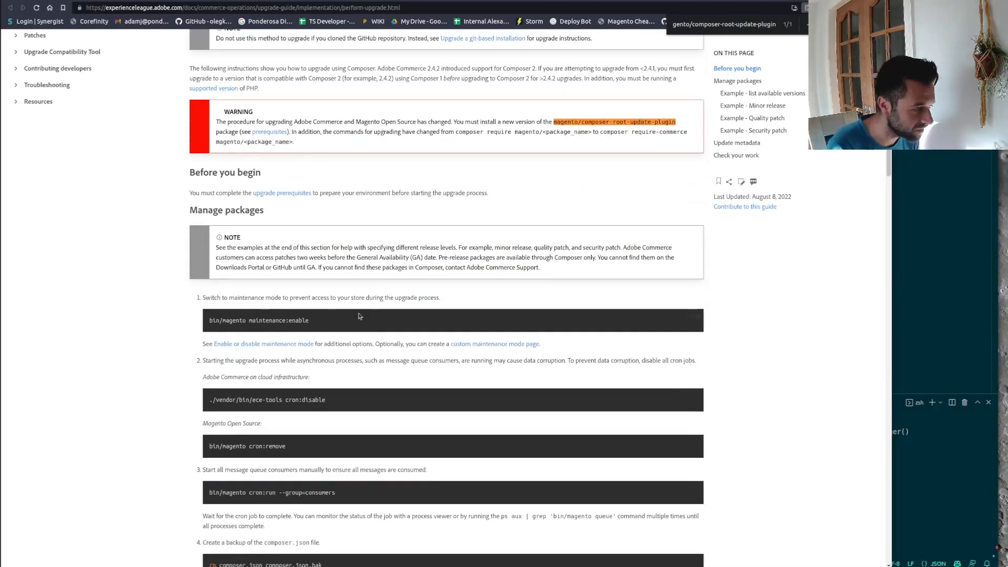
Step: Select the maintenance mode command and scroll through the remaining upgrade steps
{"action": "double_click", "coordinate": [257, 320]}
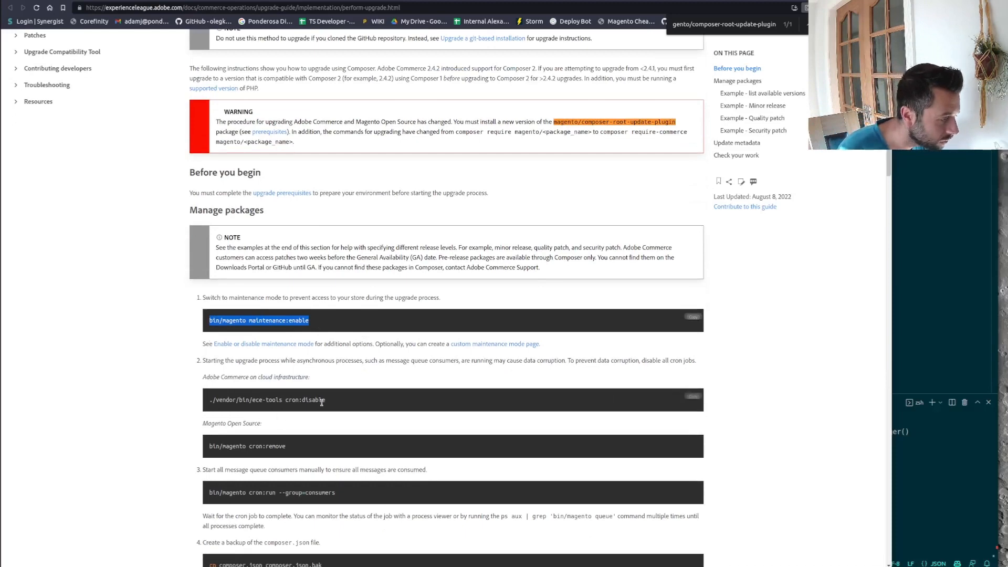
{"action": "scroll", "scroll_direction": "down", "scroll_amount": 3}
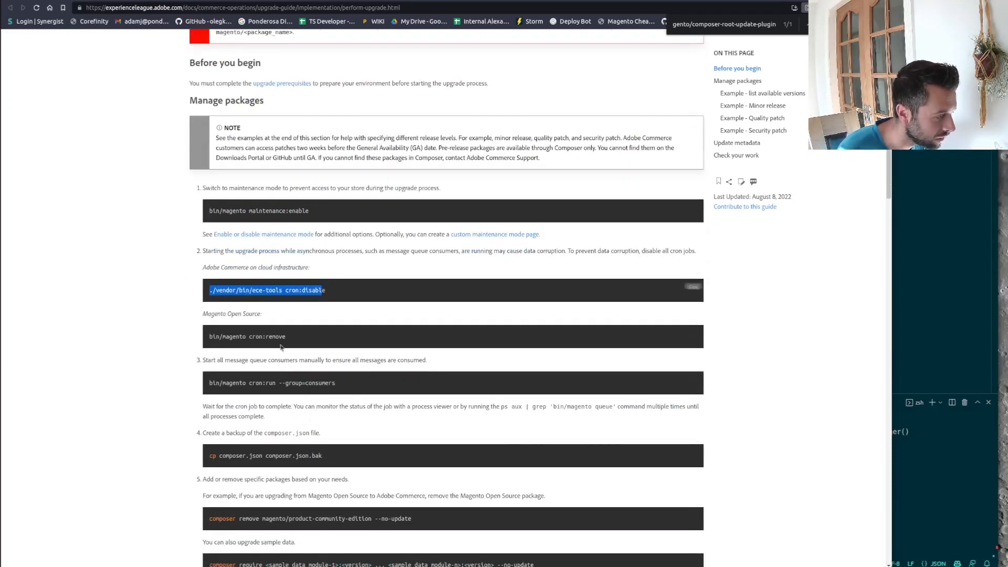
{"action": "scroll", "scroll_direction": "down", "scroll_amount": 3}
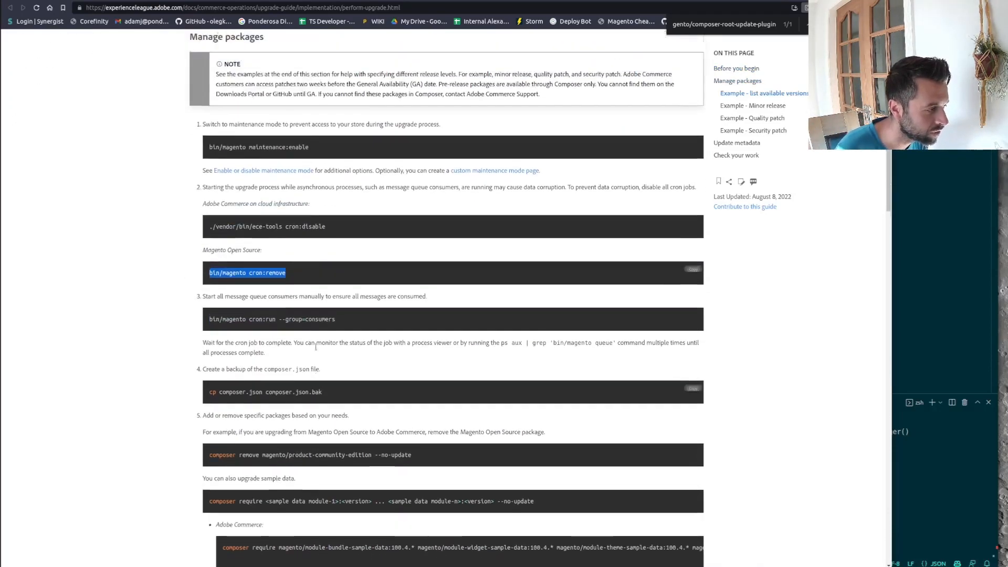
{"action": "scroll", "scroll_direction": "up", "scroll_amount": 3}
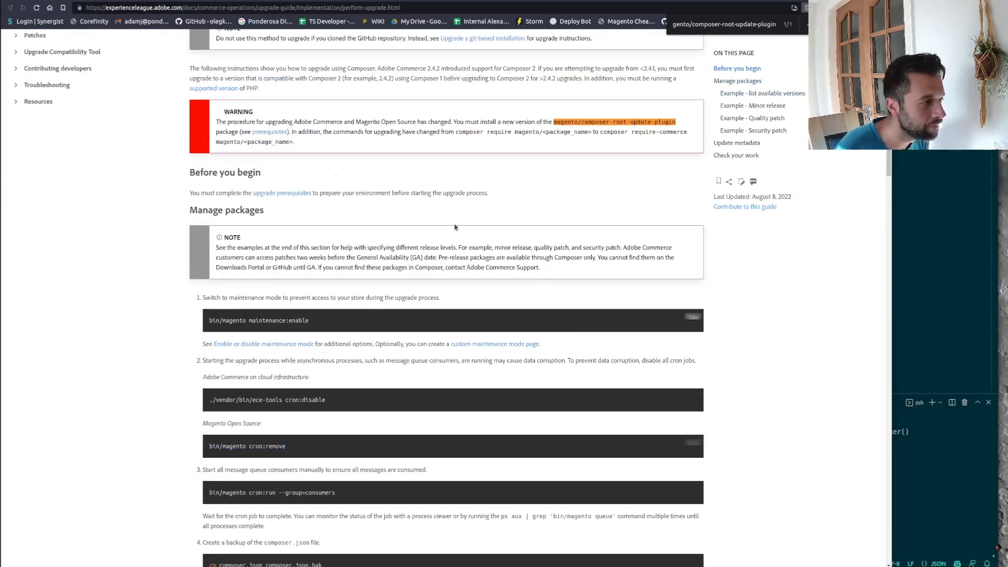
{"action": "mouse_move", "coordinate": [742, 314]}
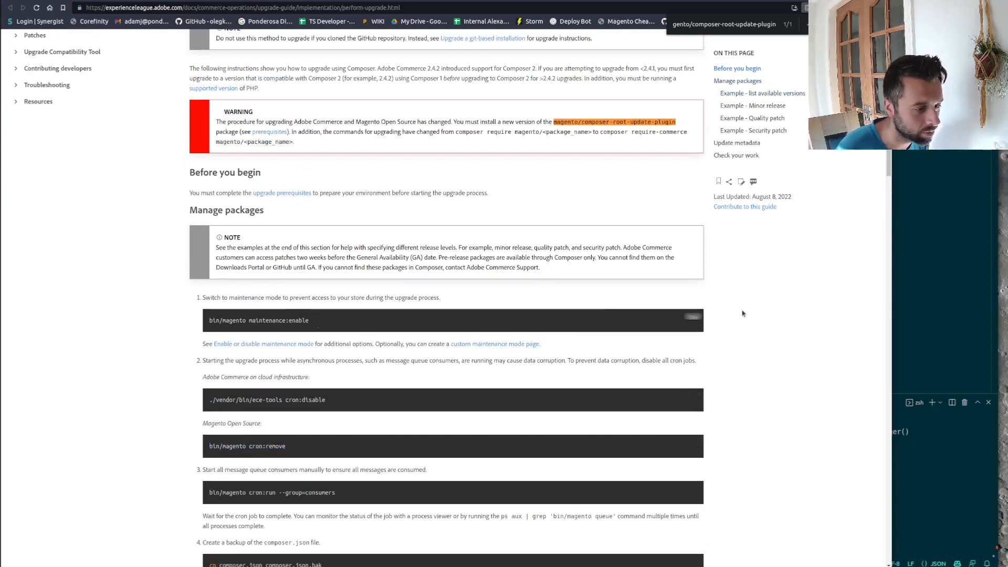
{"action": "scroll", "scroll_direction": "up", "scroll_amount": 3}
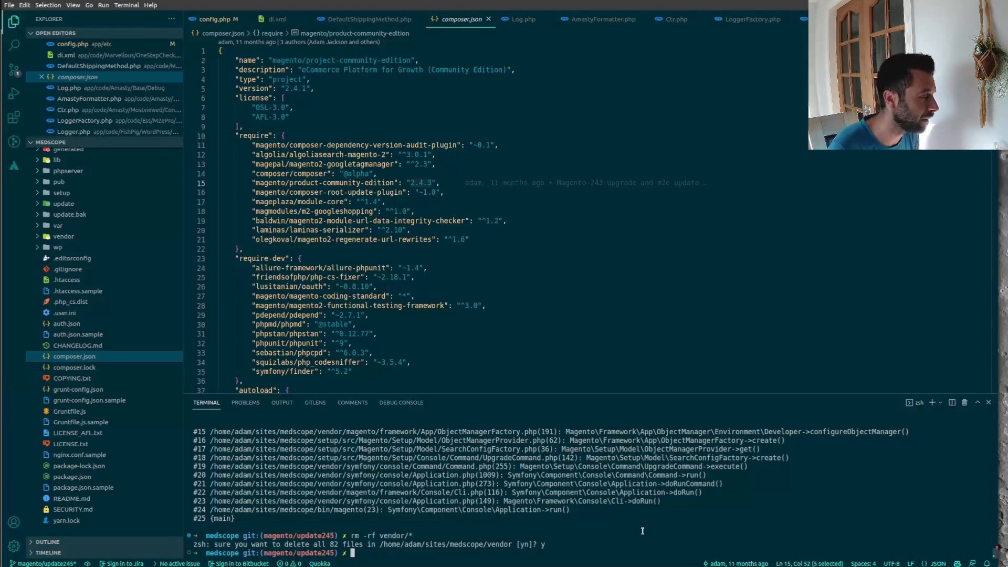
{"action": "mouse_move", "coordinate": [15, 69]}
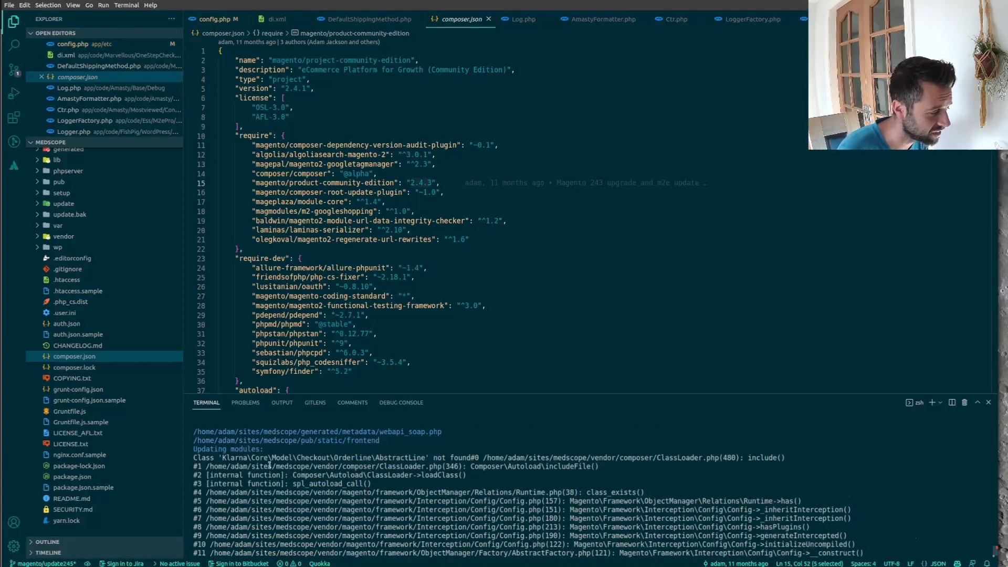
{"action": "scroll", "scroll_direction": "down", "scroll_amount": 3}
{"action": "type", "text": "rm -rf vendor/*"}
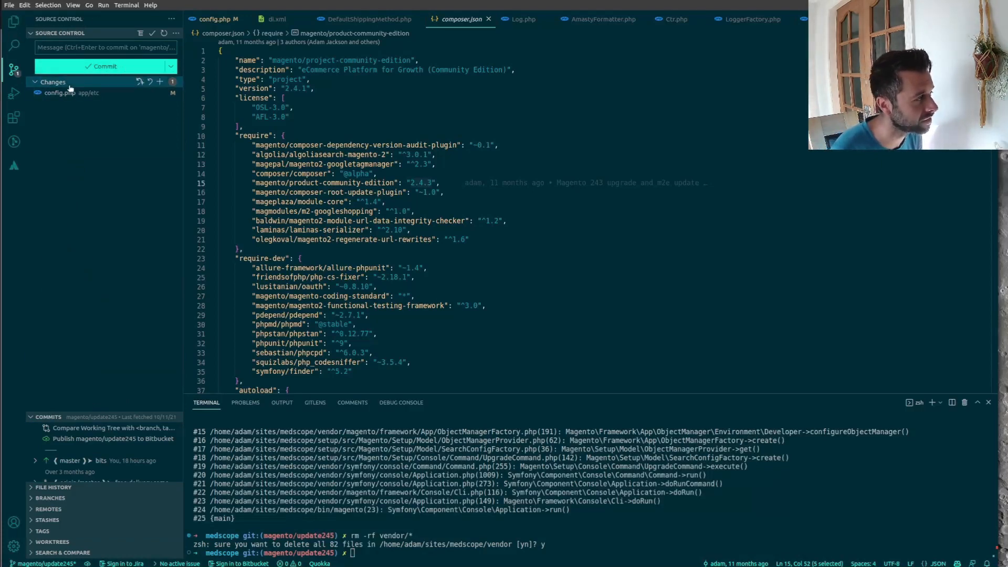
{"action": "left_click", "coordinate": [14, 21]}
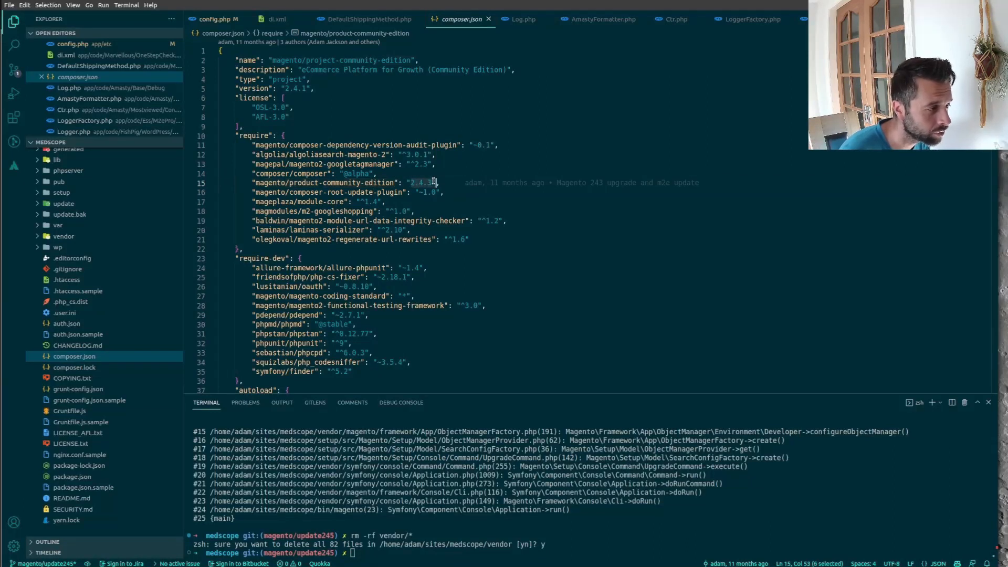
Step: Run composer install for medscope until autoload files are generated
{"action": "type", "text": "com"}
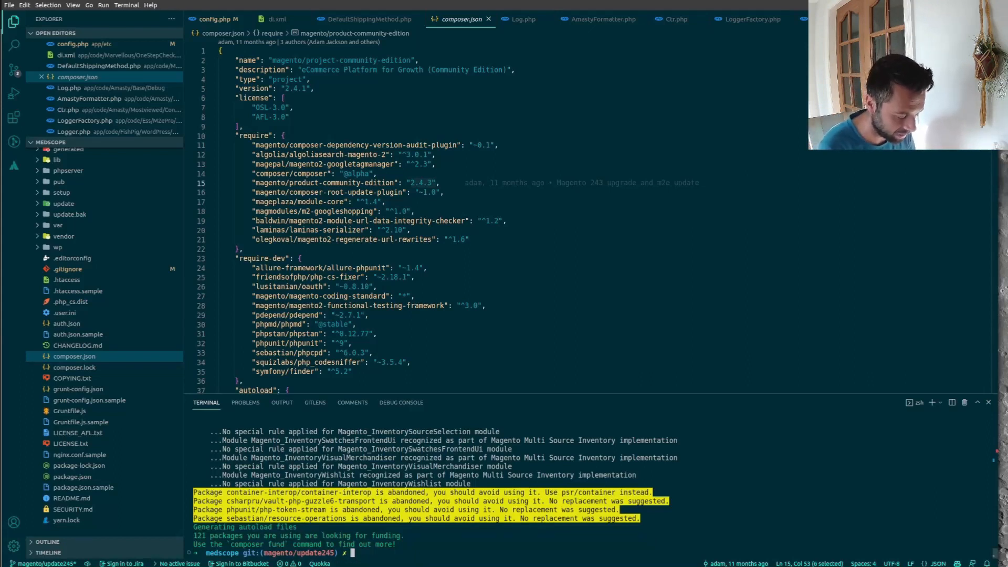
Step: Check bin/magento --version, which reports 2.4.3, then start the module setup upgrade
{"action": "type", "text": "b/"}
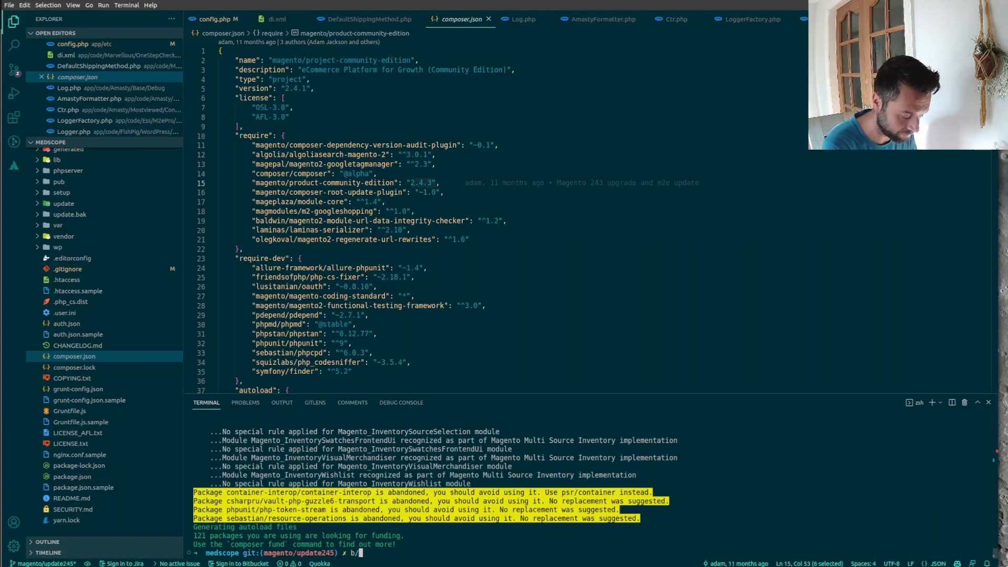
{"action": "type", "text": "m --version"}
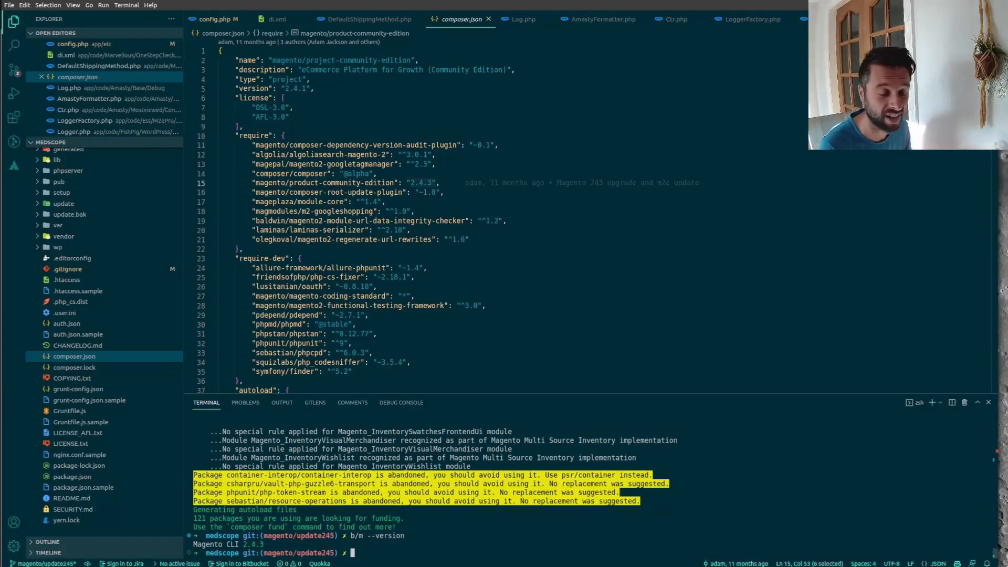
{"action": "type", "text": "b4"}
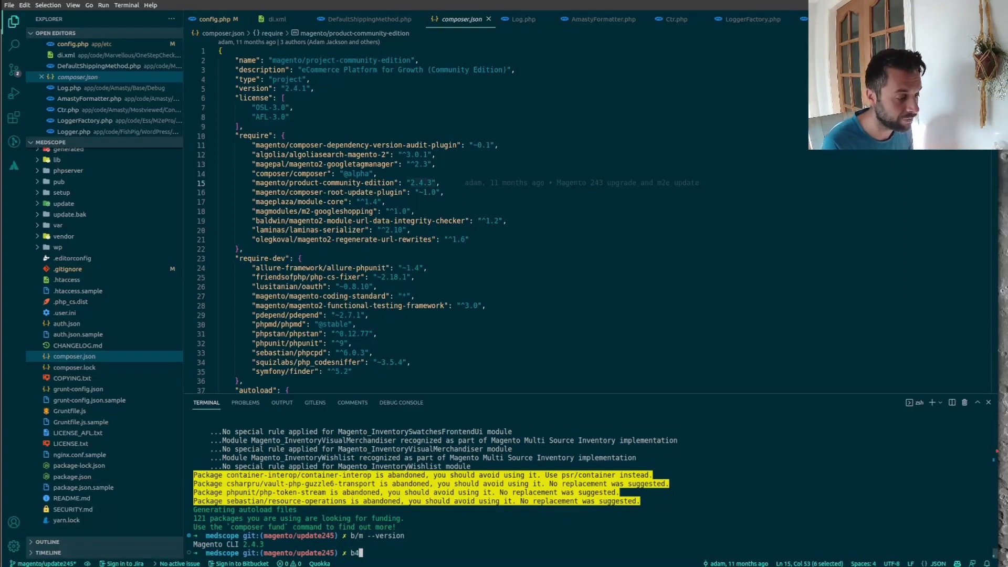
{"action": "key", "text": "Return"}
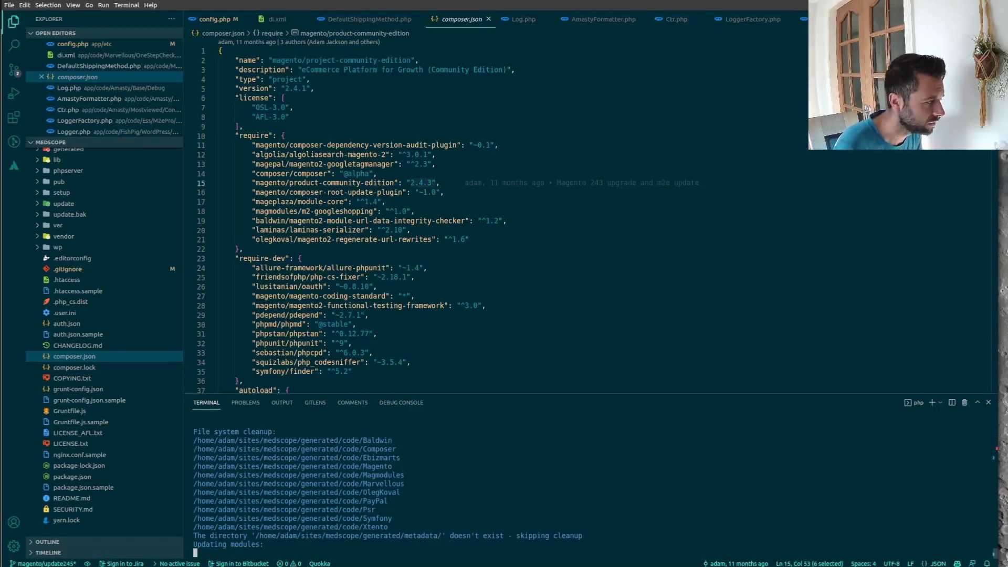
Step: Run the elastic alias in the terminal to start Elasticsearch
{"action": "left_click", "coordinate": [58, 153]}
{"action": "type", "text": "ela"}
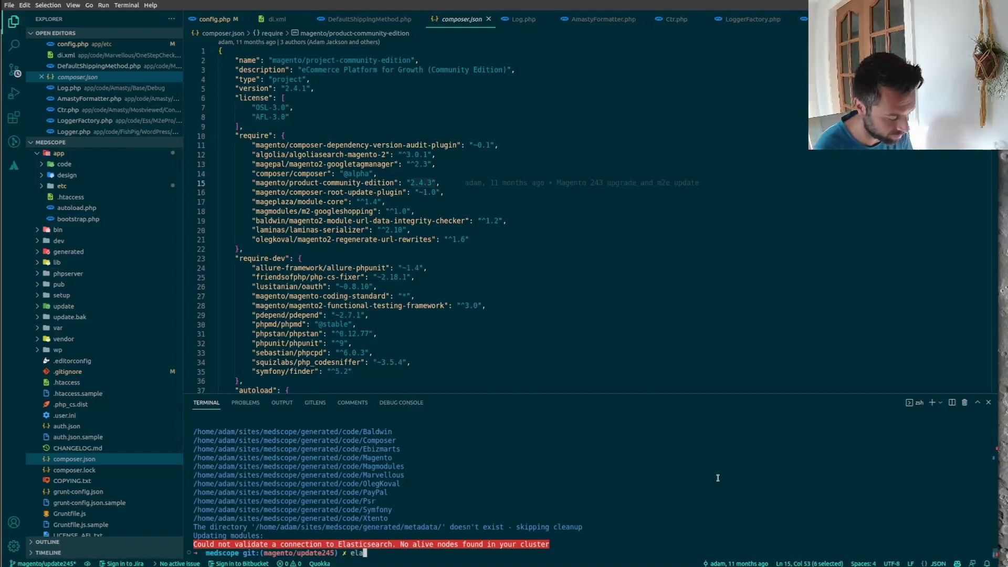
{"action": "key", "text": "Return"}
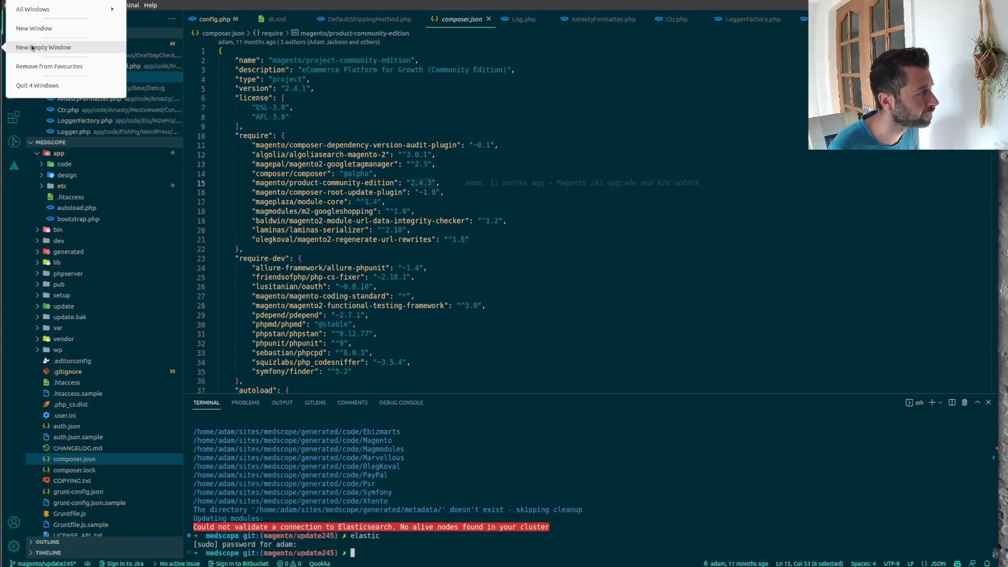
Step: Switch to the m24 window, close styles.css and show the Explorer file tree
{"action": "left_click", "coordinate": [32, 9]}
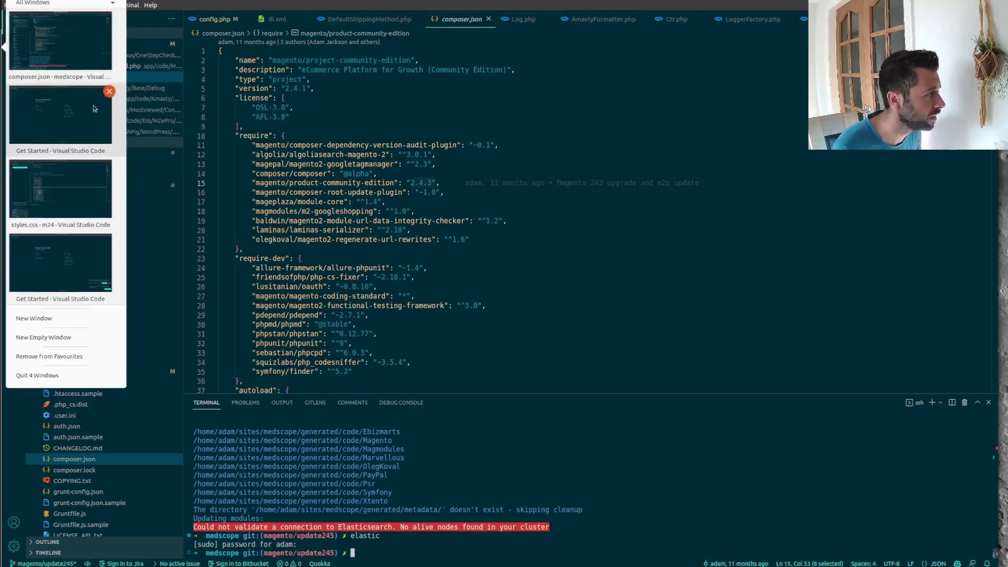
{"action": "left_click", "coordinate": [108, 91]}
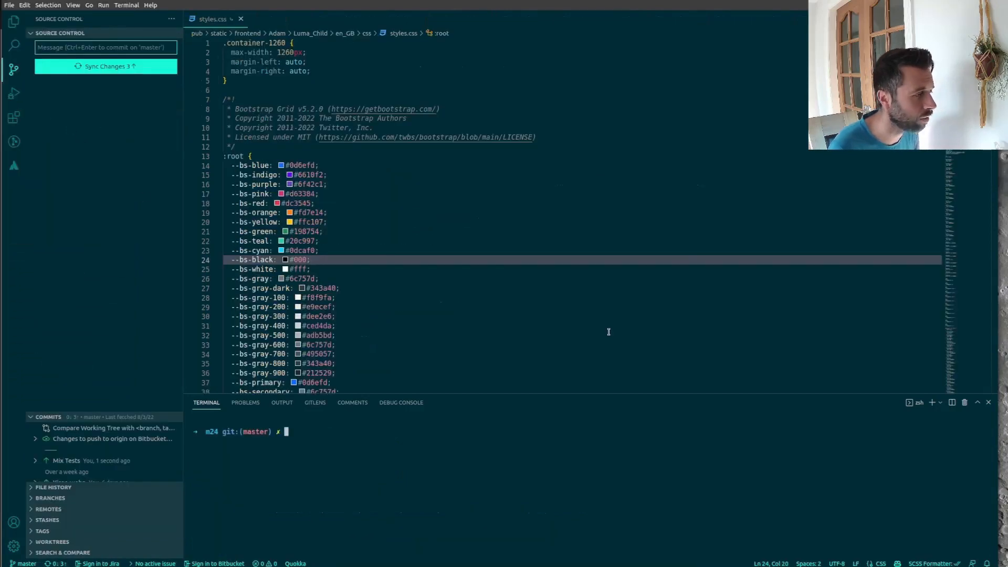
{"action": "left_click", "coordinate": [240, 19]}
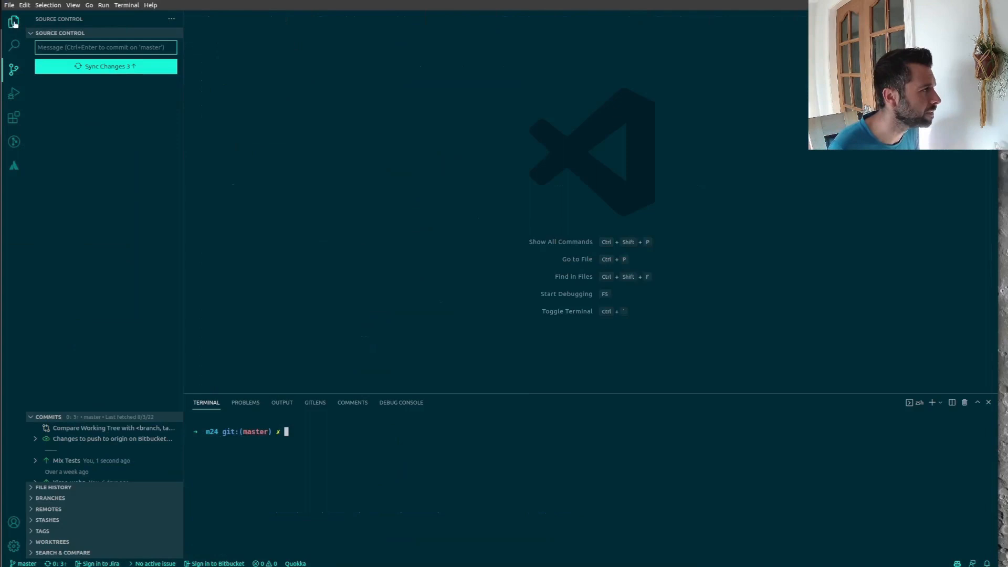
{"action": "left_click", "coordinate": [14, 21]}
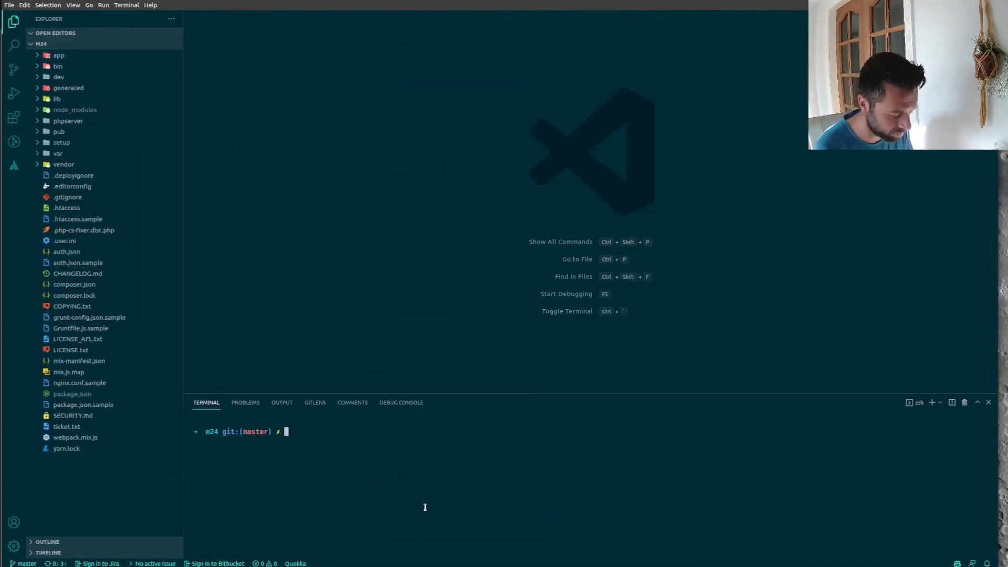
{"action": "type", "text": "git"}
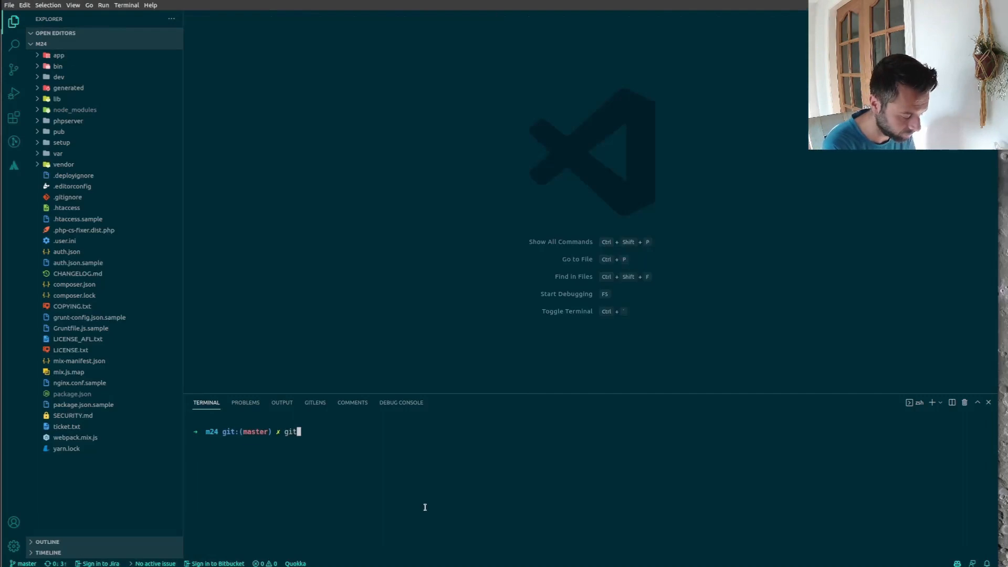
Step: Create and check out the upgrade245 branch with git checkout -b
{"action": "type", "text": "checkout"}
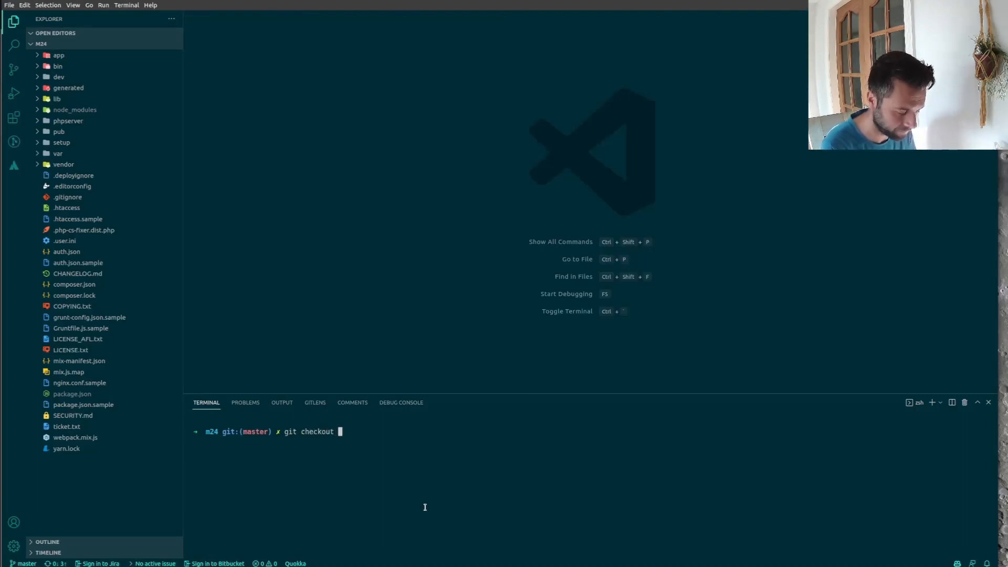
{"action": "type", "text": "-b"}
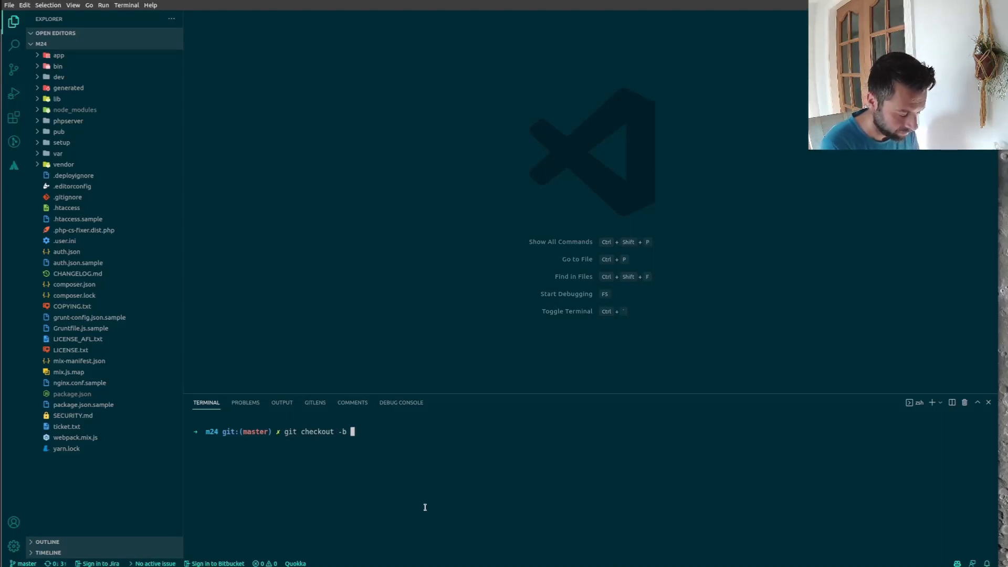
{"action": "type", "text": "upgr"}
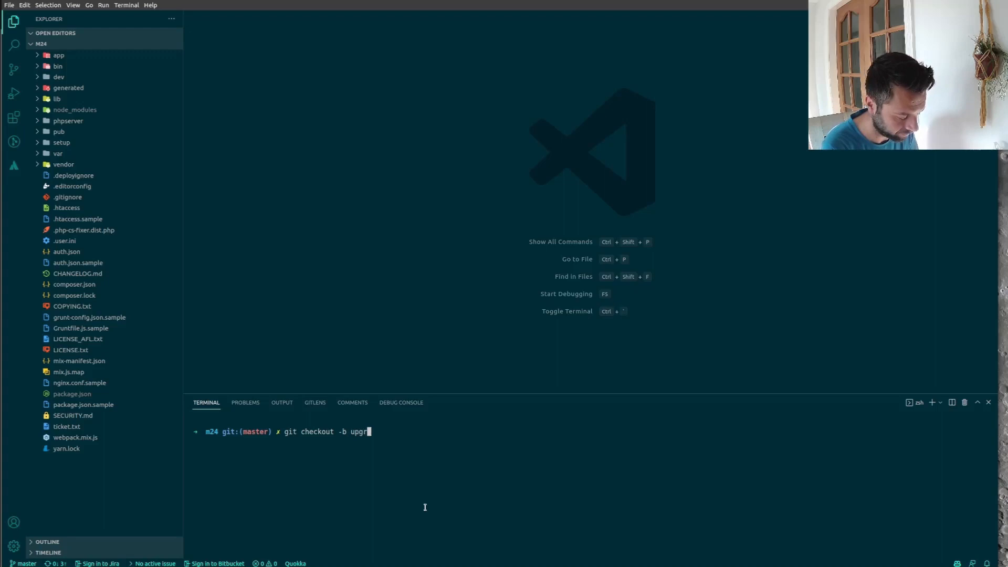
{"action": "type", "text": "ade245"}
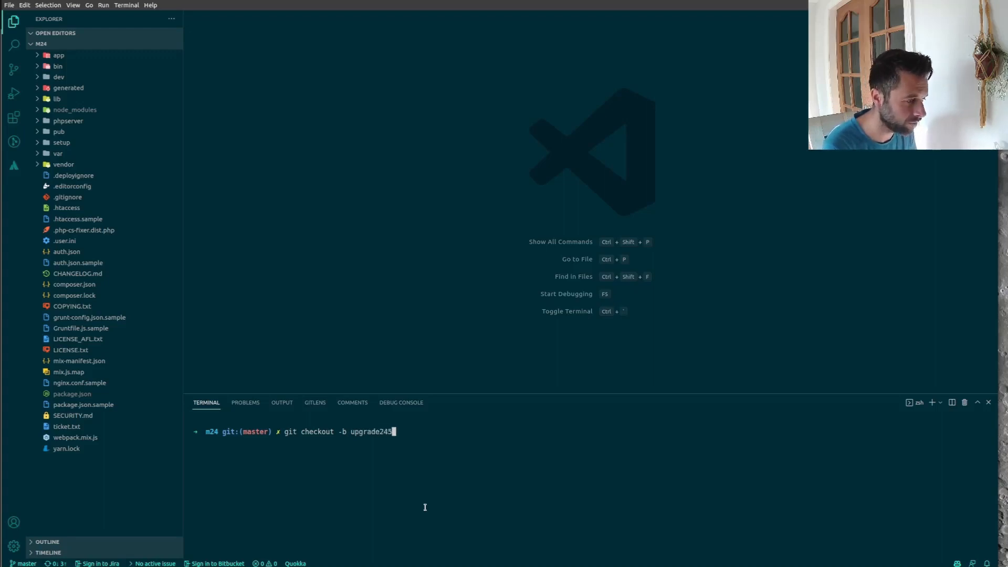
{"action": "key", "text": "Return"}
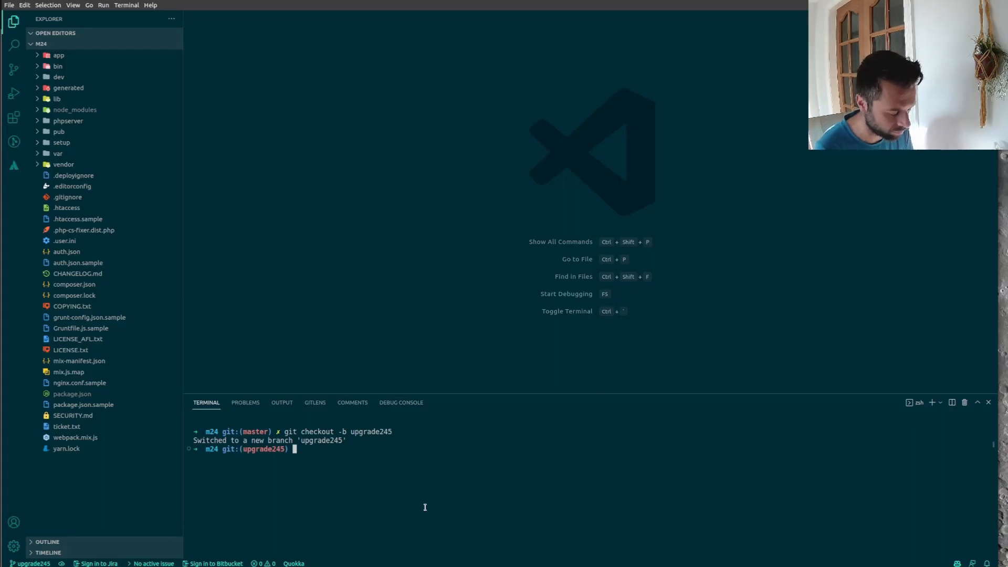
Step: Require magento/composer-root-update-plugin with --no-update, dropping the rejected ~2.0 constraint
{"action": "type", "text": "composer require magento/composer-root-update-plugin ~2.0 --no-update"}
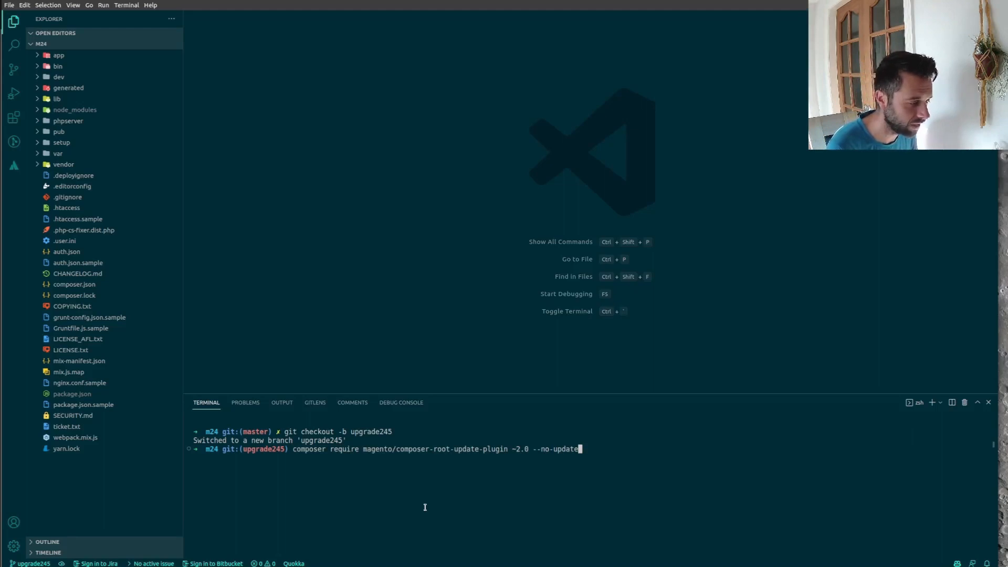
{"action": "key", "text": "Return"}
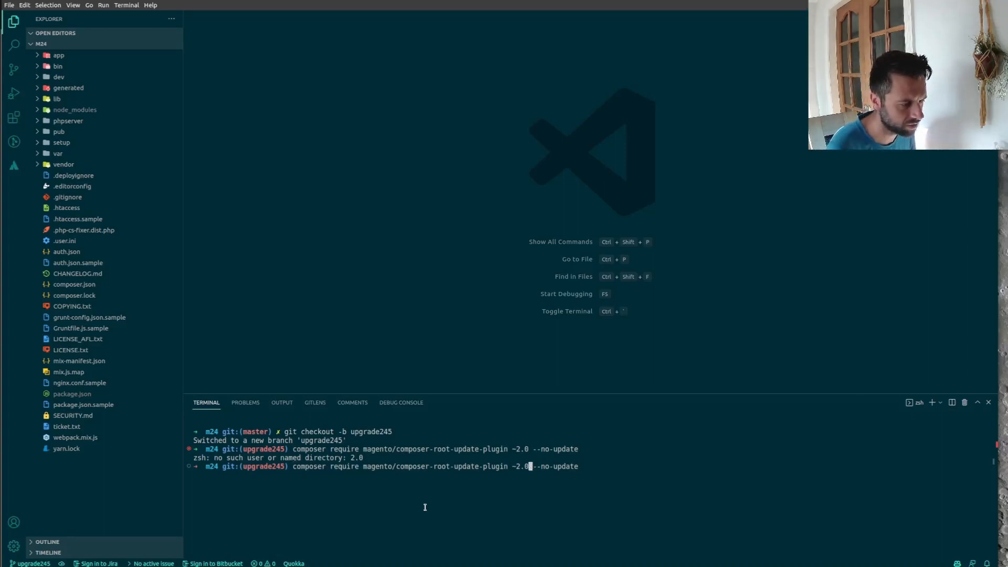
{"action": "key", "text": "Backspace"}
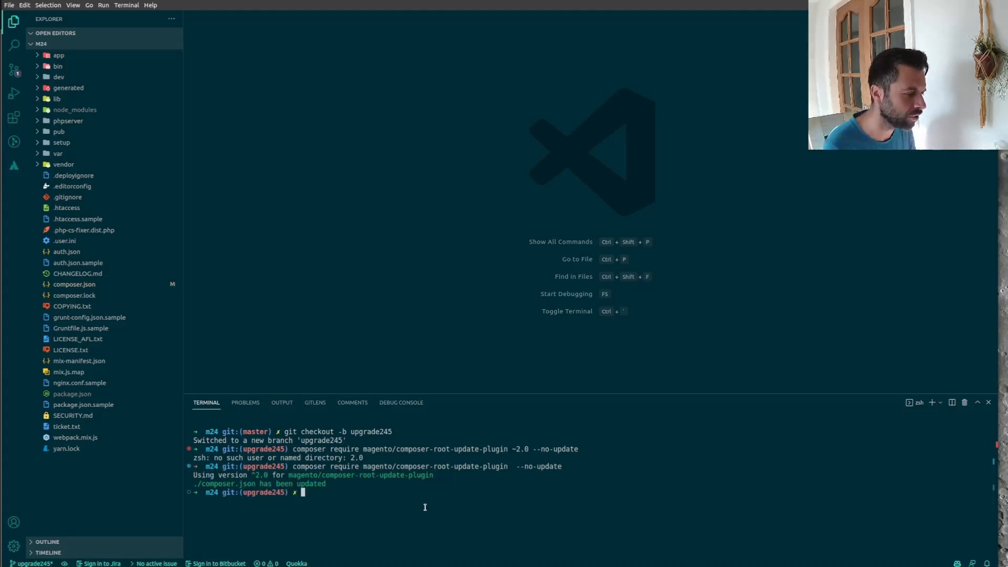
{"action": "mouse_move", "coordinate": [195, 164]}
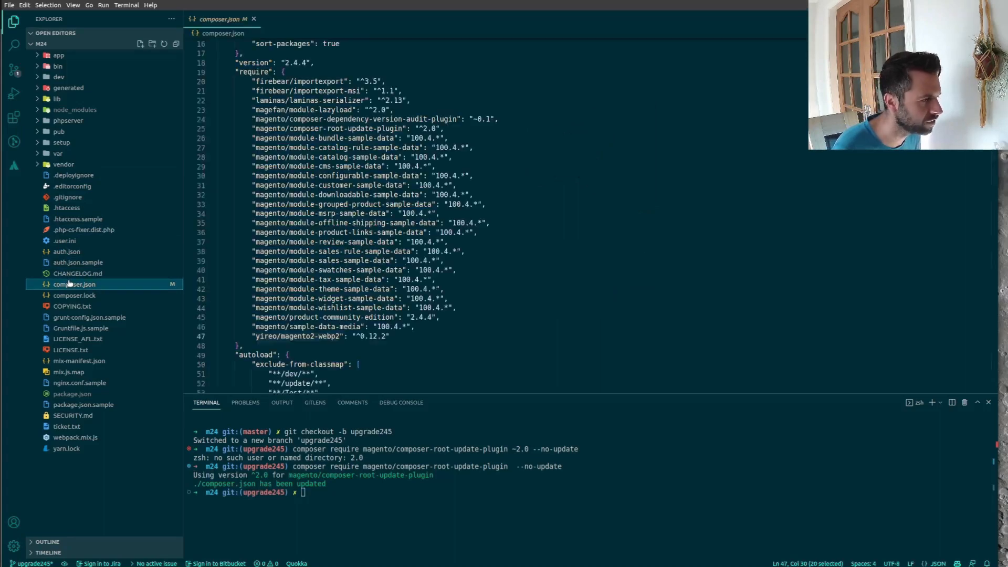
Step: Open m24's composer.json diff in Source Control
{"action": "left_click", "coordinate": [14, 92]}
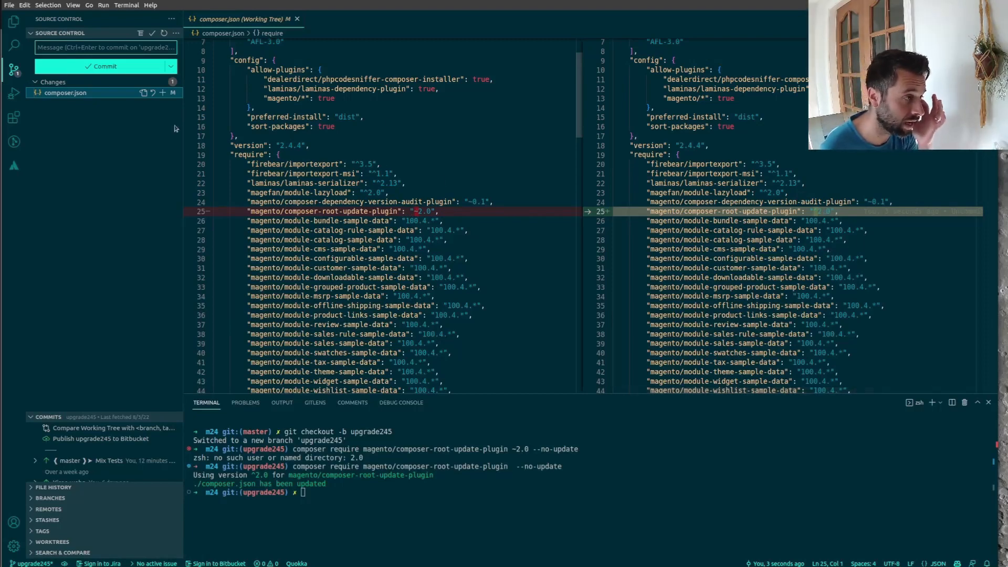
{"action": "mouse_move", "coordinate": [14, 21]}
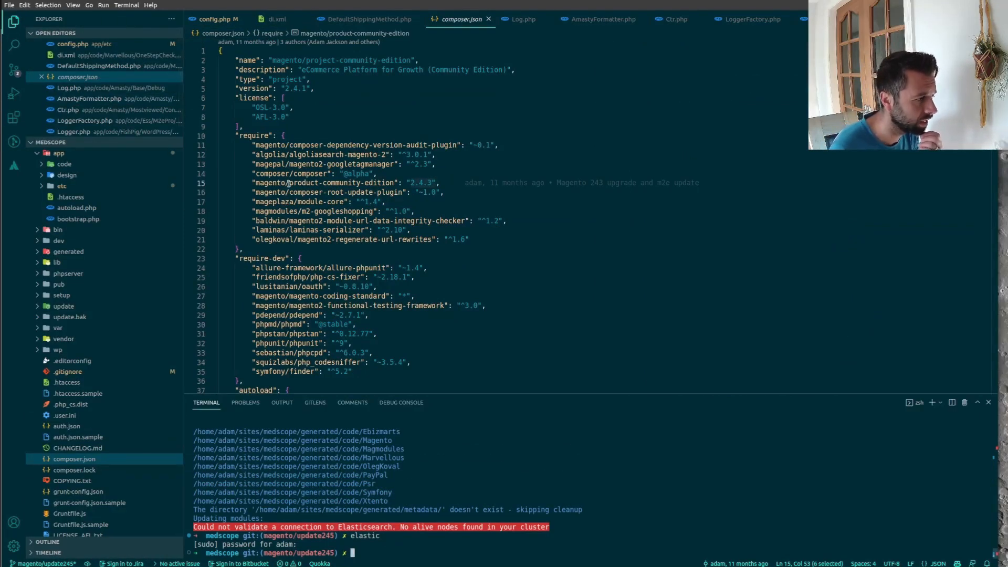
Step: Check medscope's Magento version with bin/magento --version, then switch to the m24 window
{"action": "scroll", "scroll_direction": "down", "scroll_amount": 3}
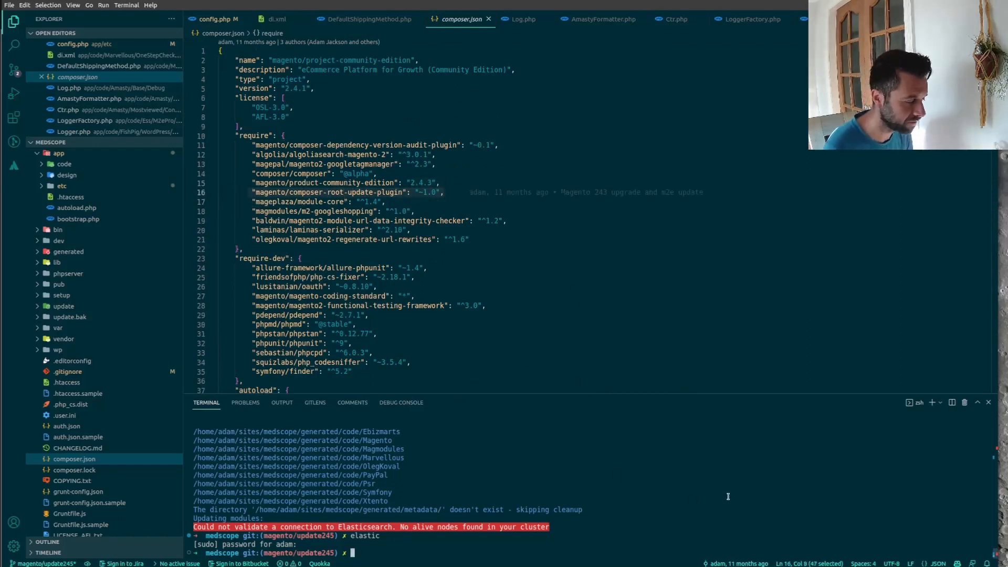
{"action": "type", "text": "b/m --version"}
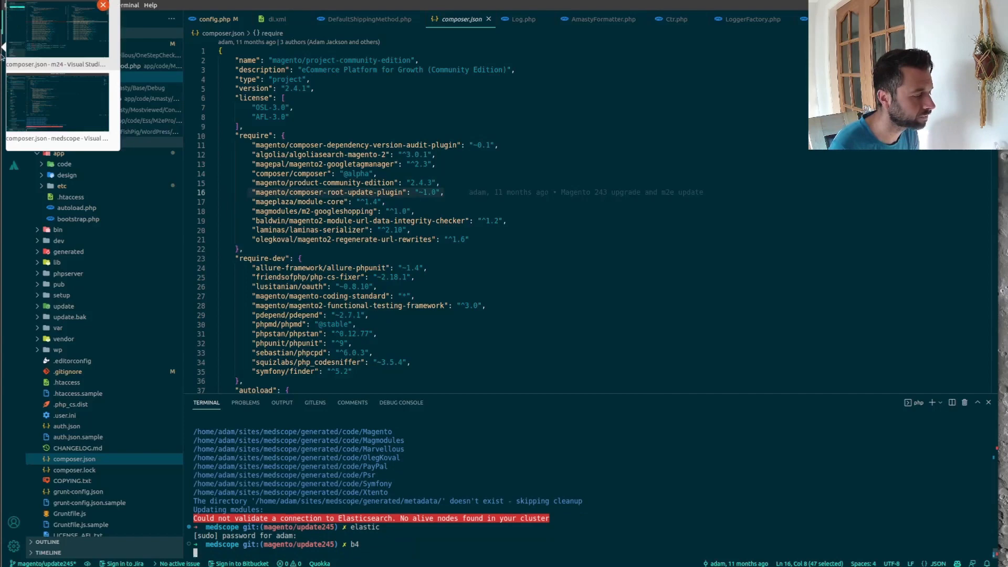
{"action": "left_click", "coordinate": [14, 92]}
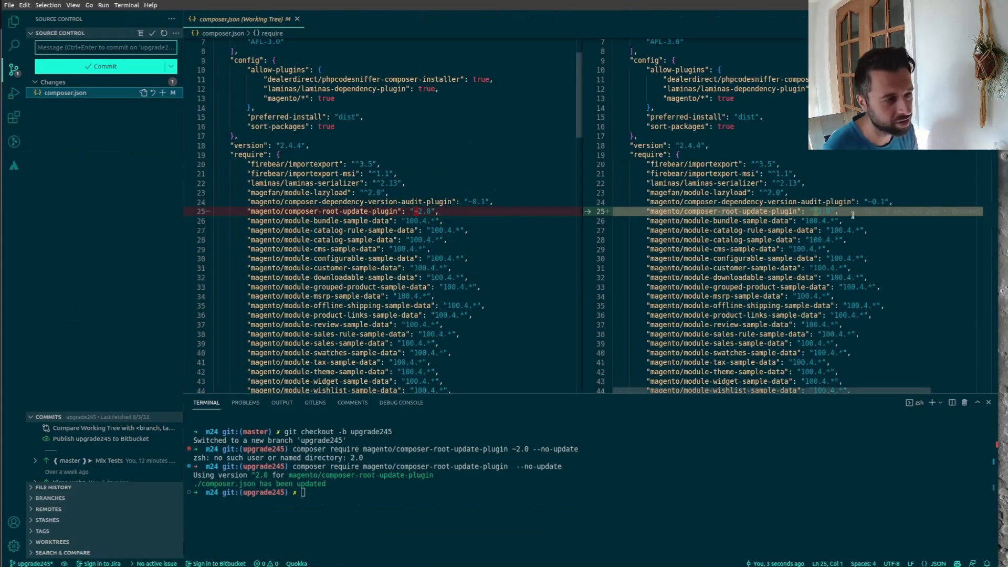
Step: Bring the Adobe Experience League guide's package management steps back into view
{"action": "left_click", "coordinate": [251, 211]}
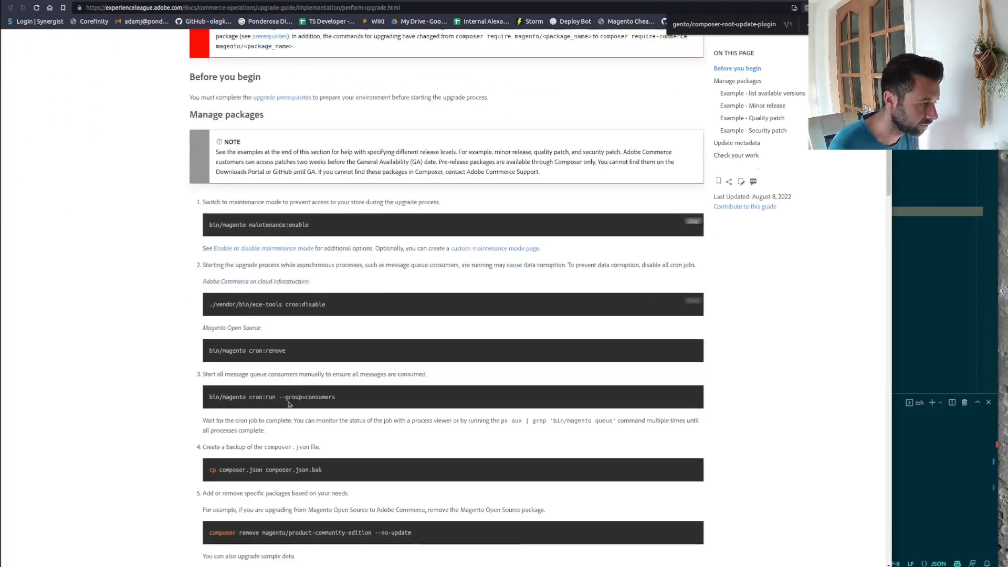
Step: Scroll to the guide's Examples and select 'composer' in the list-versions command
{"action": "scroll", "scroll_direction": "down", "scroll_amount": 3}
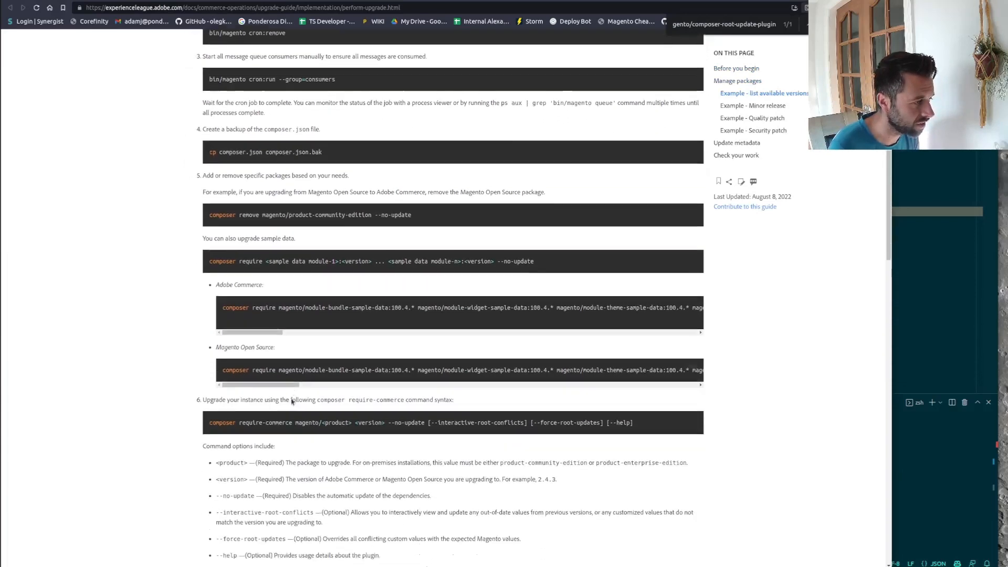
{"action": "scroll", "scroll_direction": "down", "scroll_amount": 3}
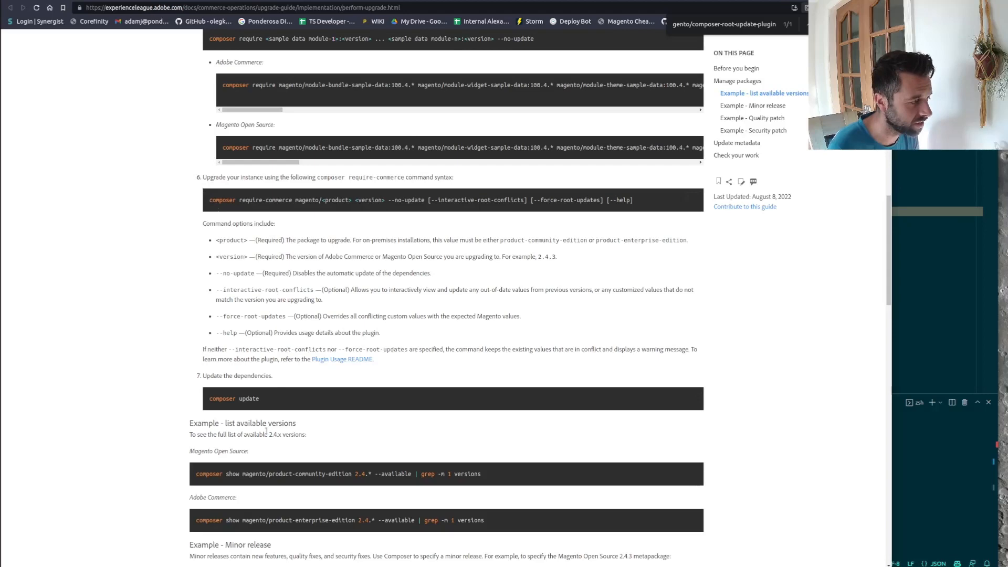
{"action": "scroll", "scroll_direction": "down", "scroll_amount": 3}
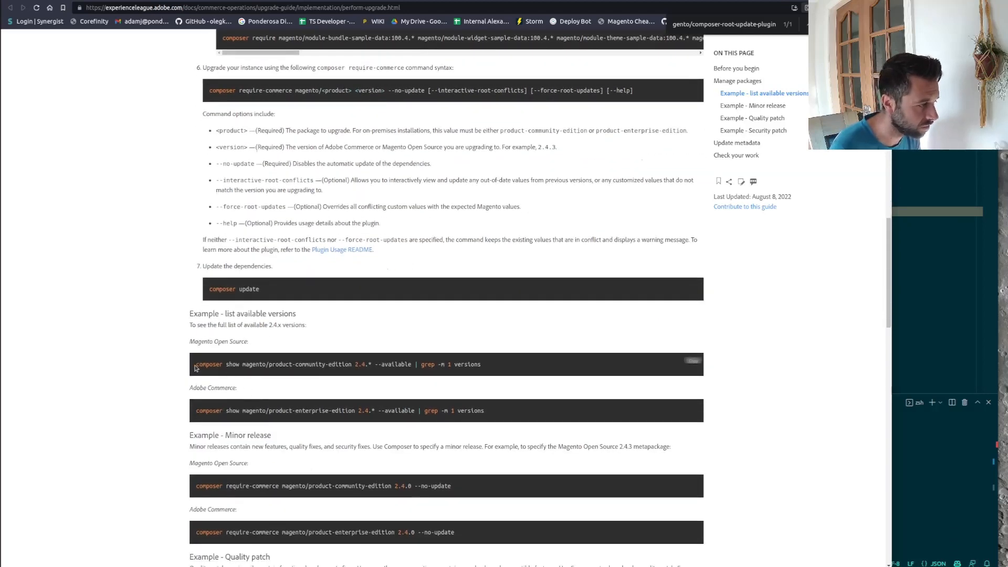
{"action": "double_click", "coordinate": [209, 364]}
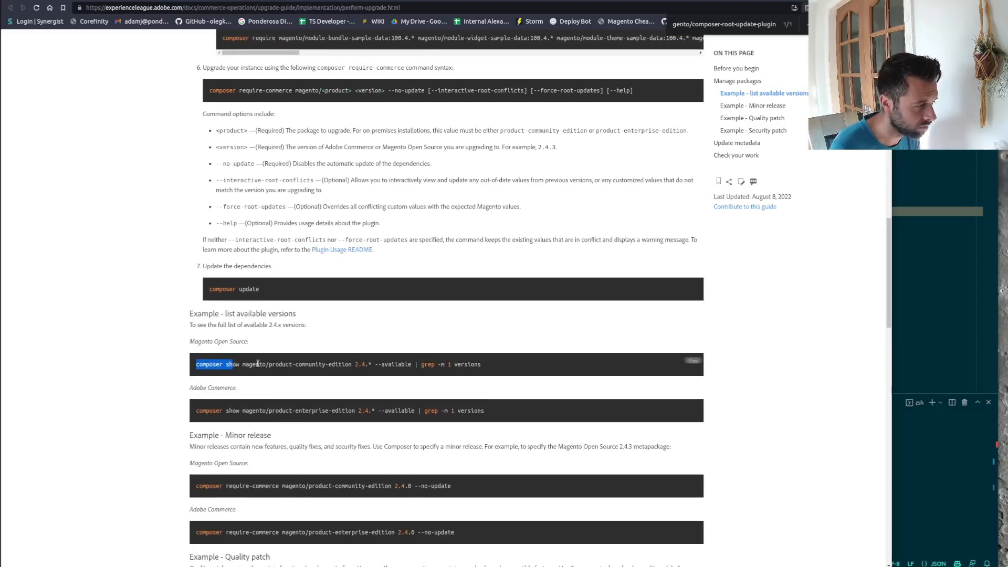
{"action": "scroll", "scroll_direction": "down", "scroll_amount": 3}
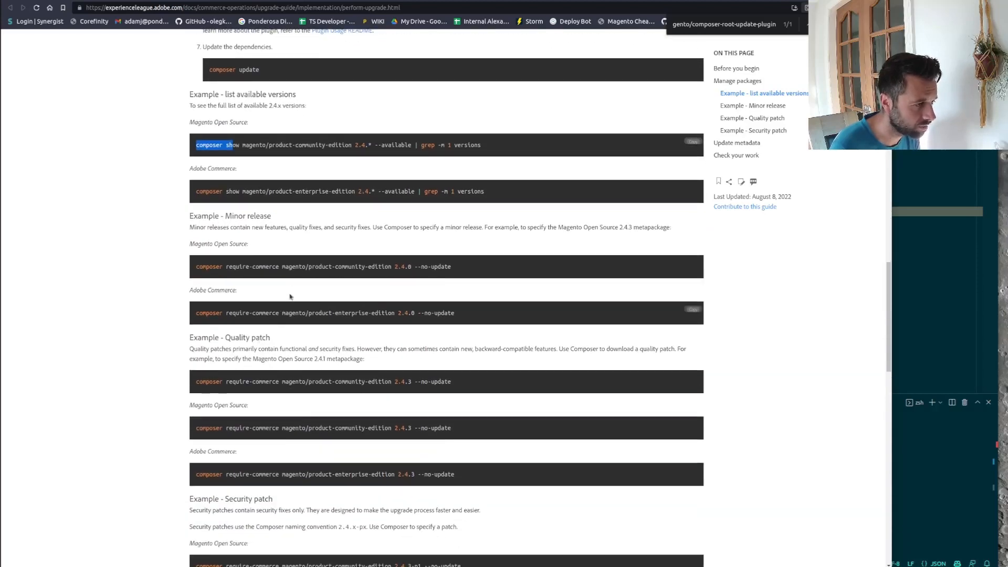
{"action": "double_click", "coordinate": [209, 266]}
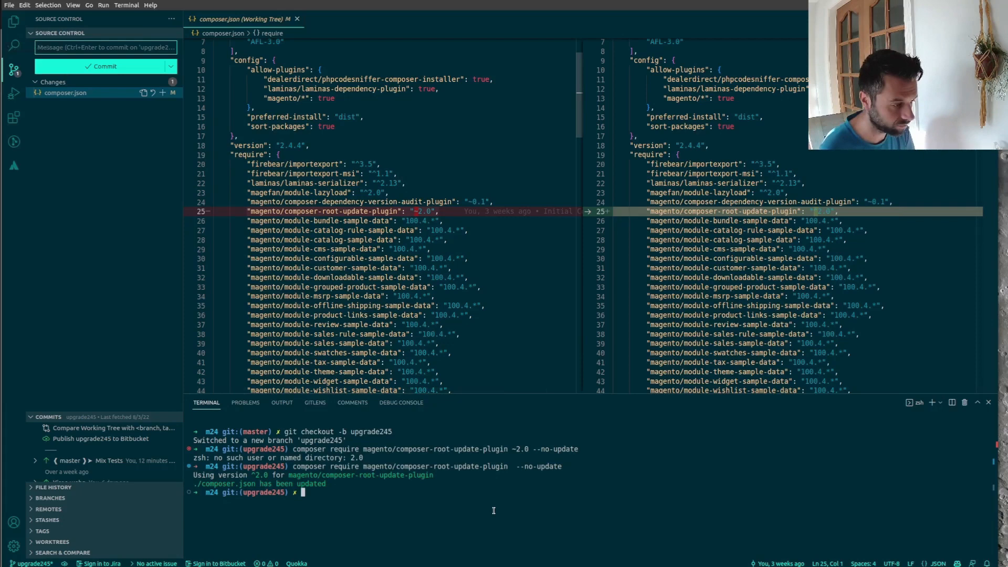
Step: Run require-commerce for product-community-edition 2.4.5 with --no-update in m24, then review the diff
{"action": "type", "text": "composer require-commerce magento/product-community-edition 2.4. --no-update"}
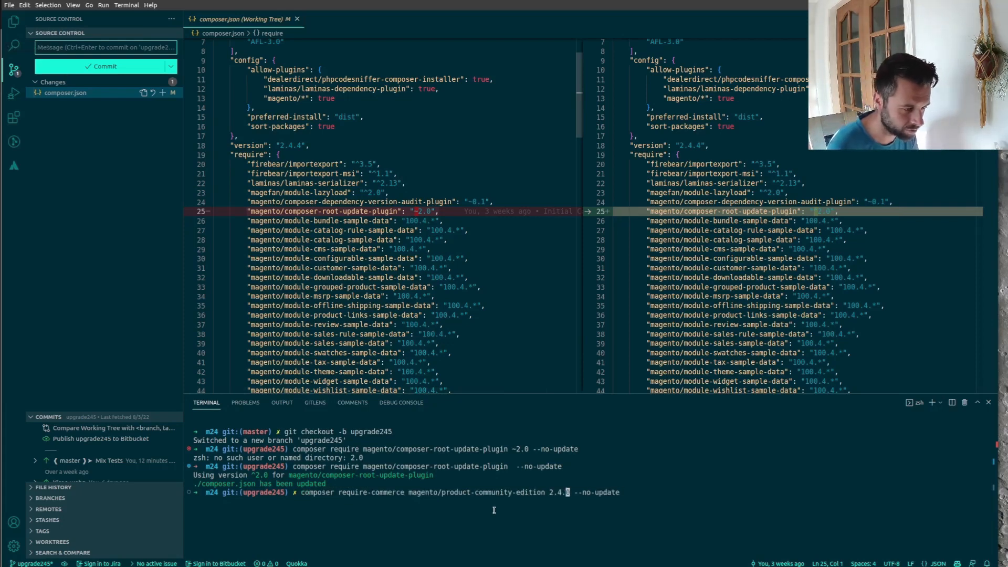
{"action": "type", "text": "5"}
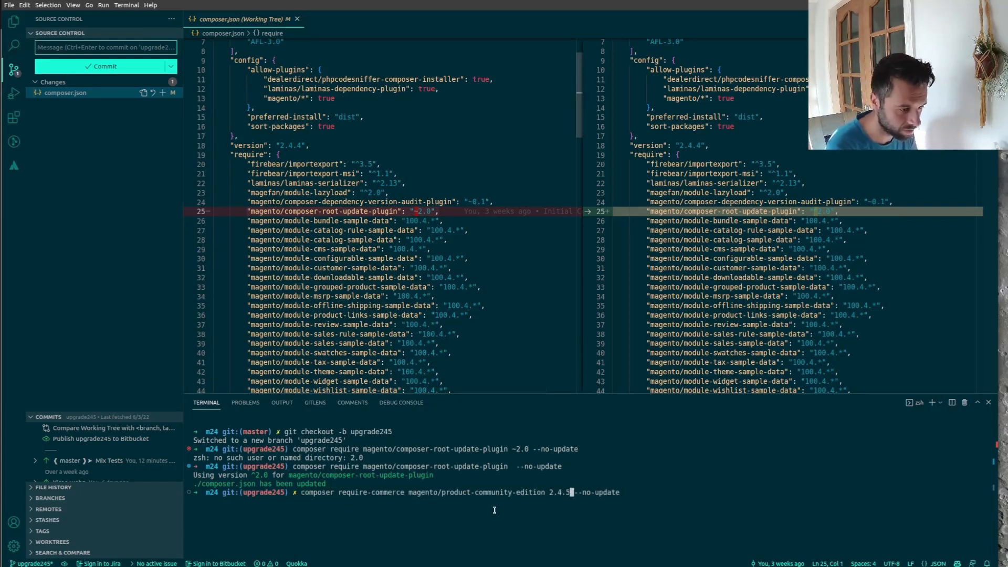
{"action": "key", "text": "Return"}
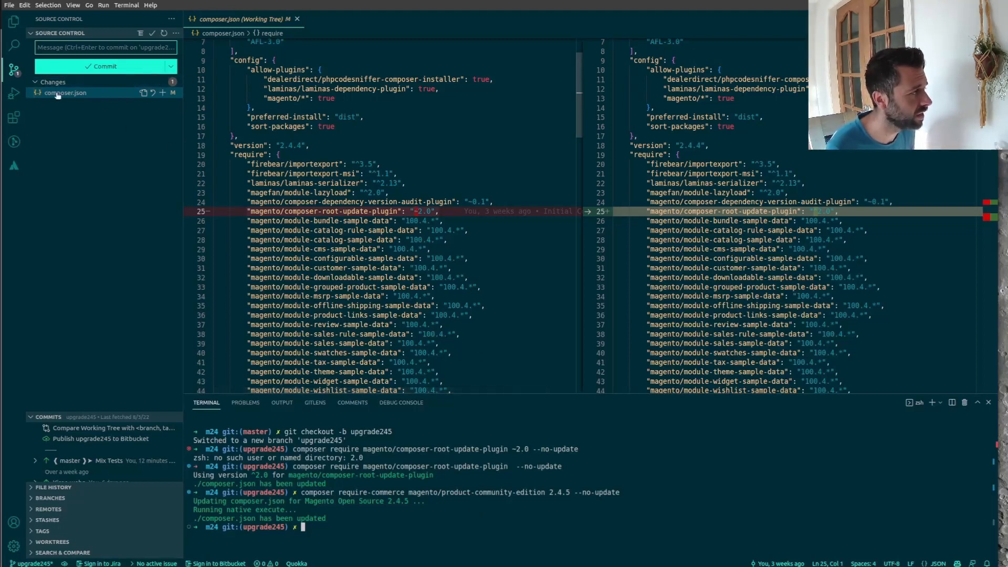
{"action": "scroll", "scroll_direction": "down", "scroll_amount": 3}
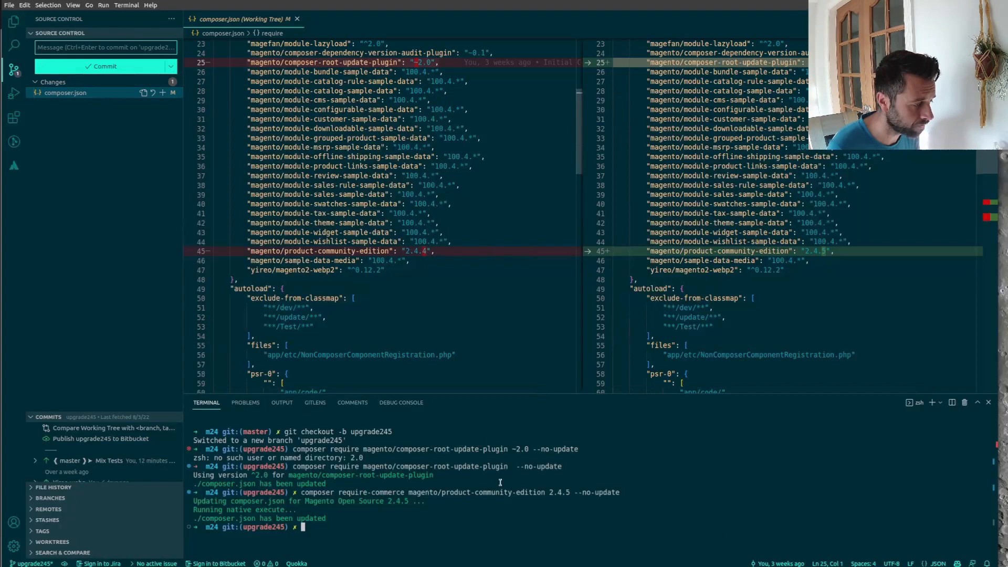
Step: Start typing a composer command in m24's terminal
{"action": "type", "text": "c"}
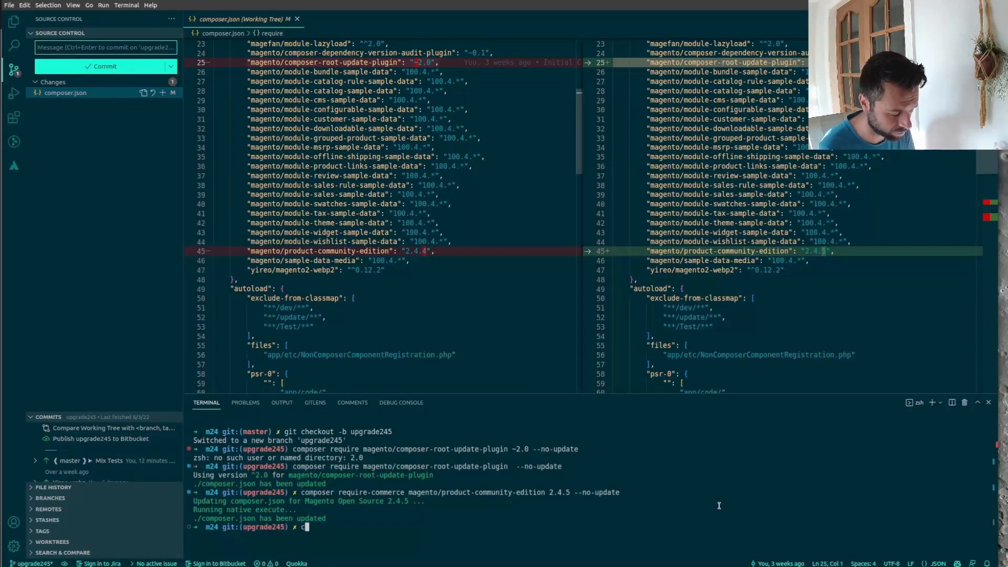
{"action": "type", "text": "composer"}
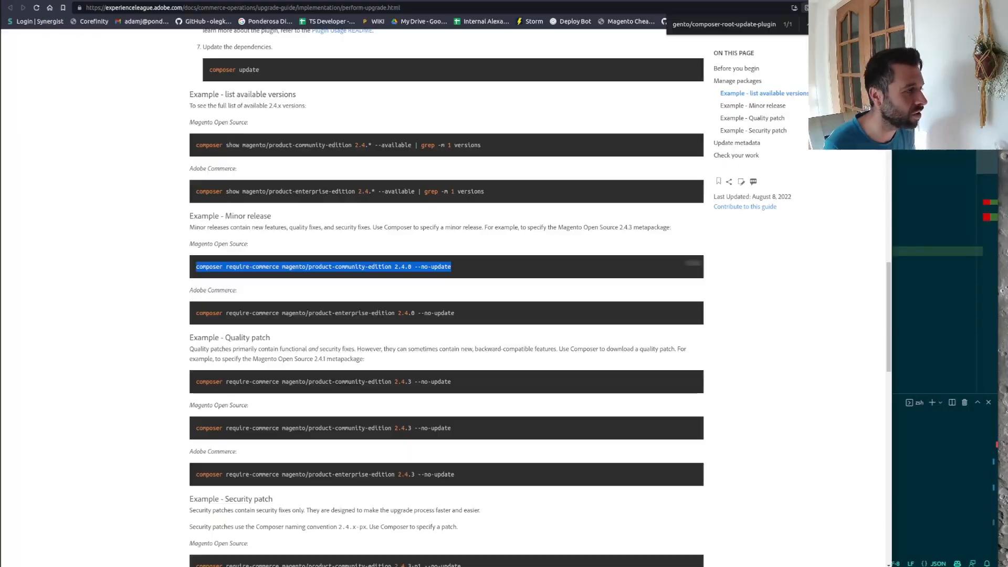
Step: Scroll up to step 7's warning and highlight the magento/composer-root-update-plugin package name
{"action": "scroll", "scroll_direction": "up", "scroll_amount": 3}
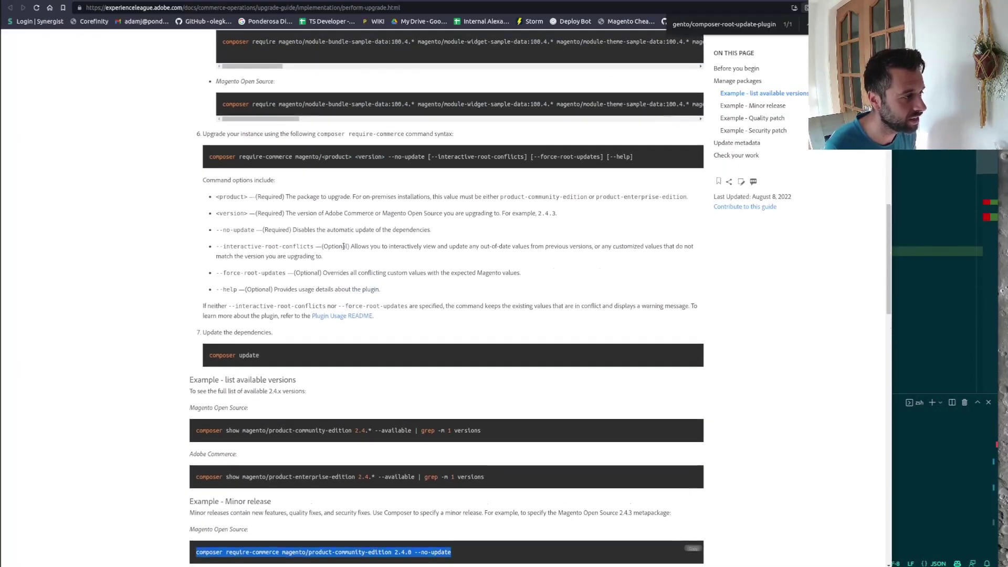
{"action": "scroll", "scroll_direction": "up", "scroll_amount": 3}
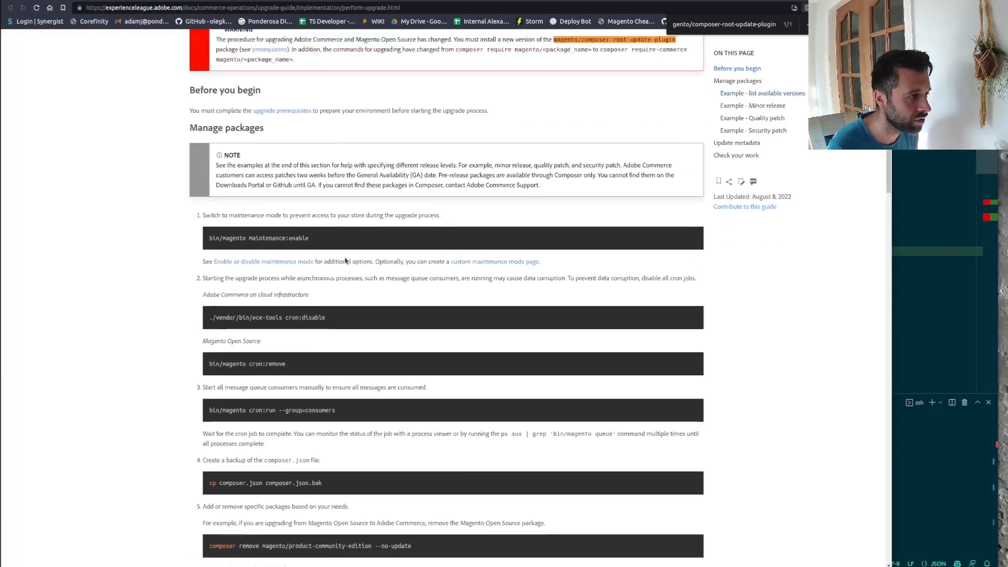
{"action": "scroll", "scroll_direction": "up", "scroll_amount": 3}
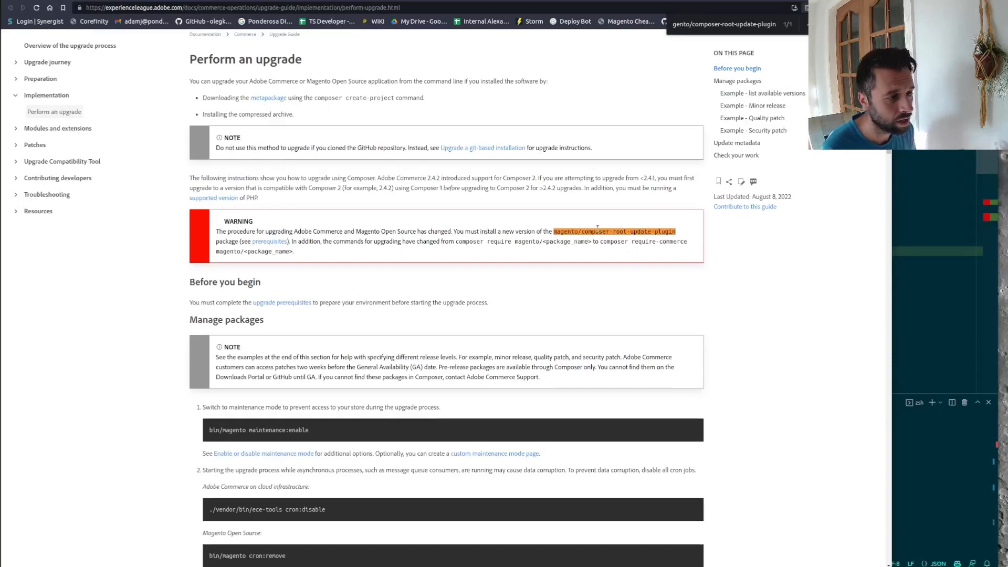
{"action": "double_click", "coordinate": [614, 230]}
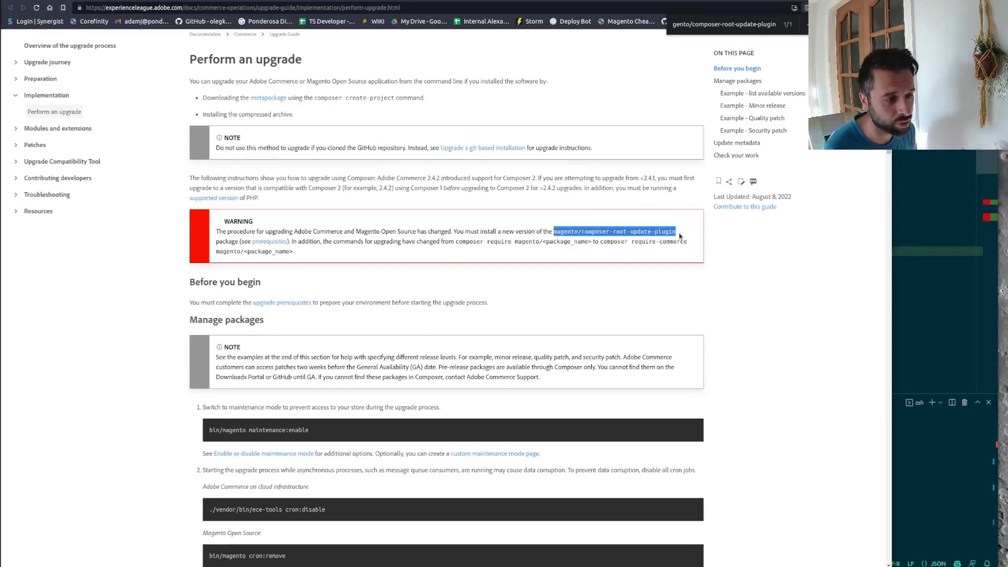
{"action": "mouse_move", "coordinate": [411, 315]}
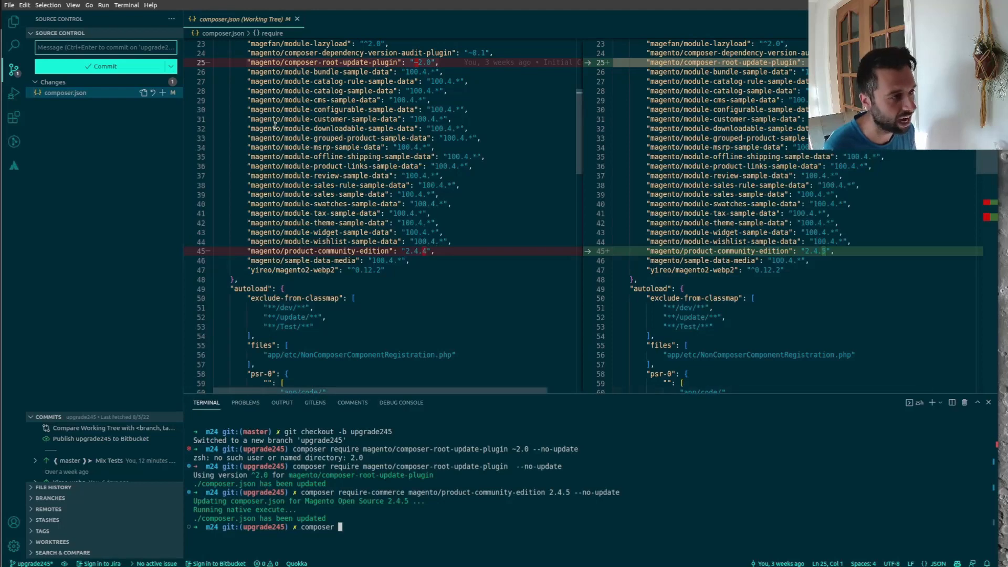
Step: Run composer update for m24, then clear medscope's SQL table-definition error output
{"action": "type", "text": "u"}
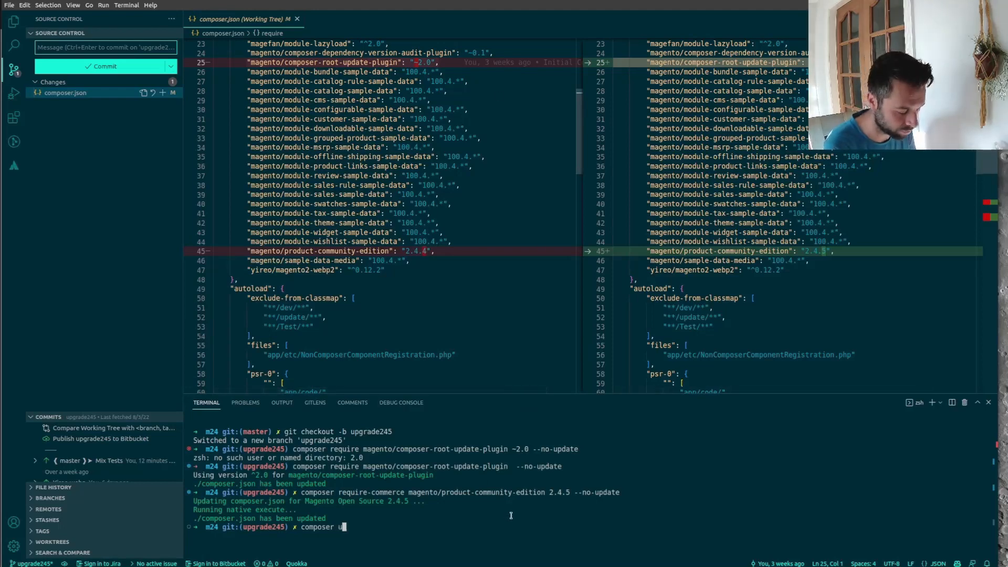
{"action": "type", "text": "date"}
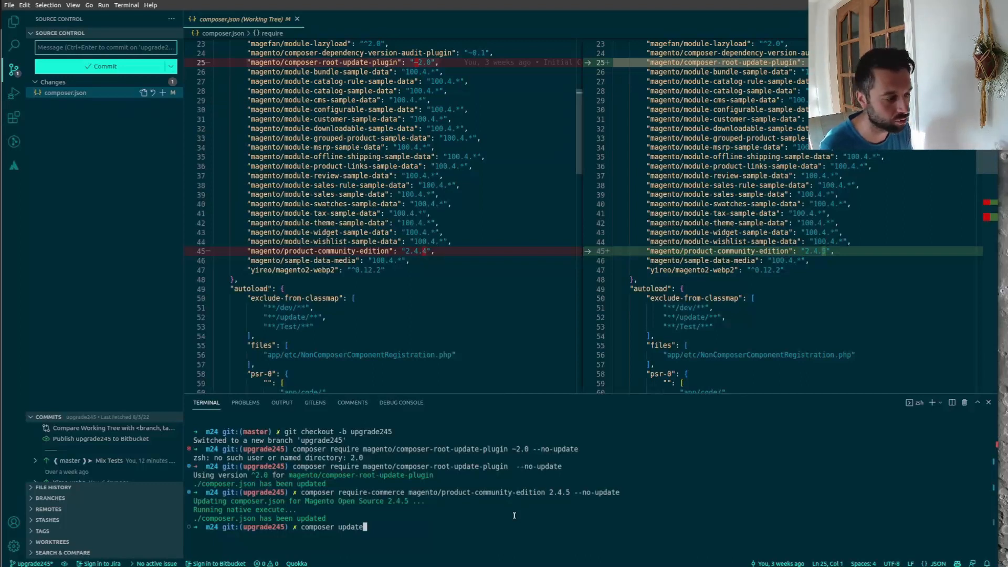
{"action": "key", "text": "Return"}
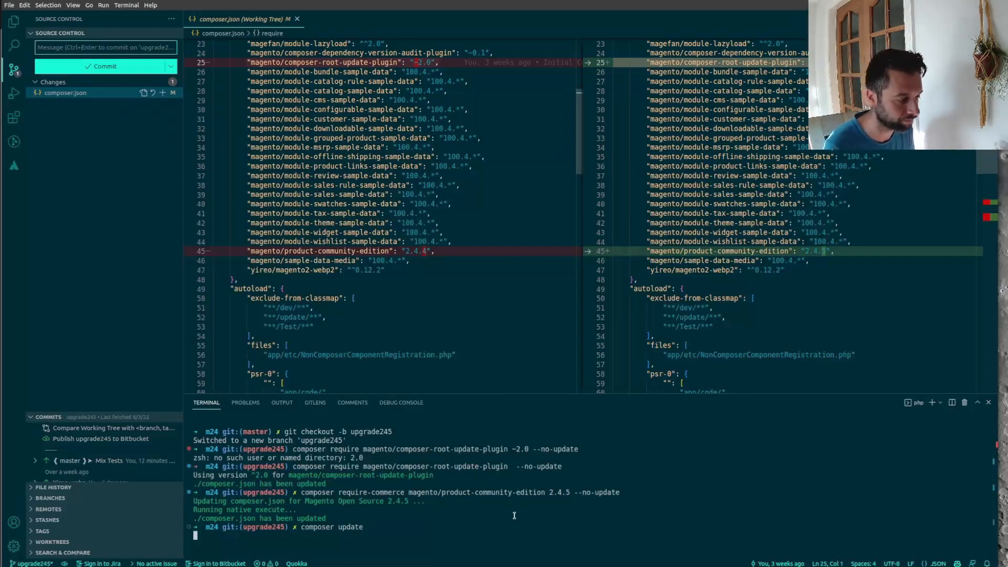
{"action": "key", "text": "Return"}
{"action": "type", "text": "clear"}
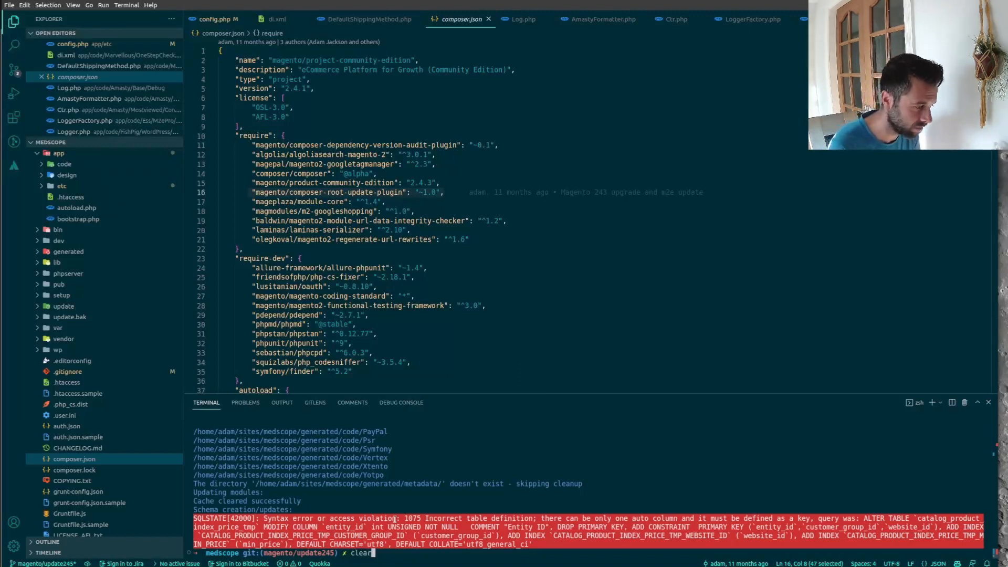
{"action": "key", "text": "Return"}
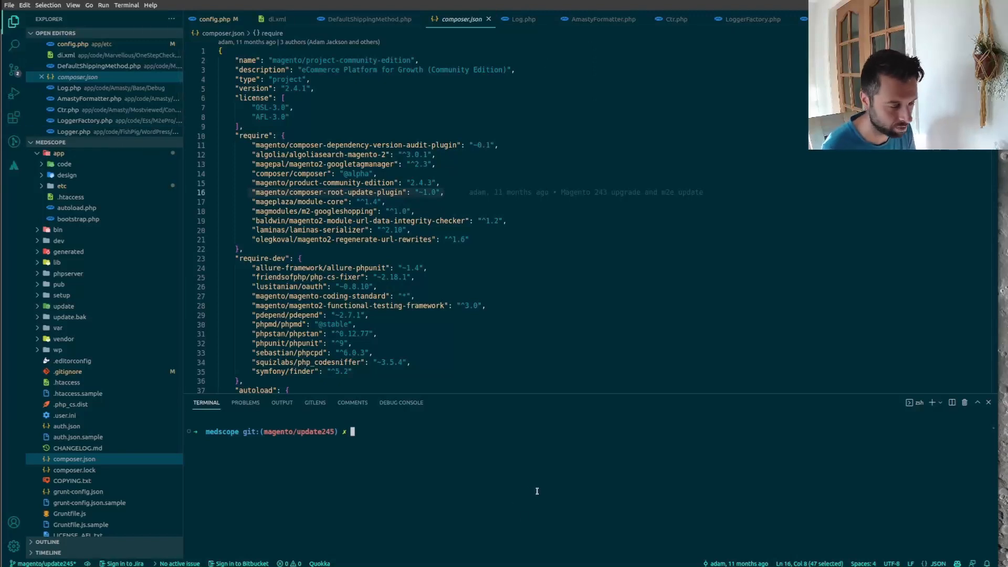
Step: Require magento/composer-root-update-plugin with --no-update, raising medscope's requirement to ^2.0
{"action": "type", "text": "b4"}
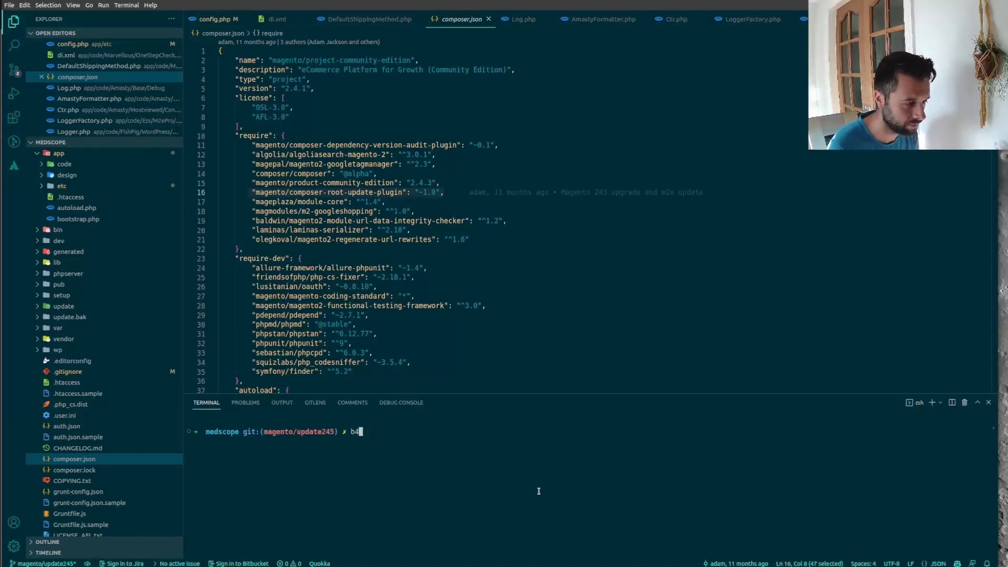
{"action": "type", "text": "composer require magento/composer-root-update-plugin  --no-update"}
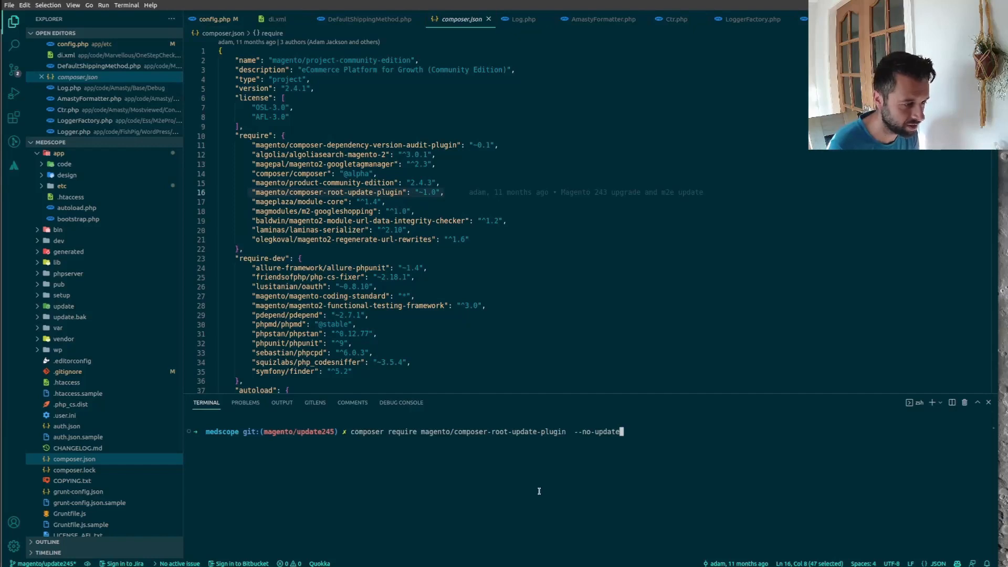
{"action": "key", "text": "Return"}
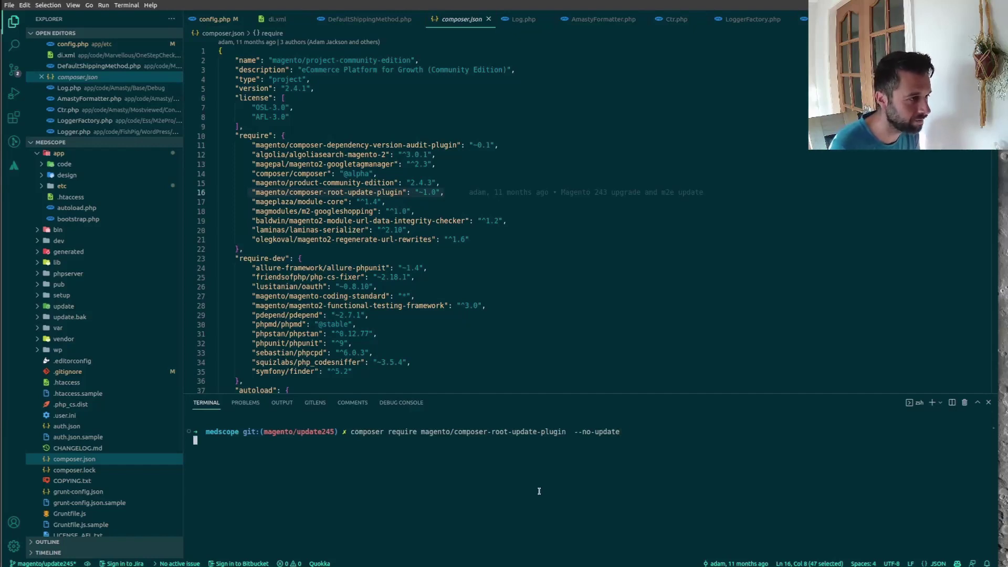
{"action": "key", "text": "Return"}
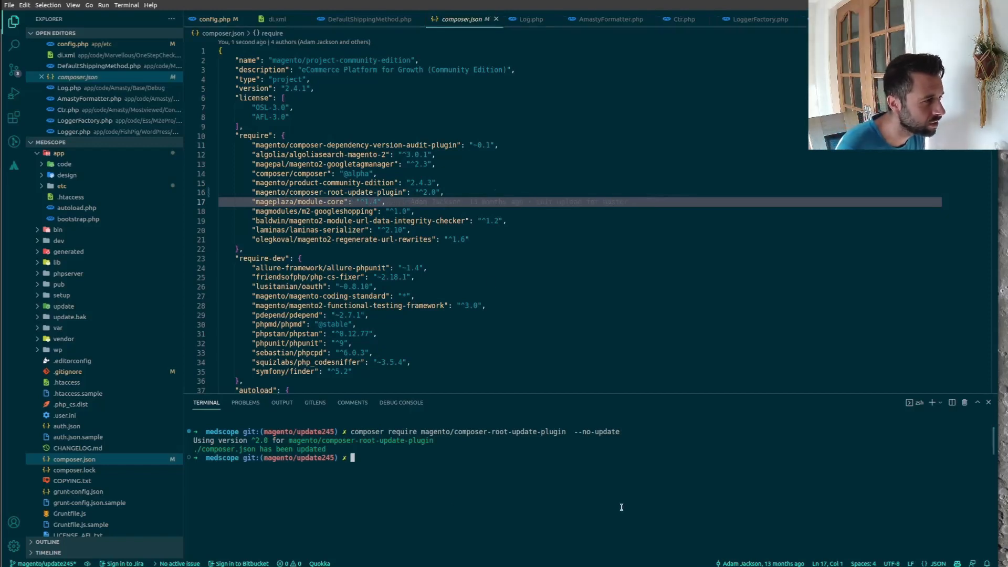
{"action": "mouse_move", "coordinate": [399, 305]}
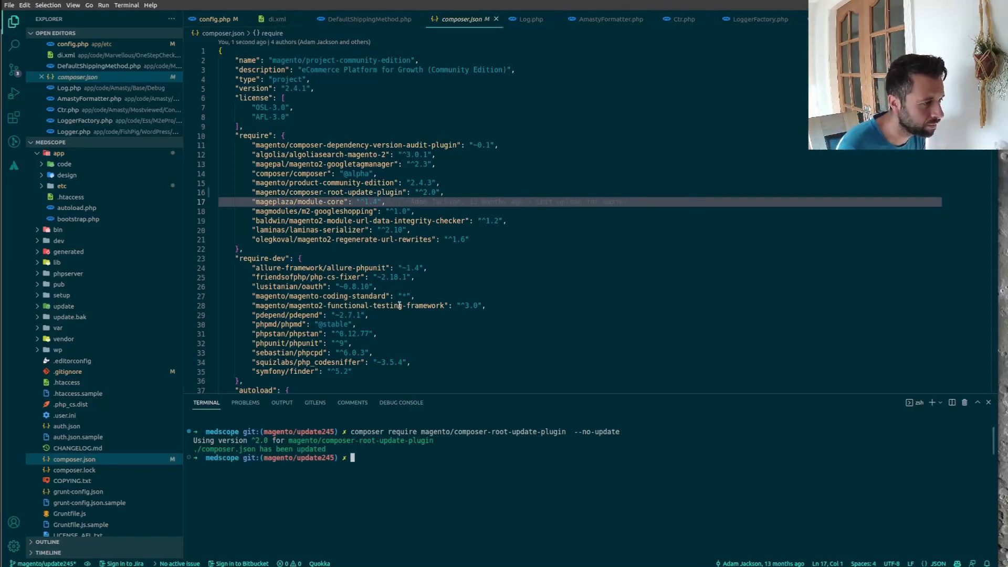
Step: Review medscope's composer.json diff in Source Control and run the Composer update
{"action": "left_click", "coordinate": [14, 70]}
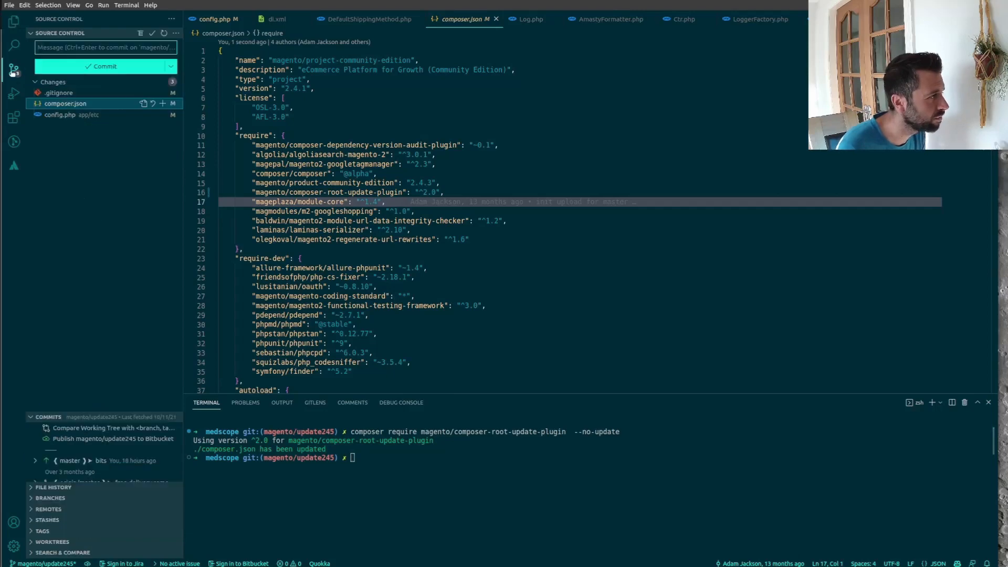
{"action": "left_click", "coordinate": [65, 104]}
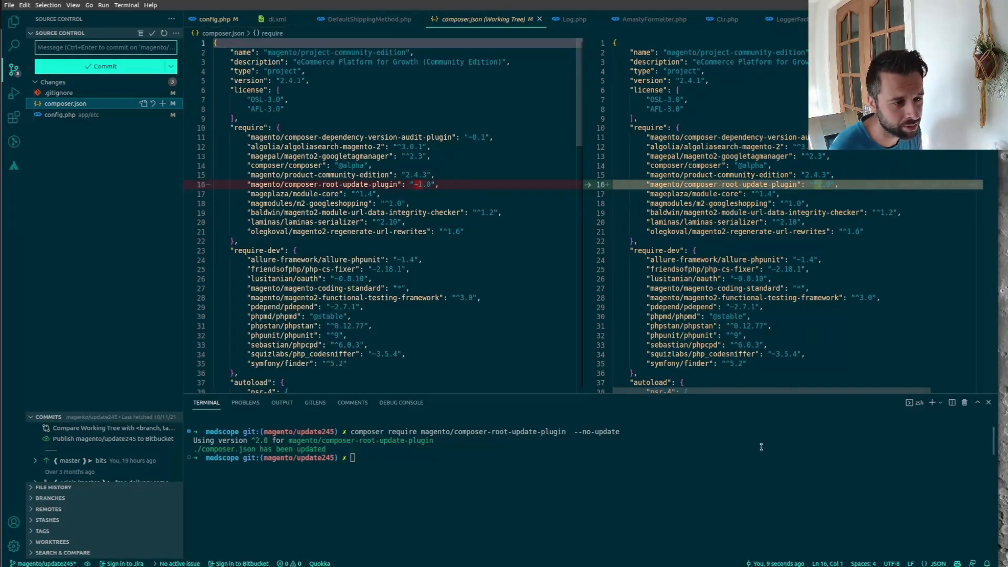
{"action": "type", "text": "cop"}
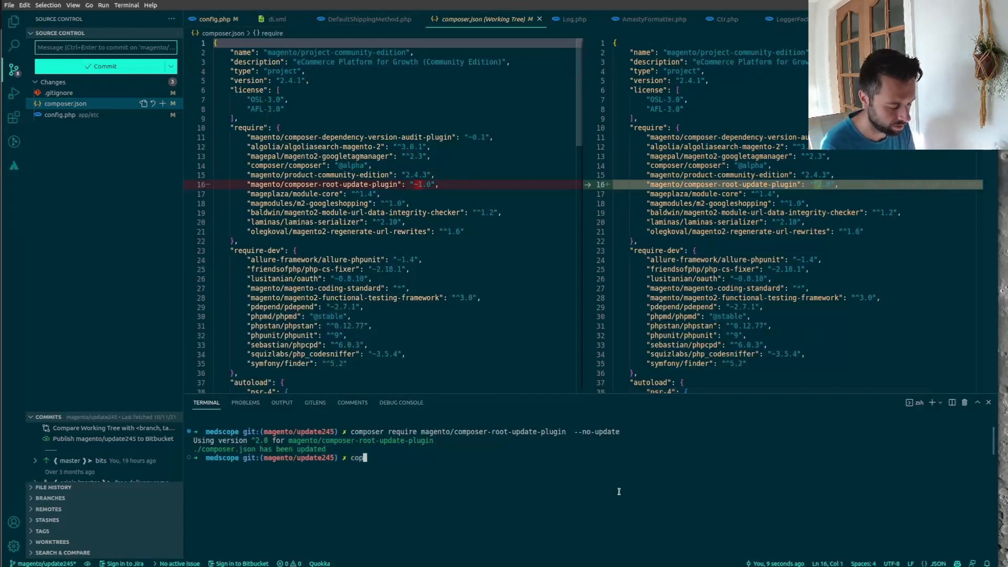
{"action": "type", "text": "o"}
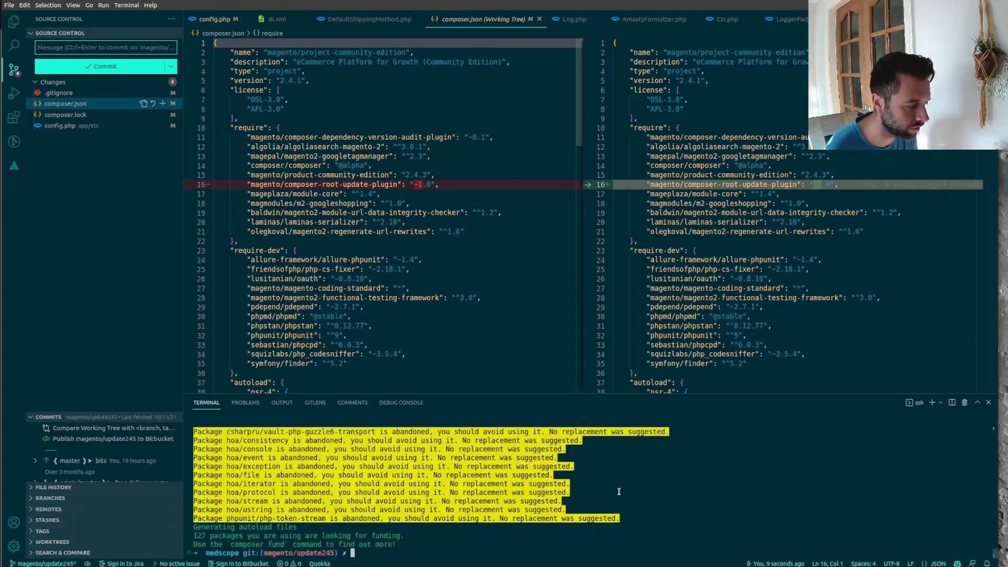
Step: Clear the terminal and run require-commerce for product-community-edition 2.4.5 with --no-update
{"action": "type", "text": "clear"}
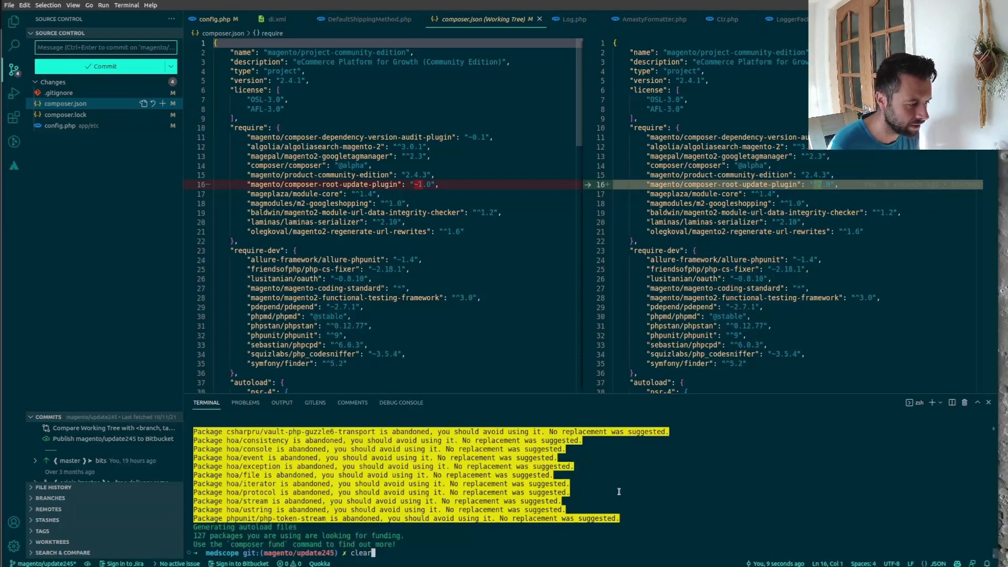
{"action": "type", "text": "composer require-commerce magento/product-community-edition 2.4.5 --no-update"}
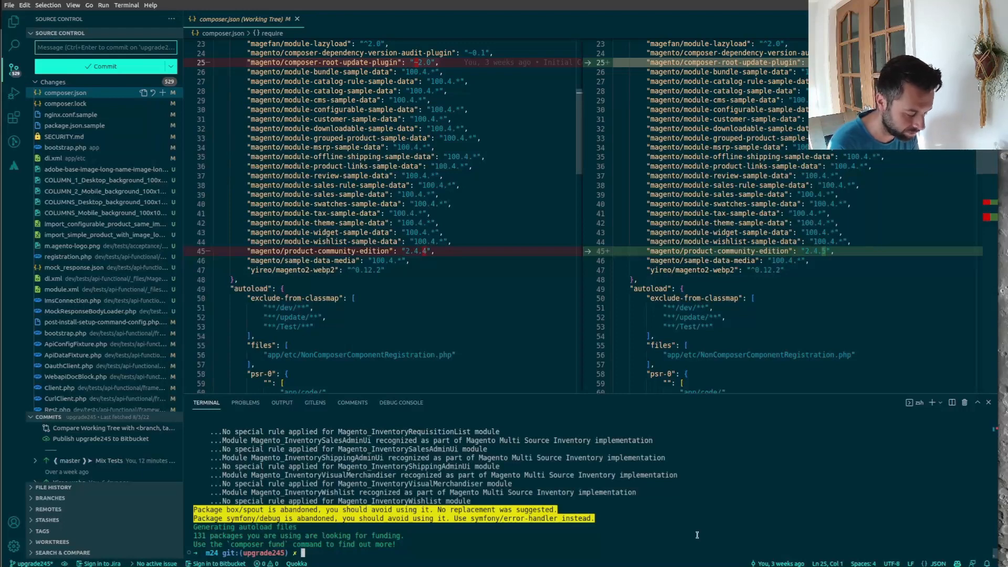
{"action": "type", "text": "b/m"}
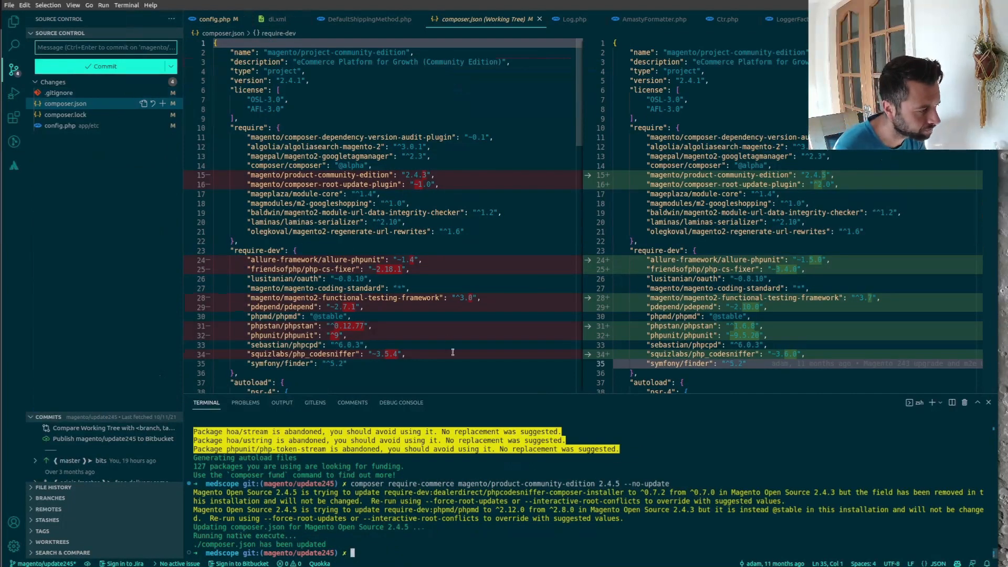
{"action": "mouse_move", "coordinate": [326, 278]}
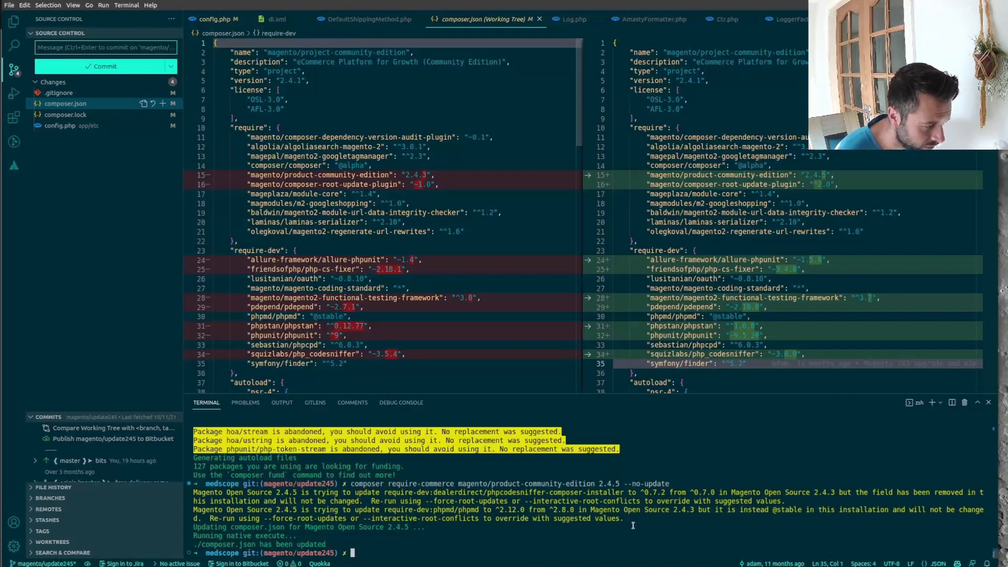
Step: Rerun composer require-commerce magento/product-community-edition 2.4.5 with --no-update --force-root-updates
{"action": "type", "text": "composer require-commerce magento/product-community-edition 2.4.5 --no-update"}
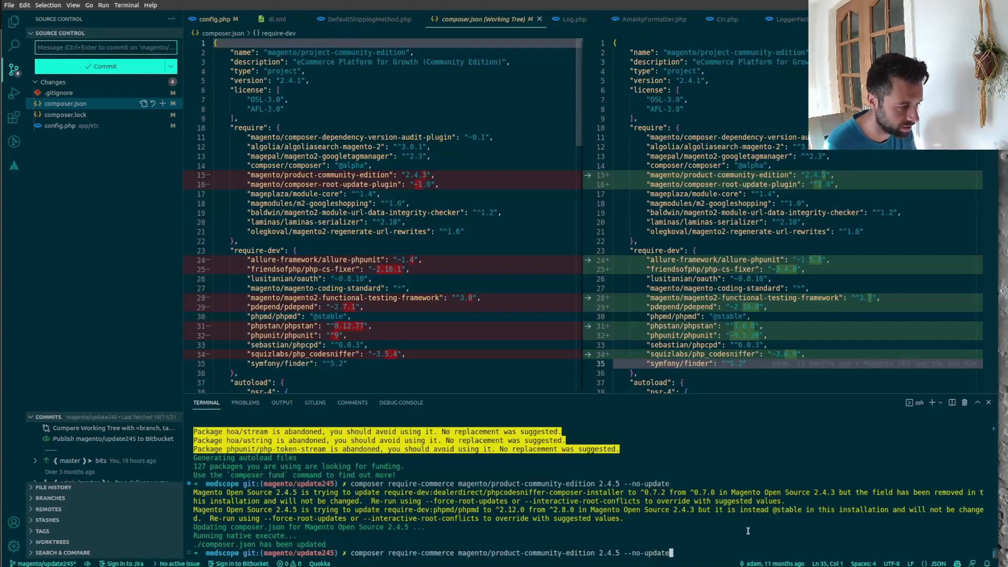
{"action": "type", "text": "--"}
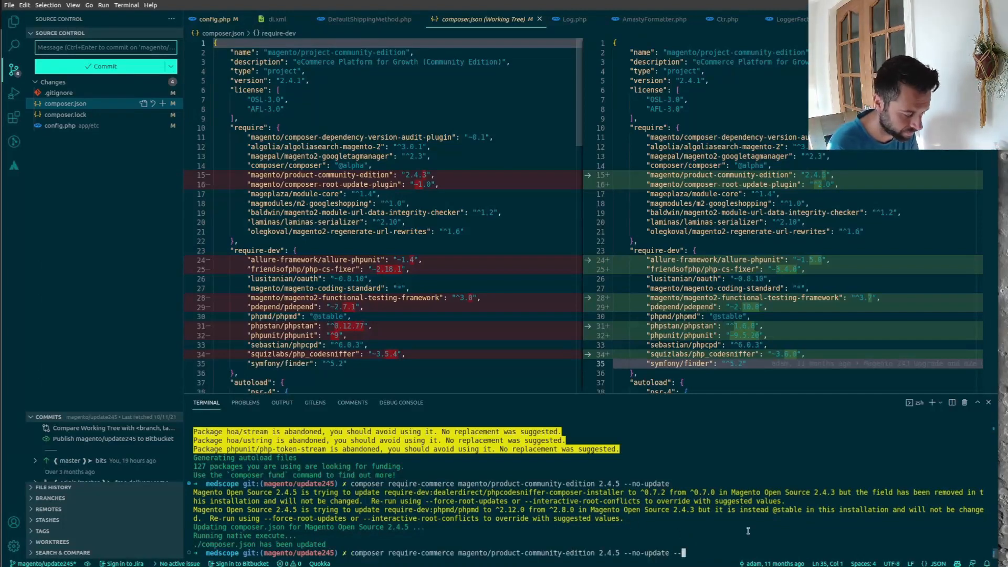
{"action": "type", "text": "fo"}
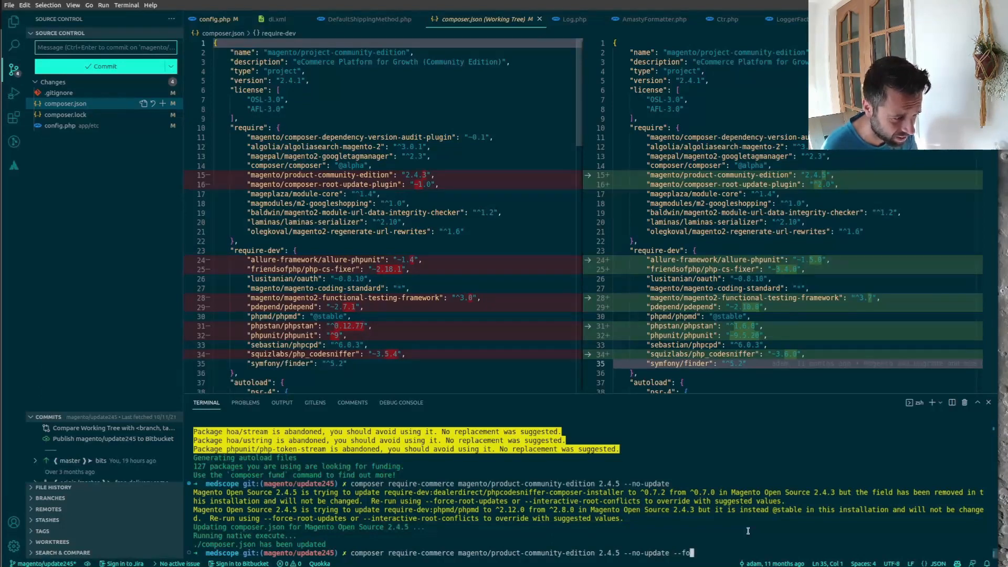
{"action": "type", "text": "rce"}
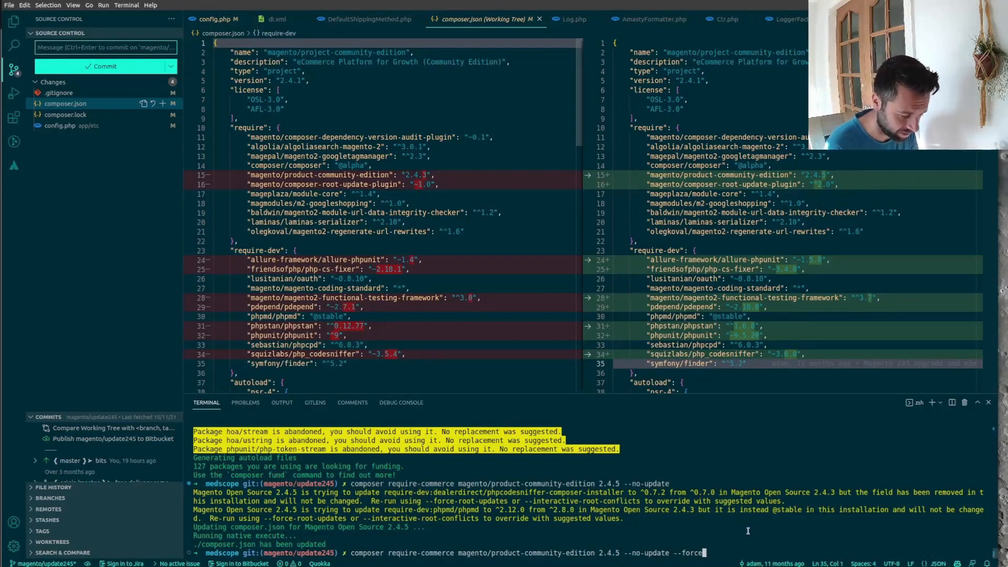
{"action": "type", "text": "-"}
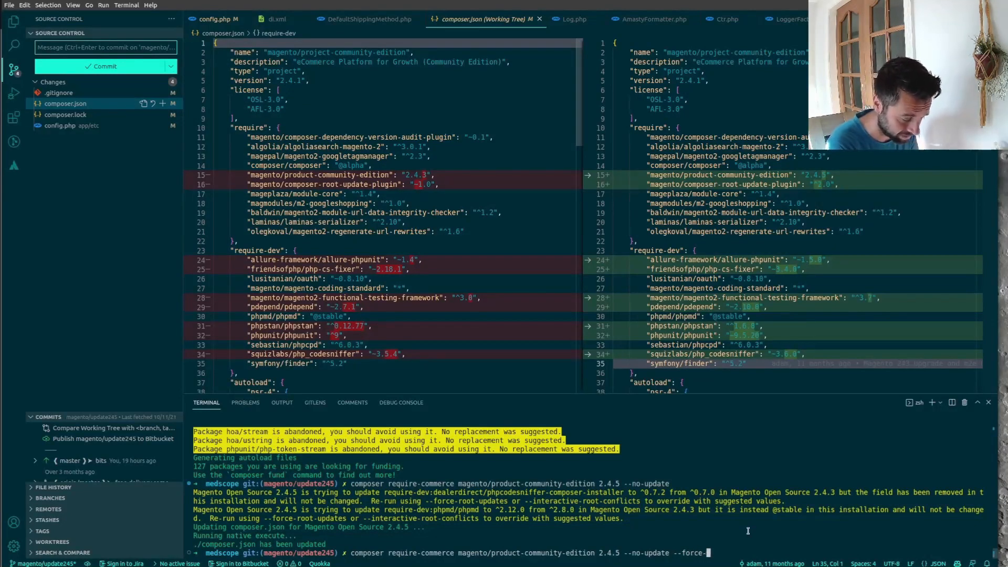
{"action": "type", "text": "root-"}
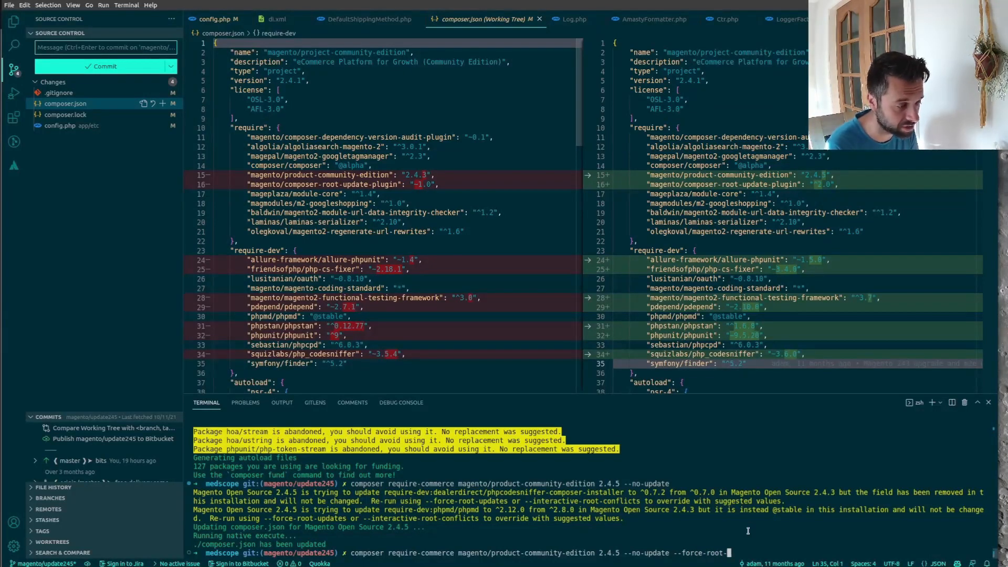
{"action": "type", "text": "updates"}
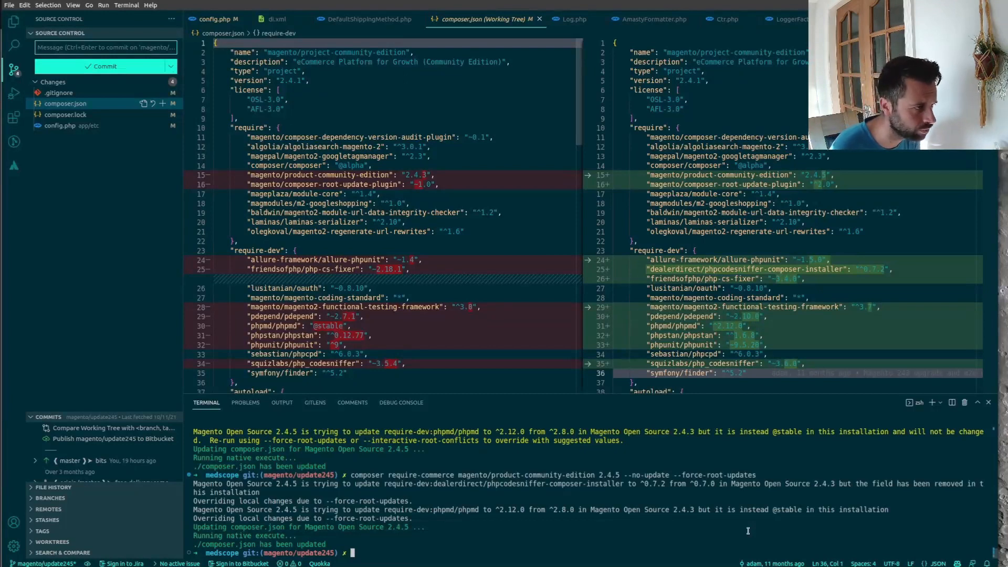
{"action": "type", "text": "composer require-commerce magento/product-community-edition 2.4.5 --no-update"}
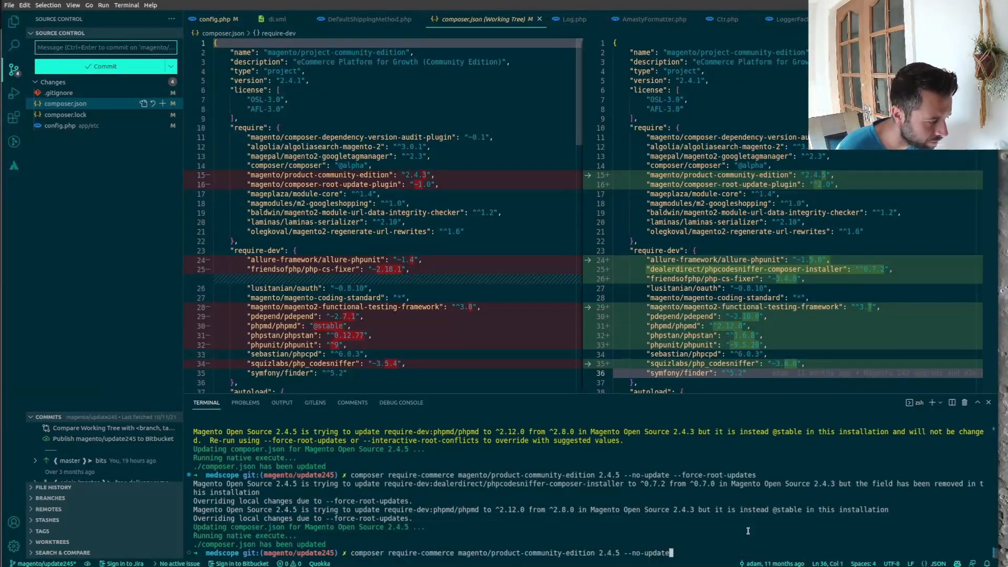
{"action": "type", "text": "composer update"}
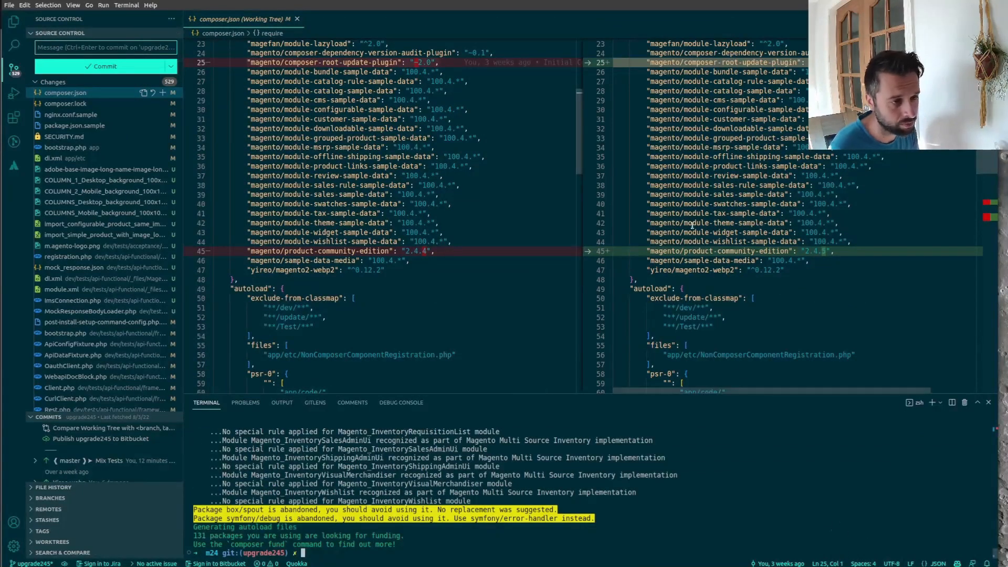
{"action": "mouse_move", "coordinate": [824, 474]}
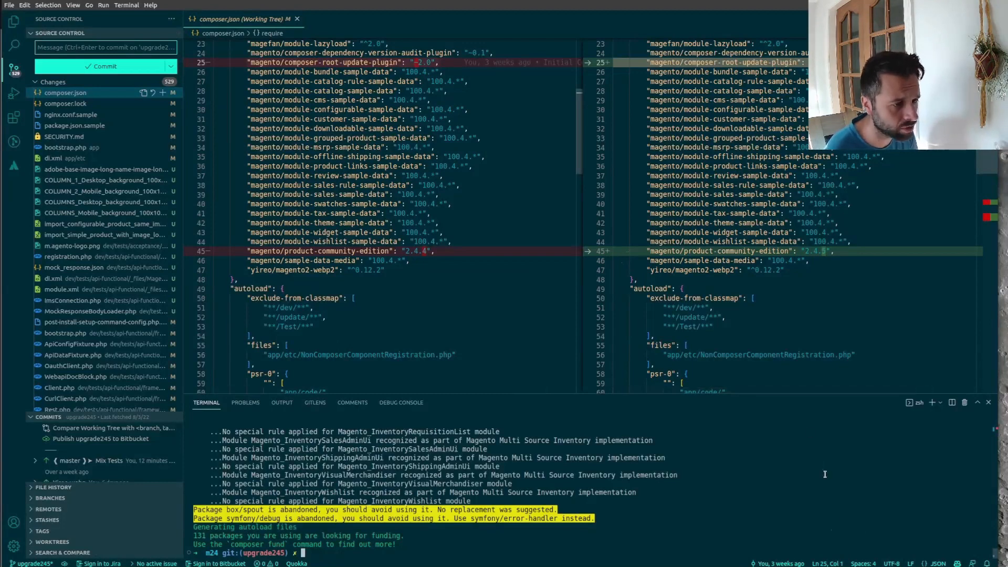
{"action": "mouse_move", "coordinate": [820, 488]}
{"action": "type", "text": "b4"}
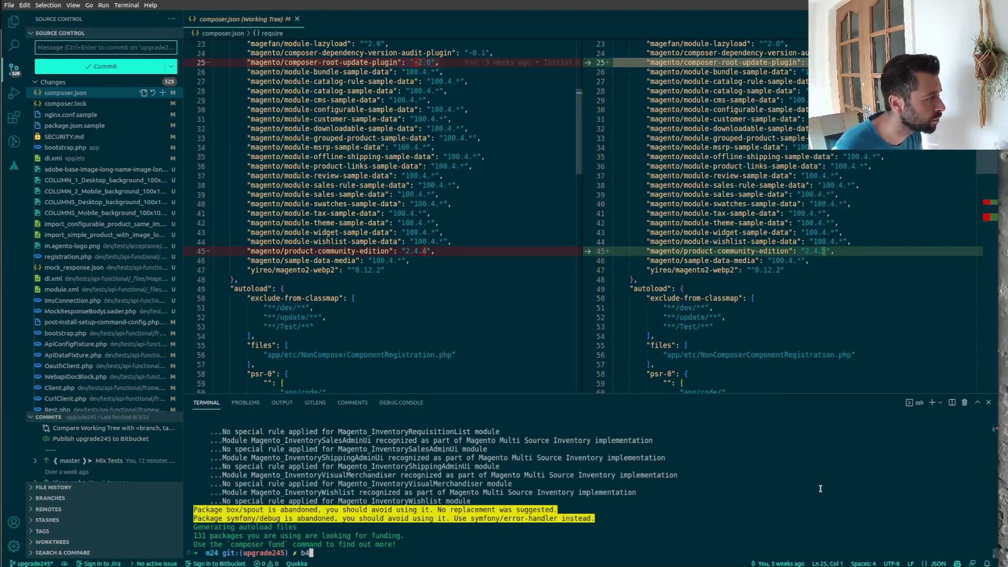
{"action": "mouse_move", "coordinate": [126, 136]}
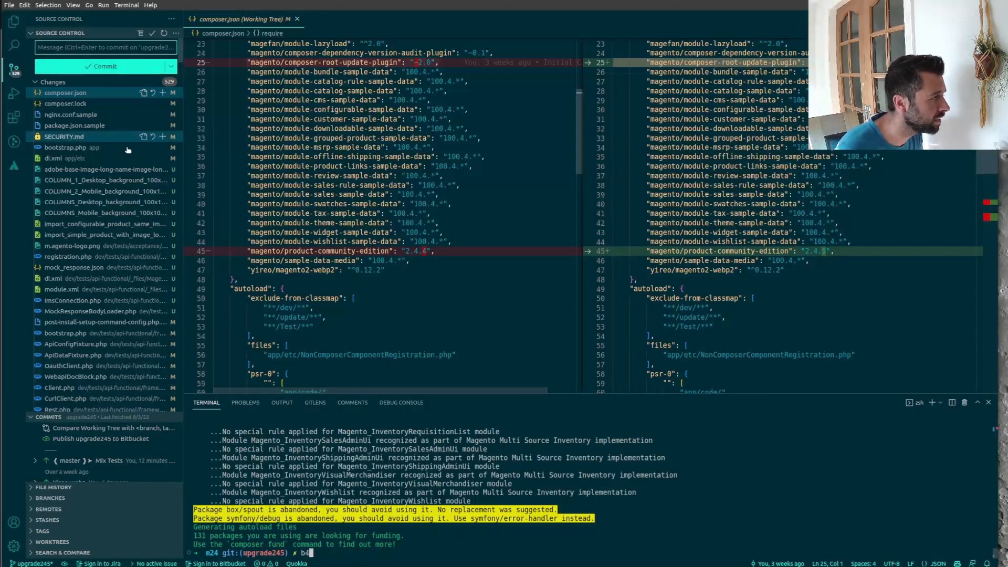
Step: Scroll through m24's composer.json diff while bin/magento setup:upgrade runs
{"action": "scroll", "scroll_direction": "down", "scroll_amount": 3}
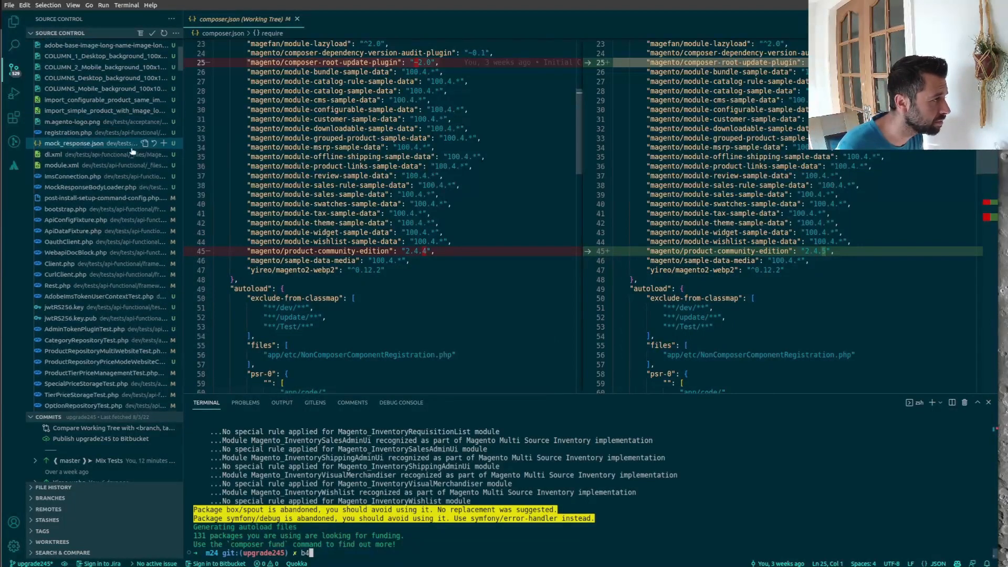
{"action": "scroll", "scroll_direction": "down", "scroll_amount": 3}
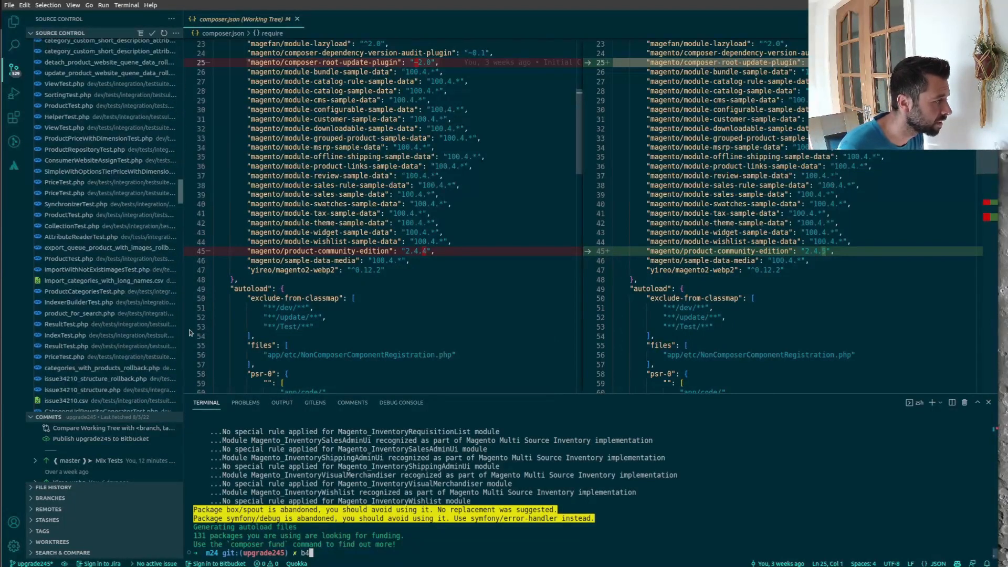
{"action": "scroll", "scroll_direction": "down", "scroll_amount": 3}
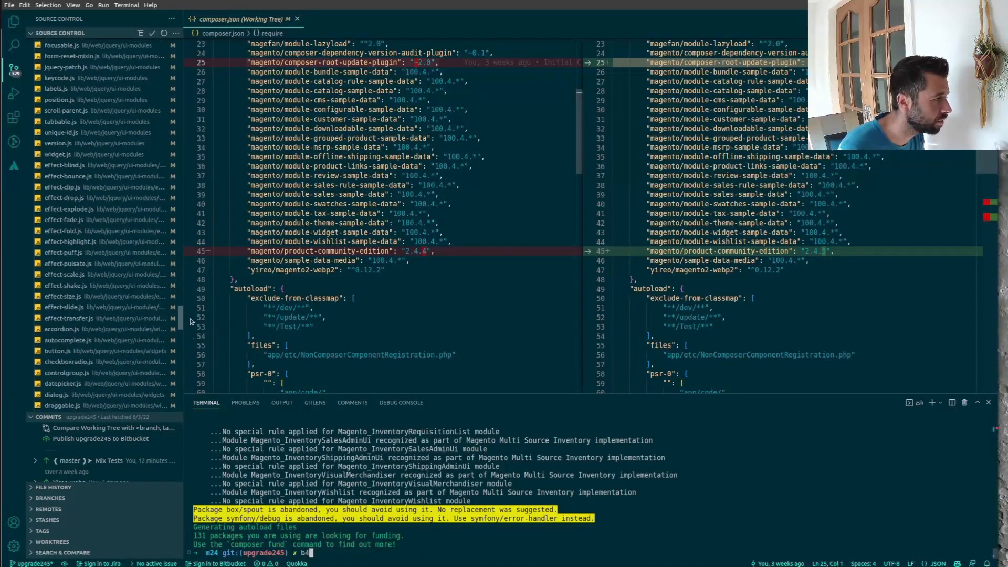
{"action": "scroll", "scroll_direction": "up", "scroll_amount": 3}
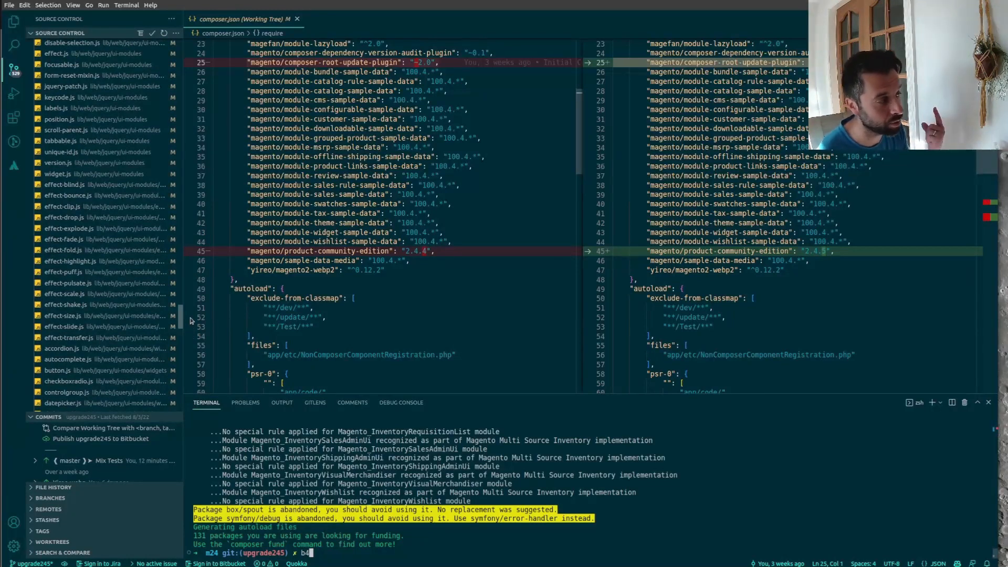
{"action": "scroll", "scroll_direction": "down", "scroll_amount": 3}
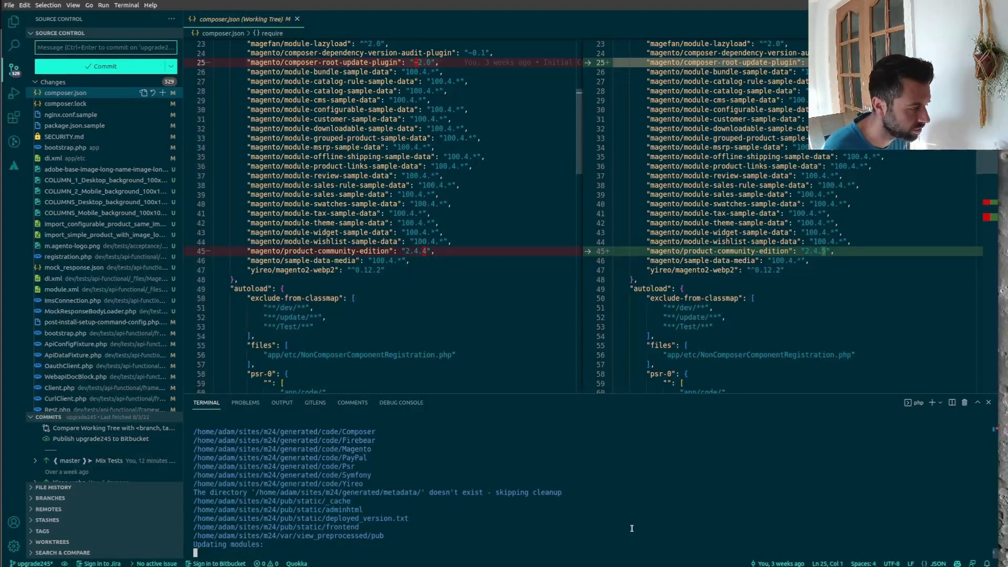
{"action": "mouse_move", "coordinate": [487, 534]}
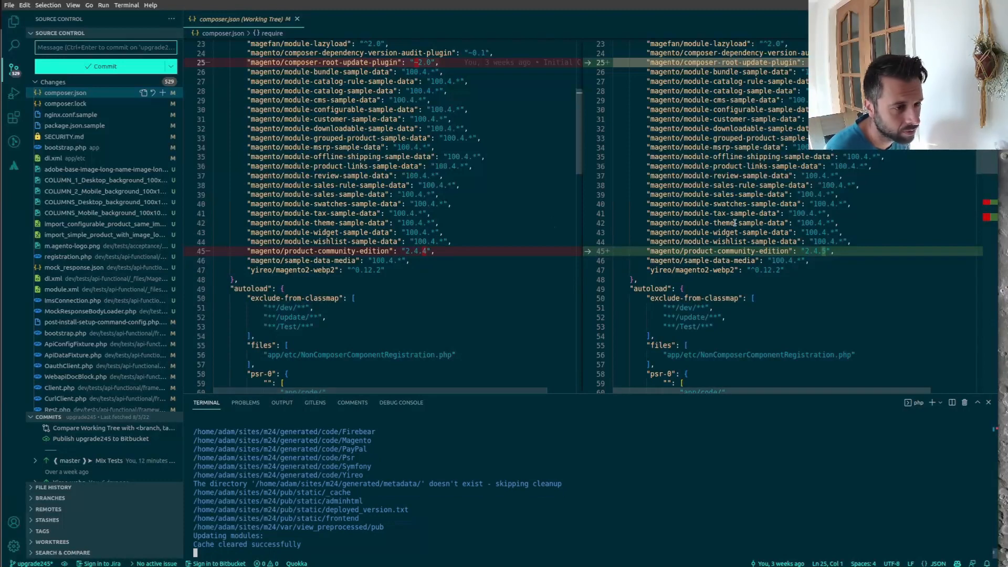
{"action": "scroll", "scroll_direction": "up", "scroll_amount": 3}
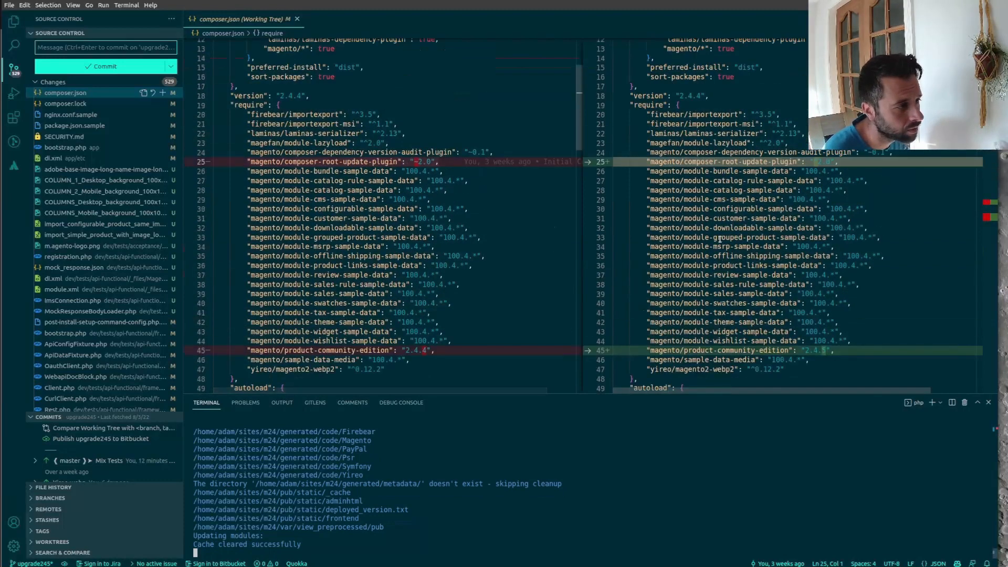
{"action": "scroll", "scroll_direction": "down", "scroll_amount": 3}
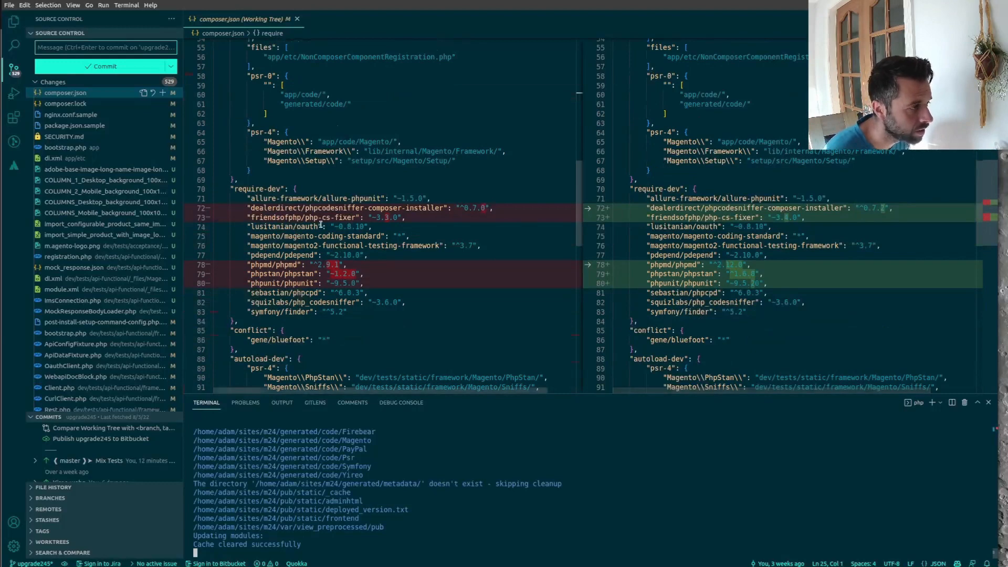
{"action": "scroll", "scroll_direction": "down", "scroll_amount": 3}
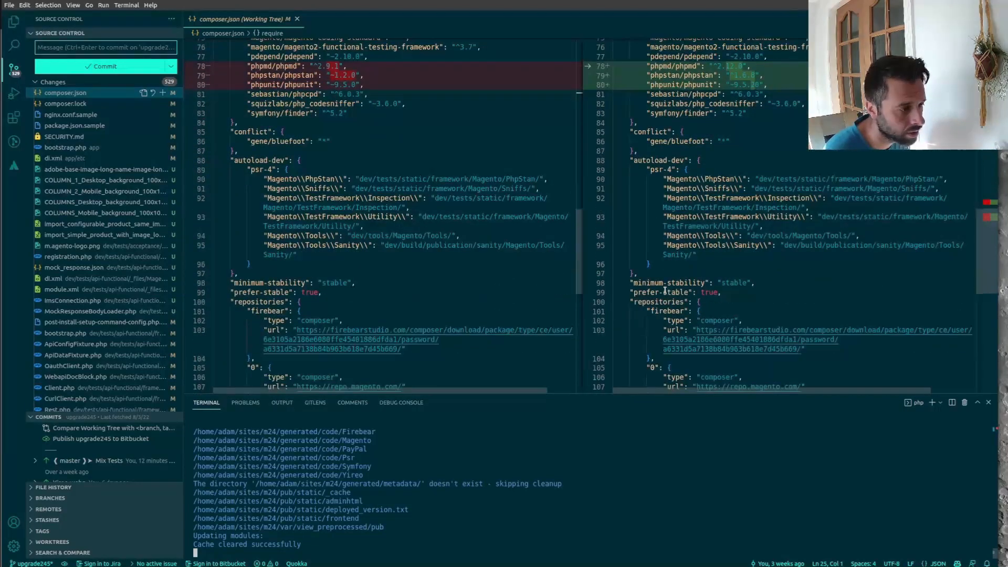
{"action": "scroll", "scroll_direction": "up", "scroll_amount": 3}
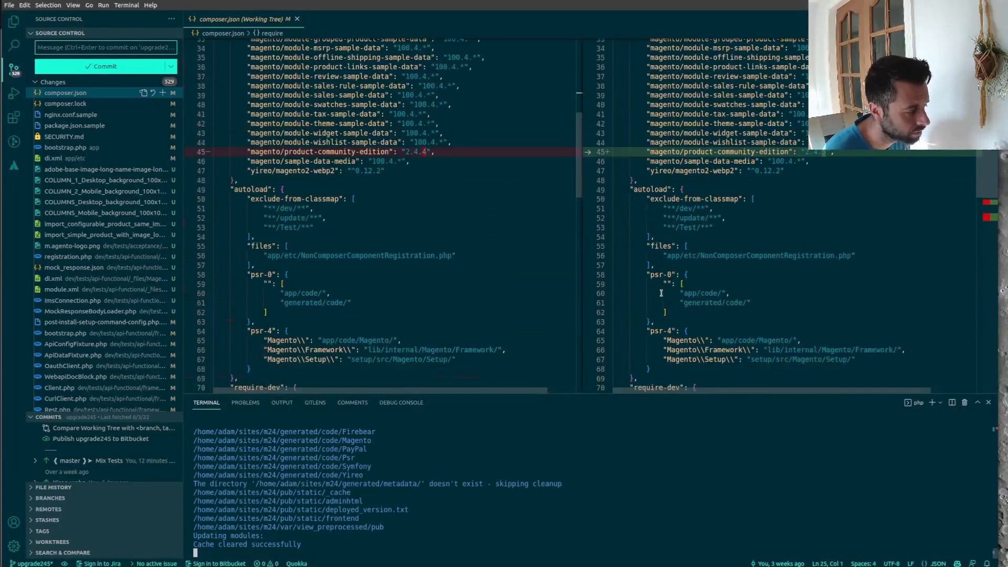
{"action": "scroll", "scroll_direction": "up", "scroll_amount": 3}
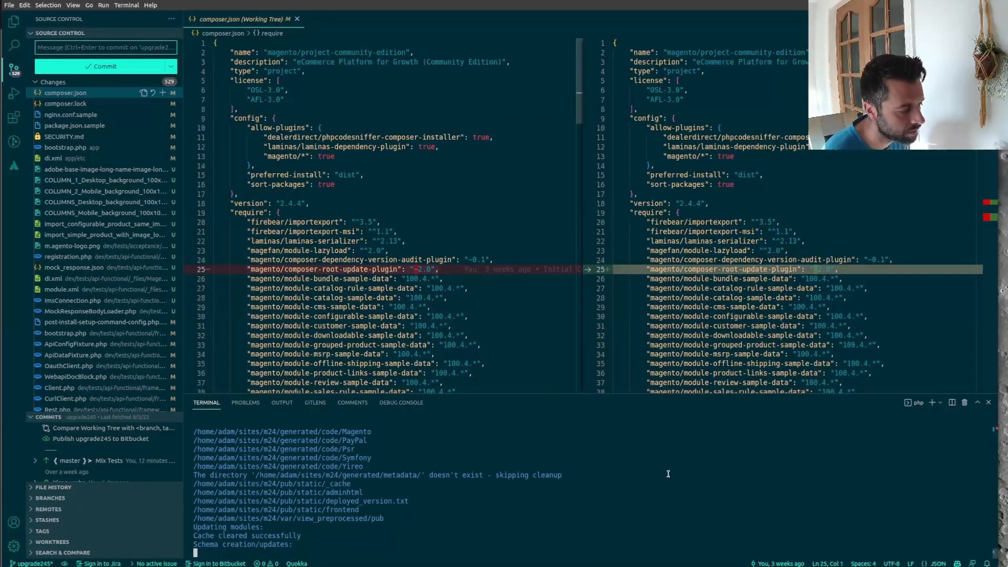
{"action": "mouse_move", "coordinate": [806, 478]}
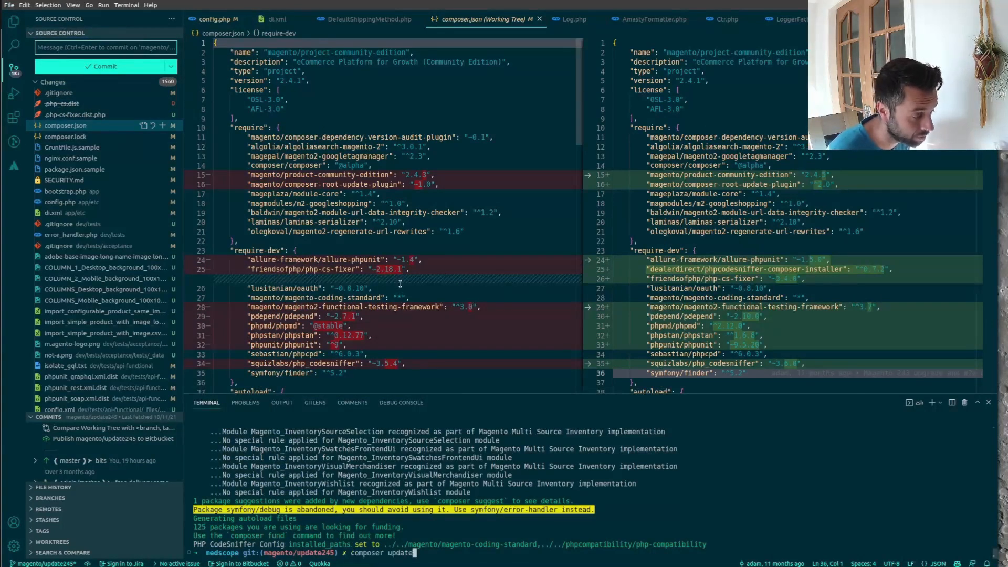
Step: Clear the medscope terminal and start typing composer update
{"action": "type", "text": "clear"}
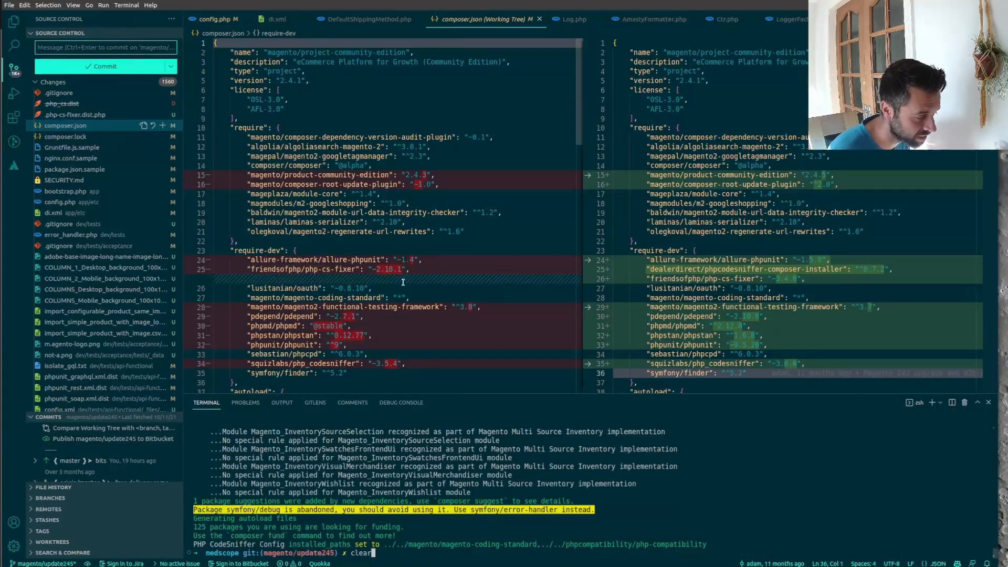
{"action": "type", "text": "composer upda"}
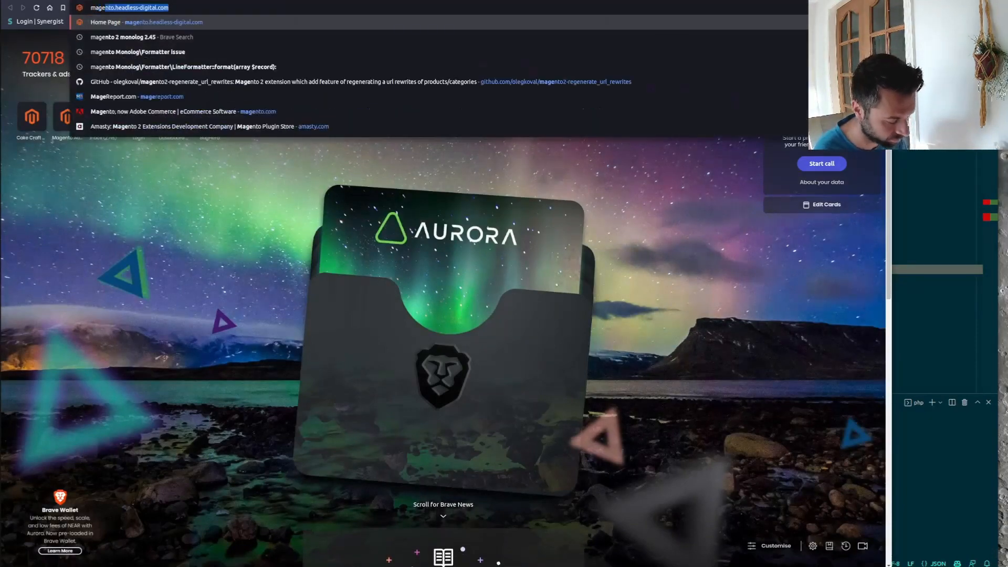
Step: Search 'magento 245 r' and read the 2.4.5 notes down to Additional security enhancements
{"action": "type", "text": "magento 245 r"}
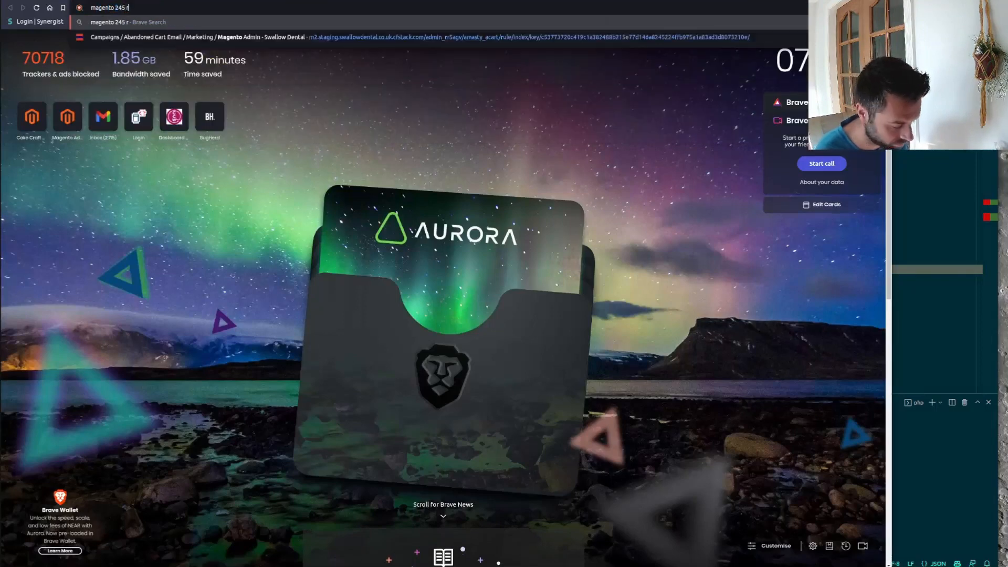
{"action": "key", "text": "Return"}
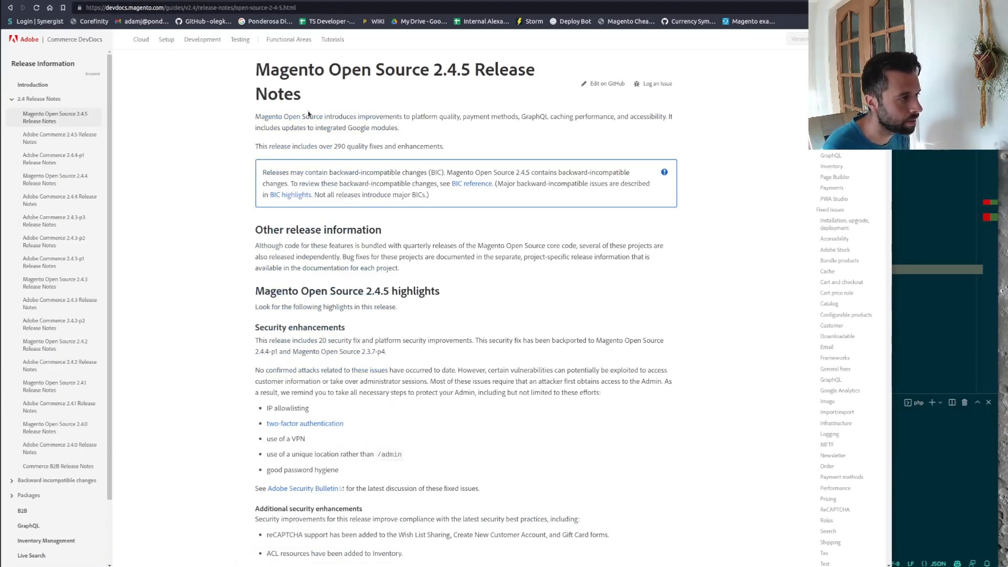
{"action": "scroll", "scroll_direction": "down", "scroll_amount": 3}
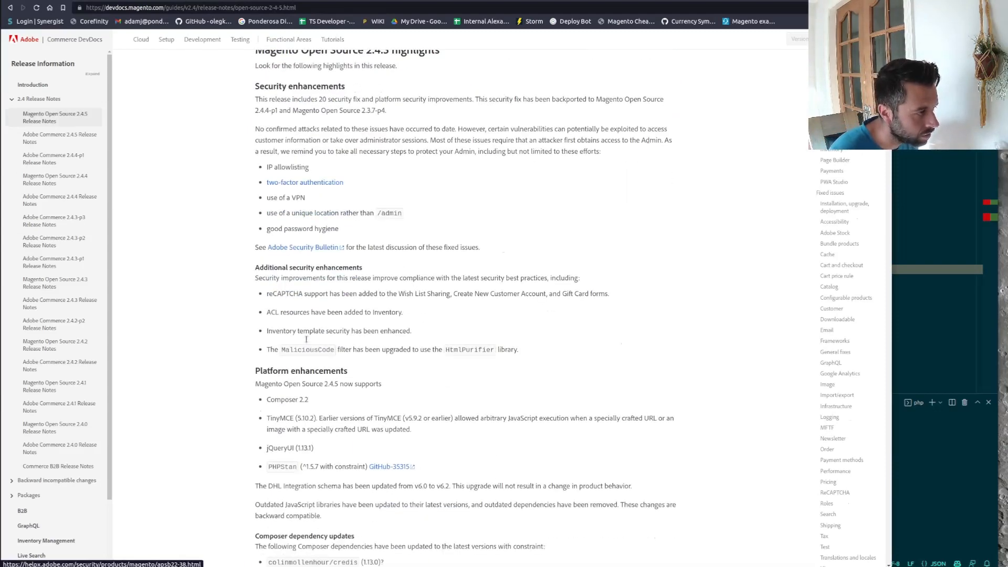
{"action": "mouse_move", "coordinate": [280, 304]}
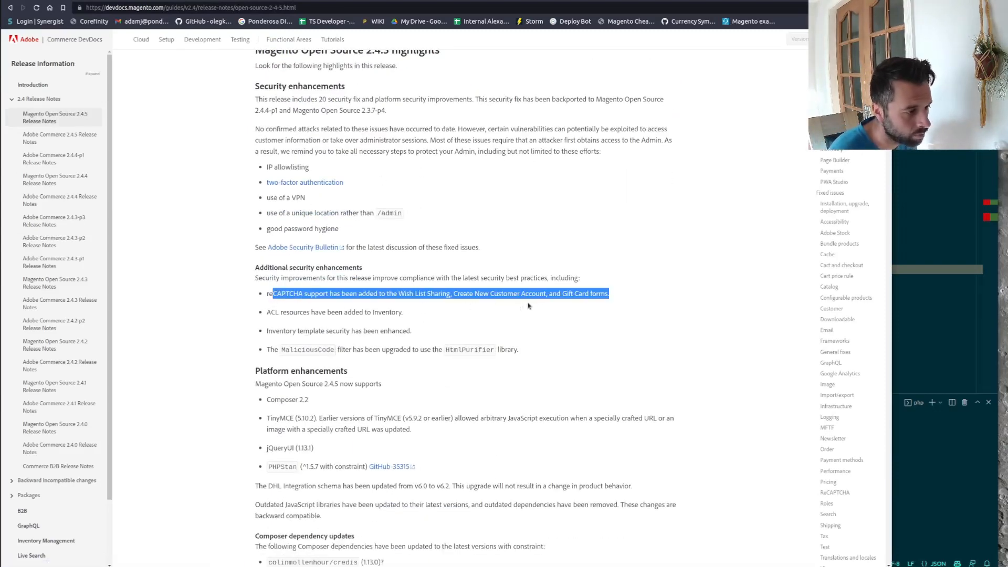
{"action": "scroll", "scroll_direction": "down", "scroll_amount": 3}
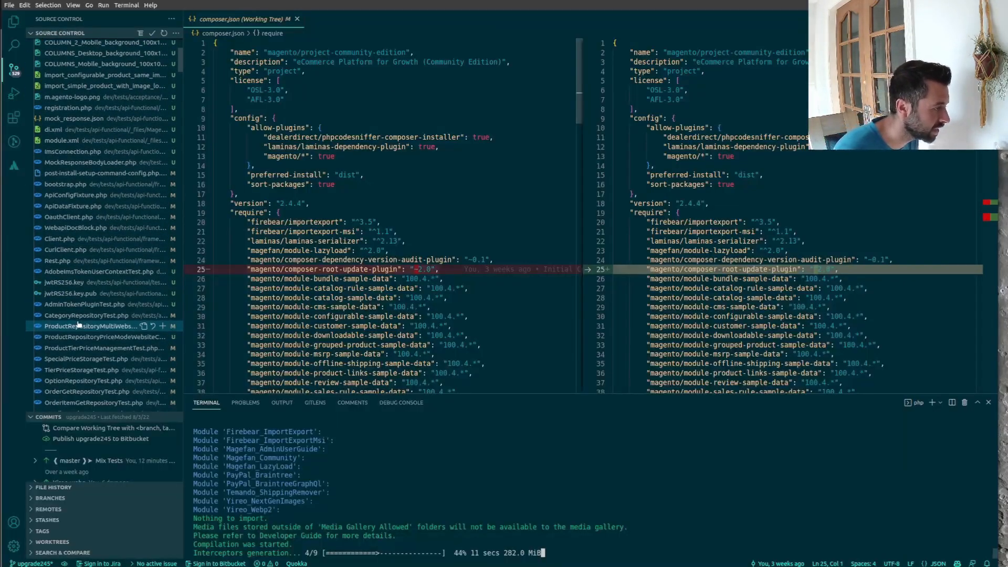
Step: Scroll the Source Control list as setup:di:compile reaches plugin list generation at 88%
{"action": "scroll", "scroll_direction": "down", "scroll_amount": 3}
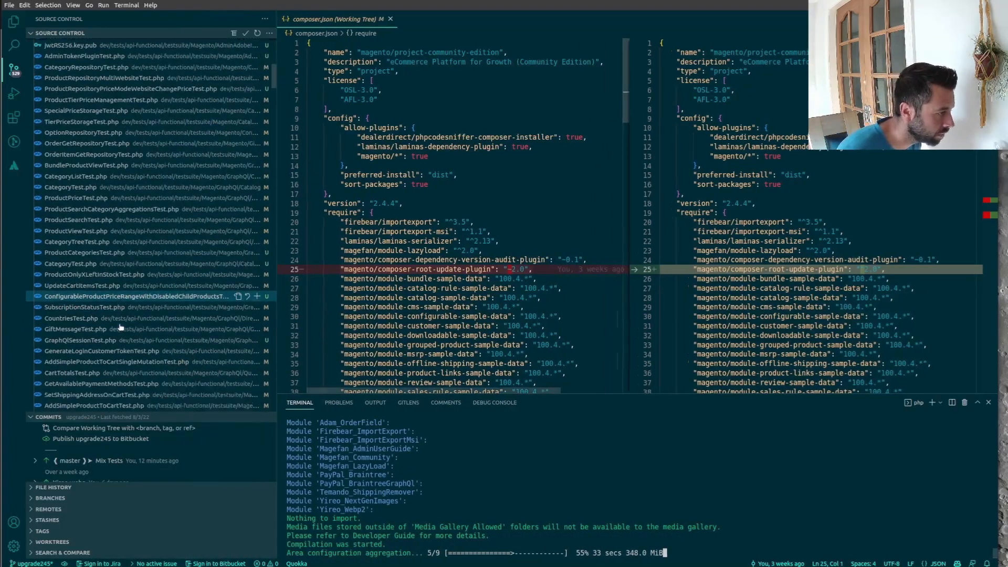
{"action": "scroll", "scroll_direction": "down", "scroll_amount": 3}
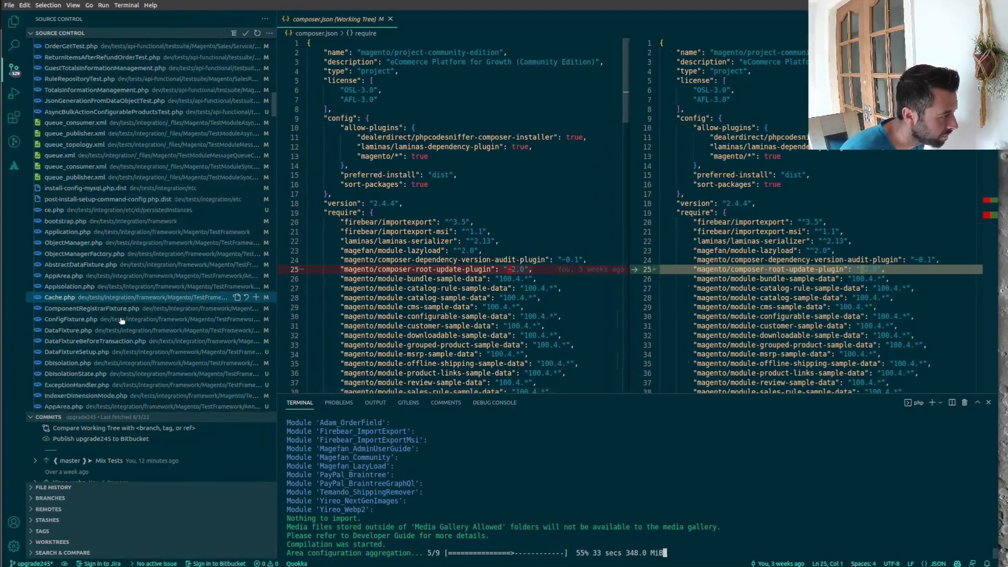
{"action": "scroll", "scroll_direction": "down", "scroll_amount": 3}
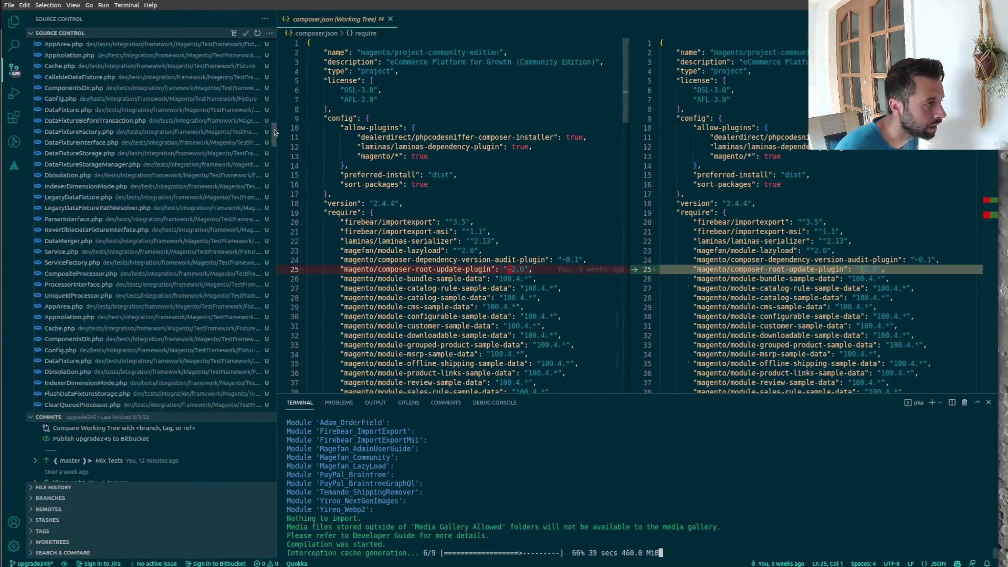
{"action": "scroll", "scroll_direction": "down", "scroll_amount": 3}
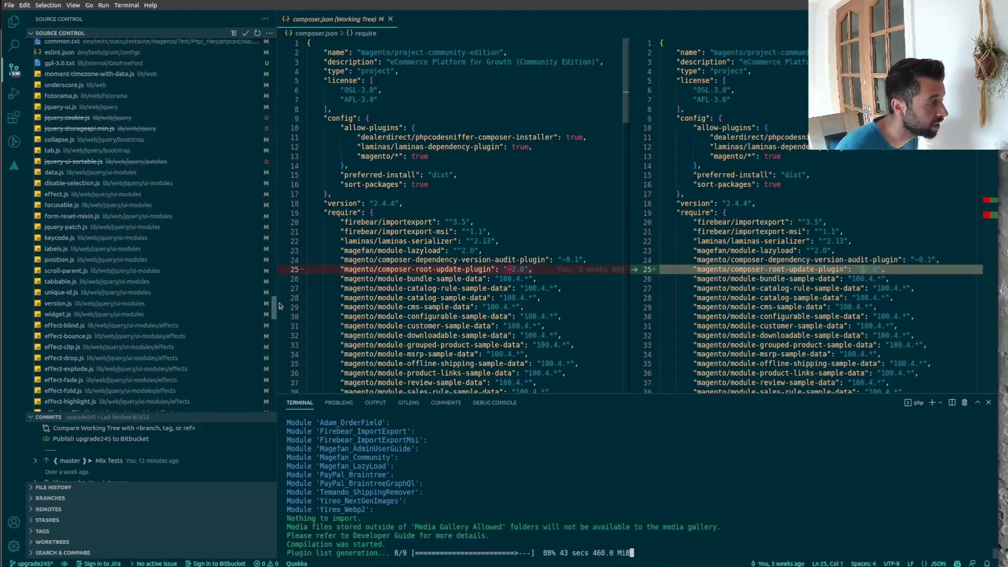
{"action": "scroll", "scroll_direction": "up", "scroll_amount": 3}
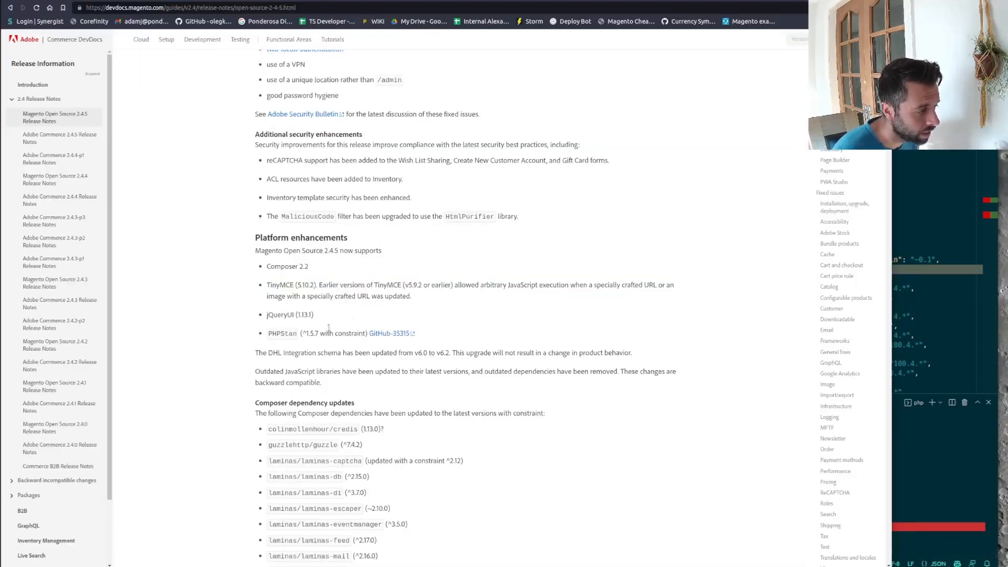
Step: Scroll the 2.4.5 release notes down to Platform enhancements and Composer dependency updates
{"action": "scroll", "scroll_direction": "down", "scroll_amount": 3}
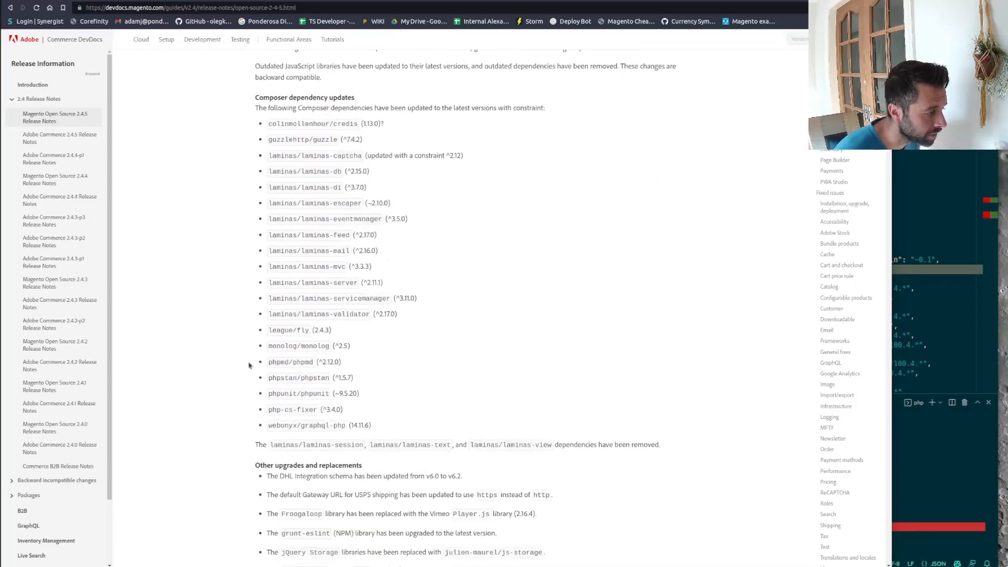
{"action": "mouse_move", "coordinate": [400, 356]}
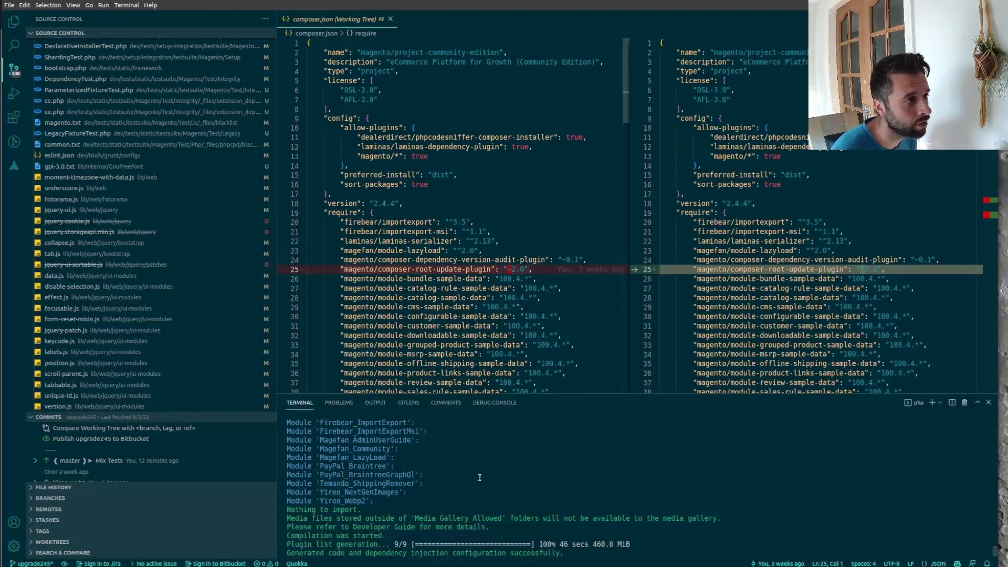
{"action": "mouse_move", "coordinate": [445, 467]}
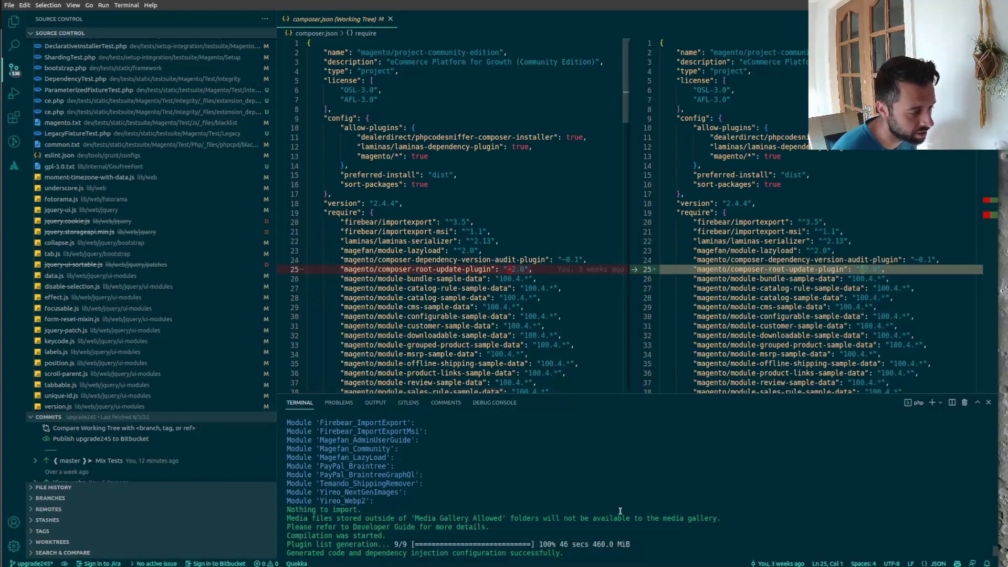
{"action": "mouse_move", "coordinate": [489, 457]}
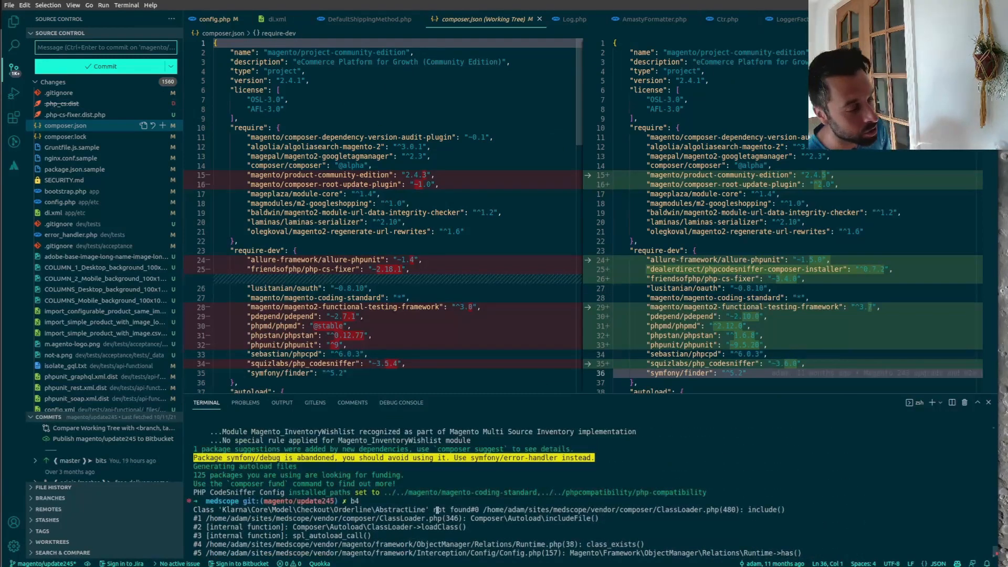
Step: Scroll the upgrade245 composer.json diff now that di:compile has succeeded
{"action": "scroll", "scroll_direction": "down", "scroll_amount": 3}
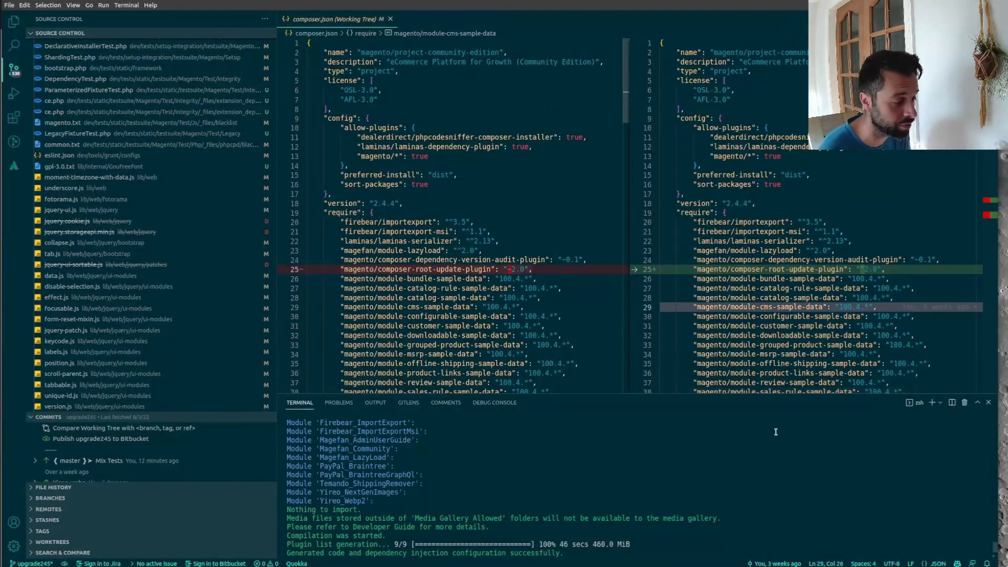
{"action": "mouse_move", "coordinate": [762, 454]}
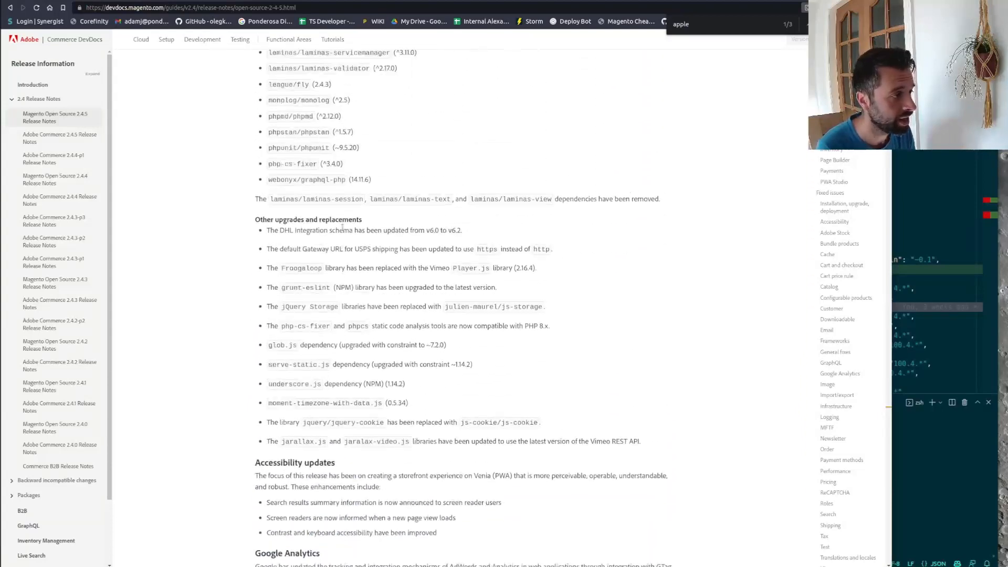
Step: Scroll back to the Composer dependency updates list and clear the text selection
{"action": "scroll", "scroll_direction": "up", "scroll_amount": 3}
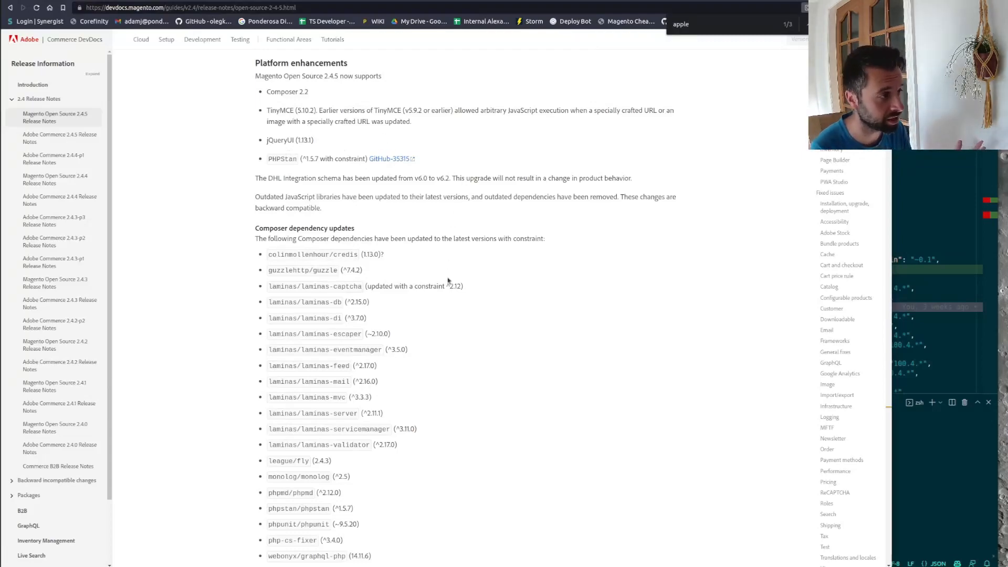
{"action": "scroll", "scroll_direction": "up", "scroll_amount": 3}
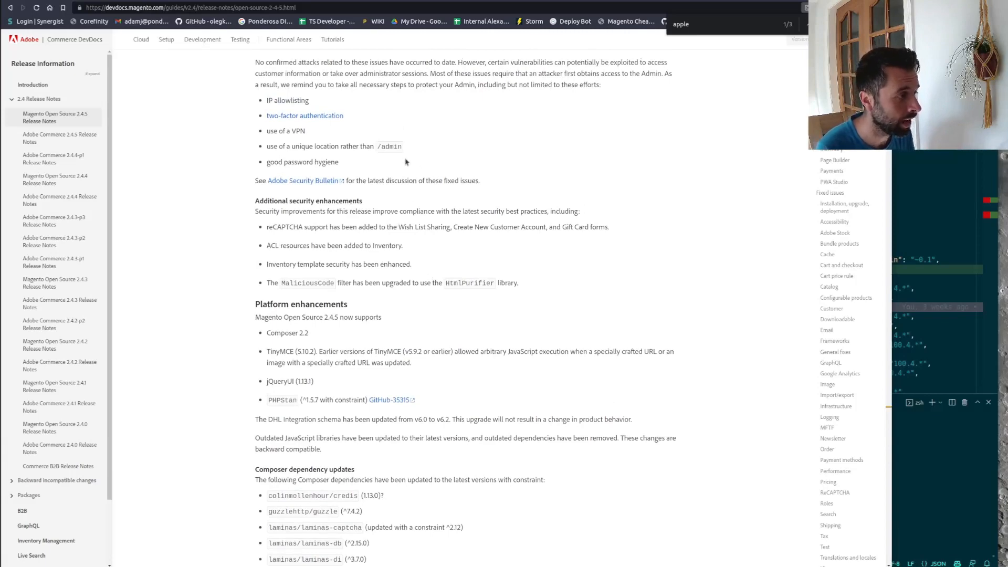
{"action": "scroll", "scroll_direction": "down", "scroll_amount": 3}
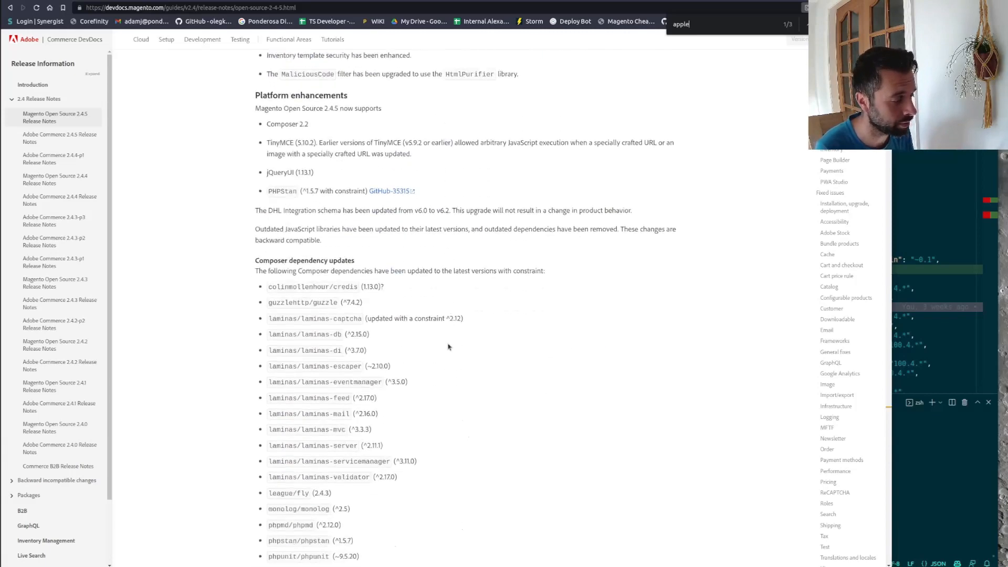
{"action": "scroll", "scroll_direction": "down", "scroll_amount": 3}
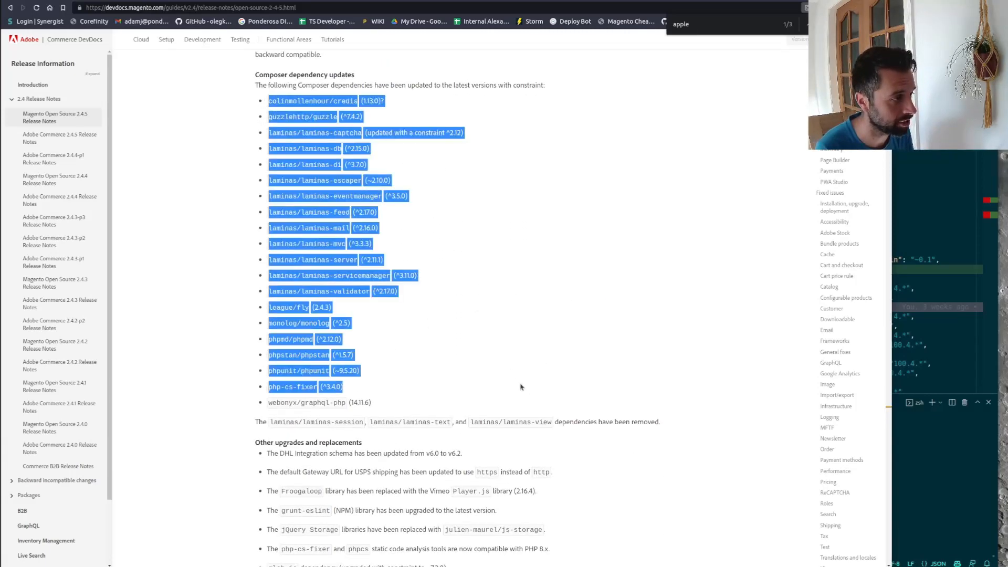
{"action": "left_click", "coordinate": [550, 387]}
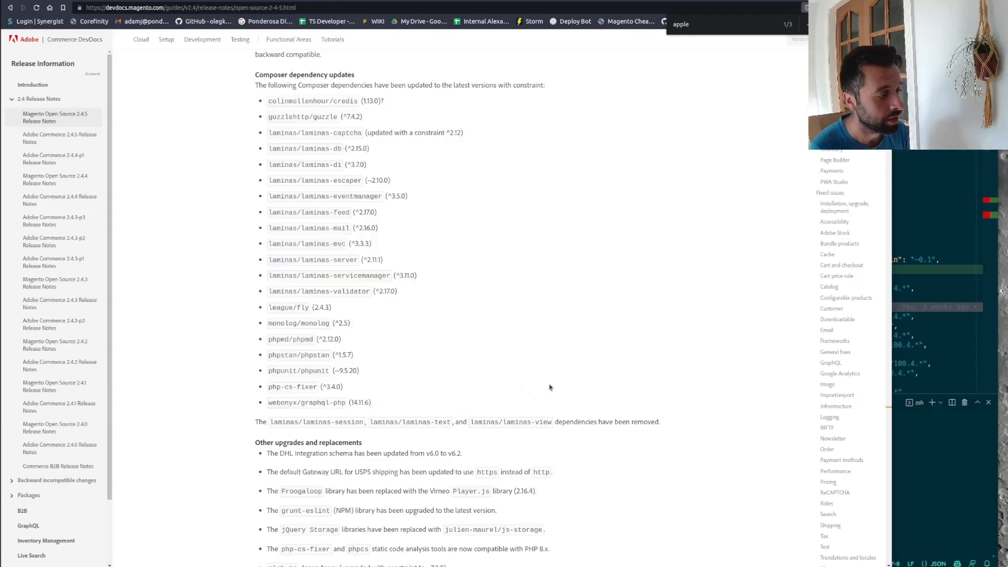
{"action": "mouse_move", "coordinate": [545, 439]}
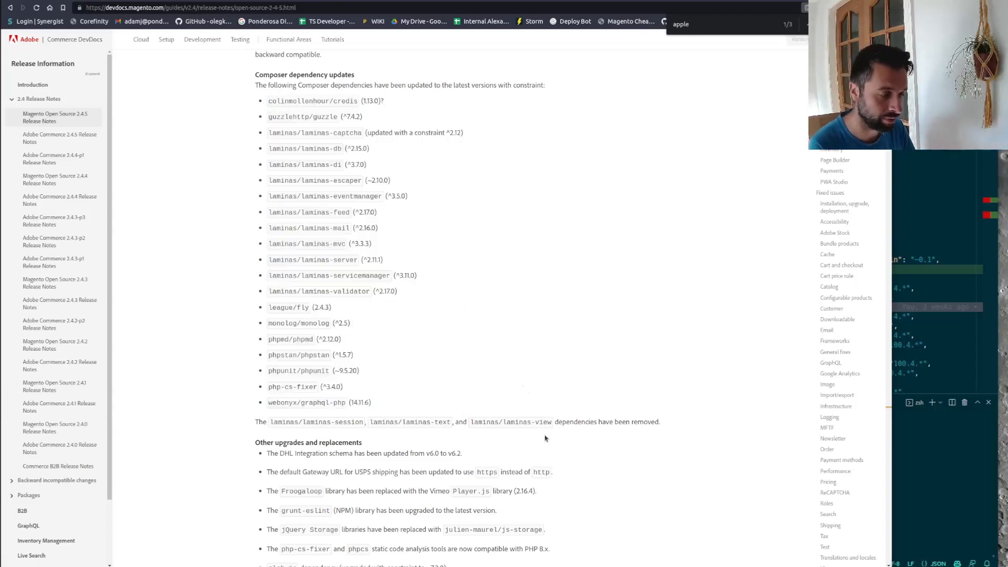